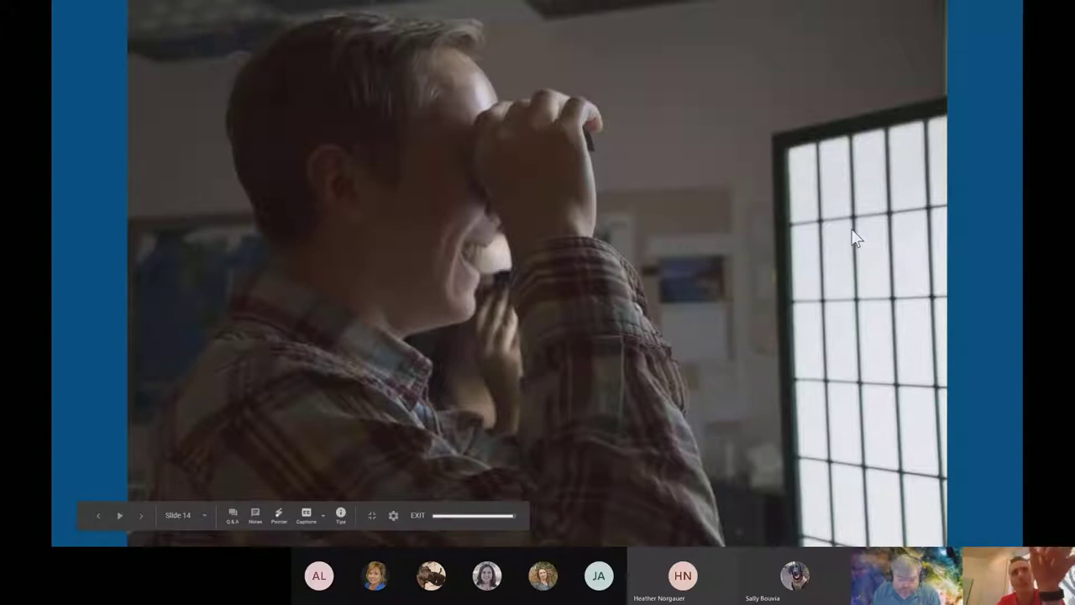
Exit the full-screen slideshow and return to the Slides editor
click(141, 515)
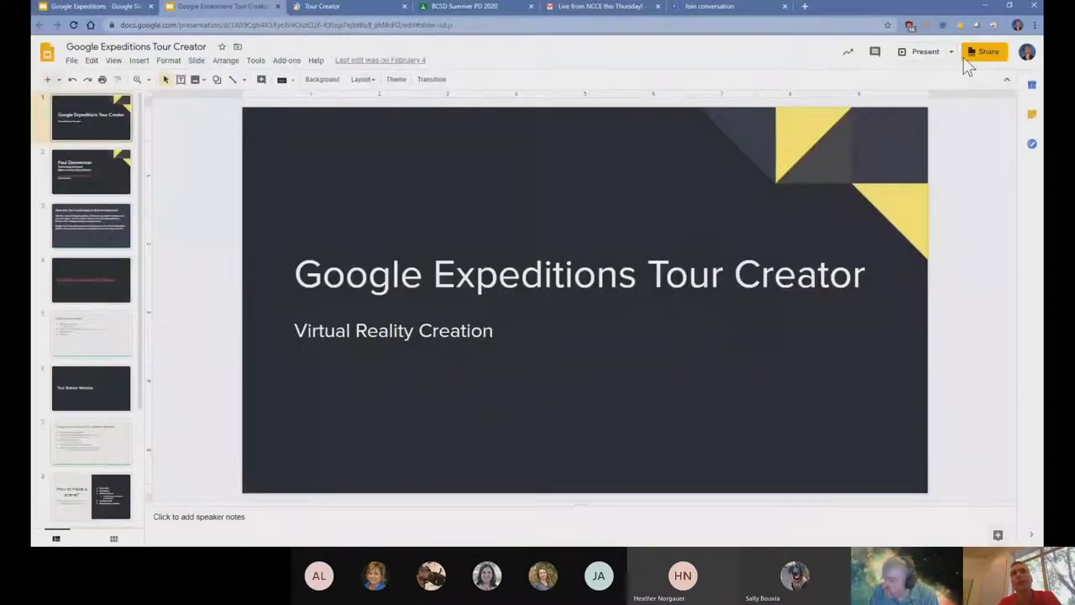
click(914, 50)
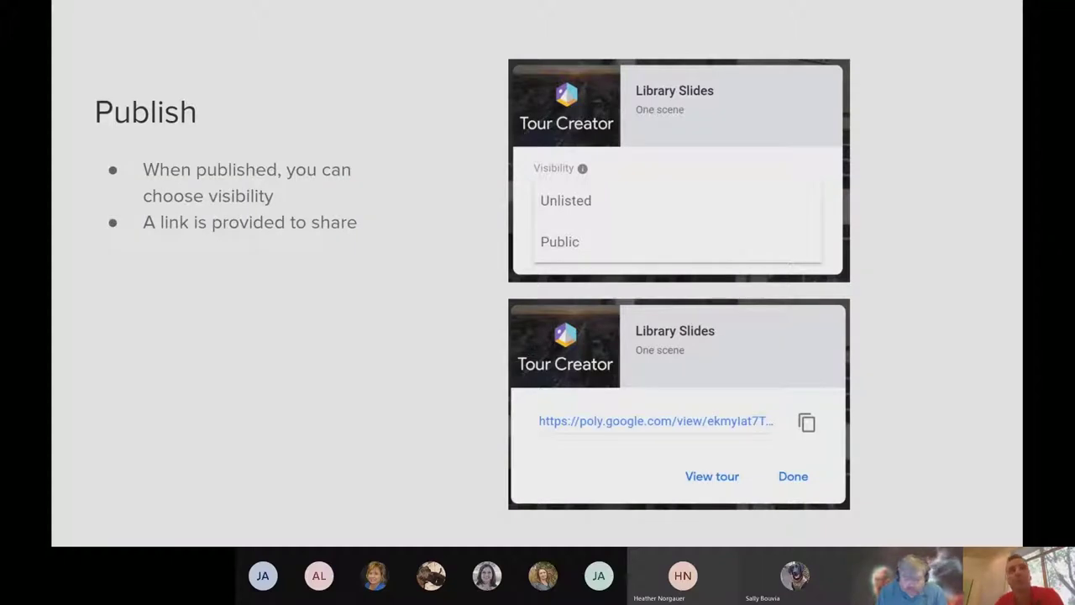
Advance past Publish to the Demo! slide, then end the slideshow
key(Right)
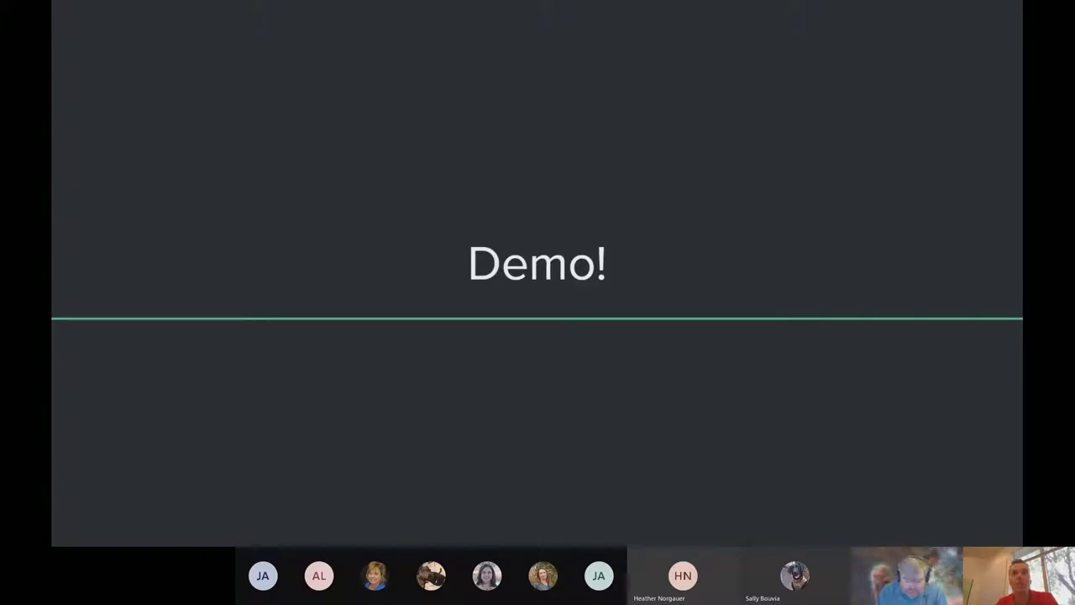
key(Right)
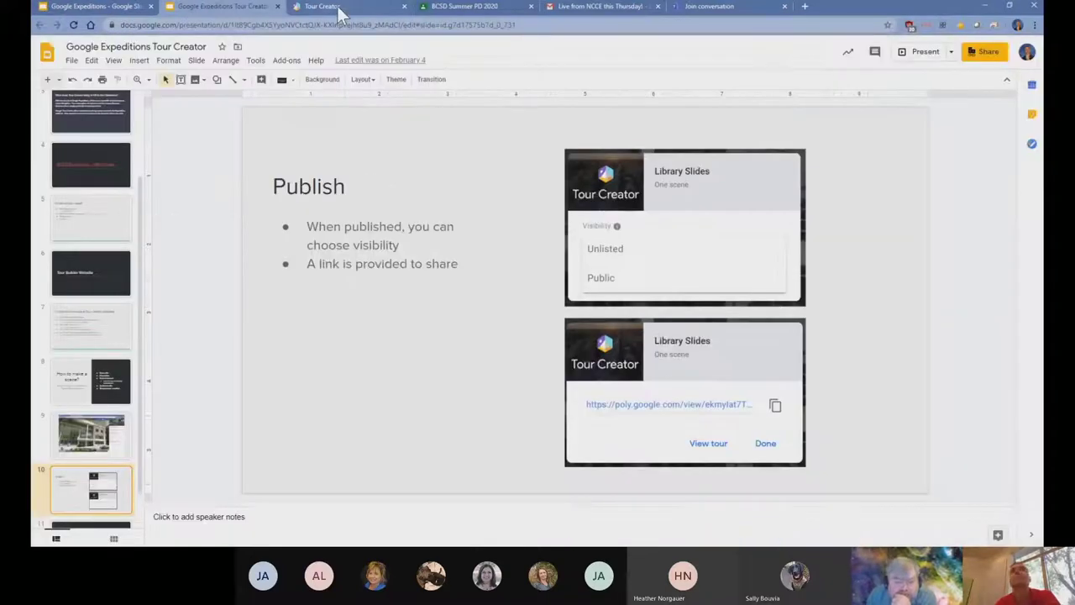
Browse the Tour Creator template gallery, then return to Your tours listing Explore Idaho
click(322, 7)
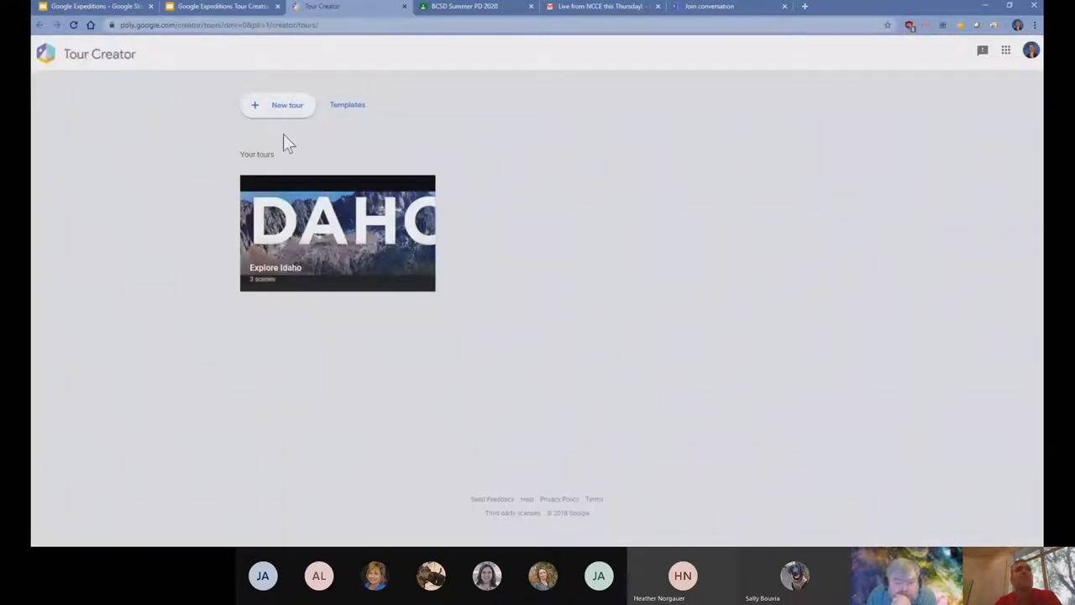
mouse_move(601, 166)
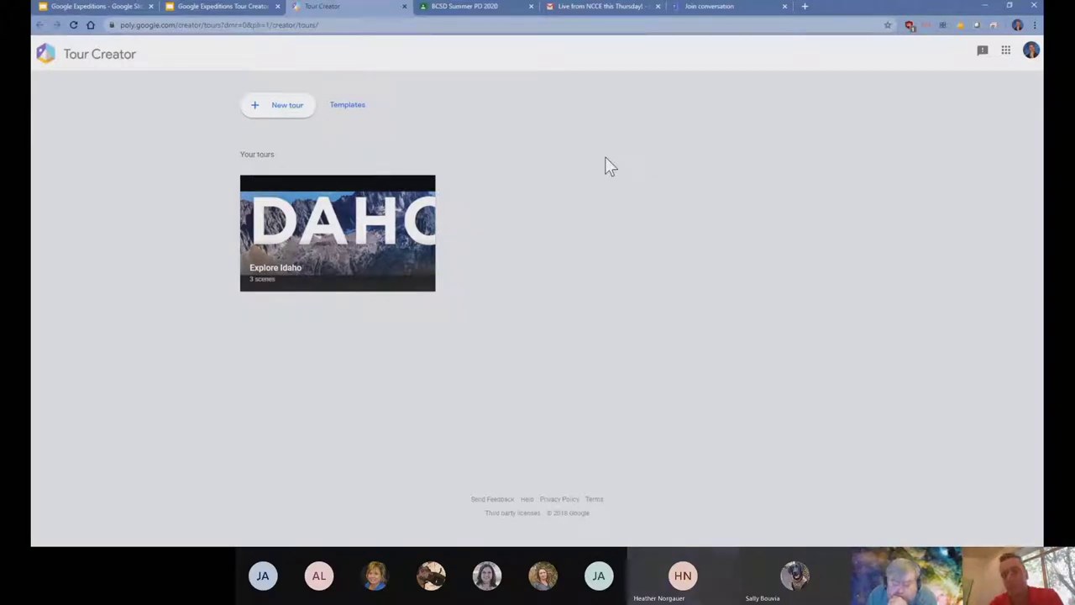
mouse_move(471, 217)
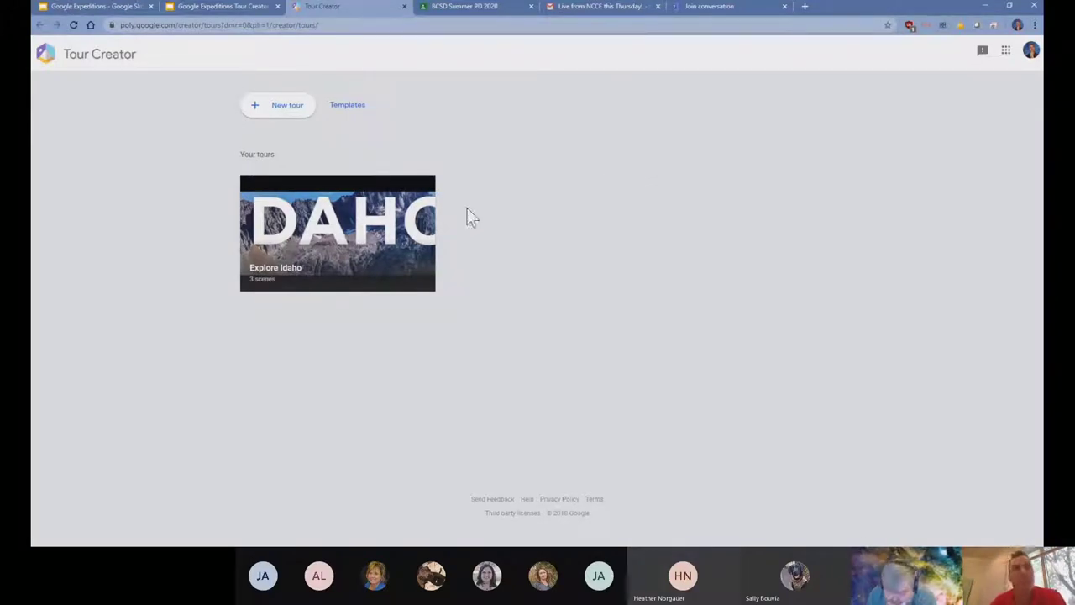
mouse_move(350, 232)
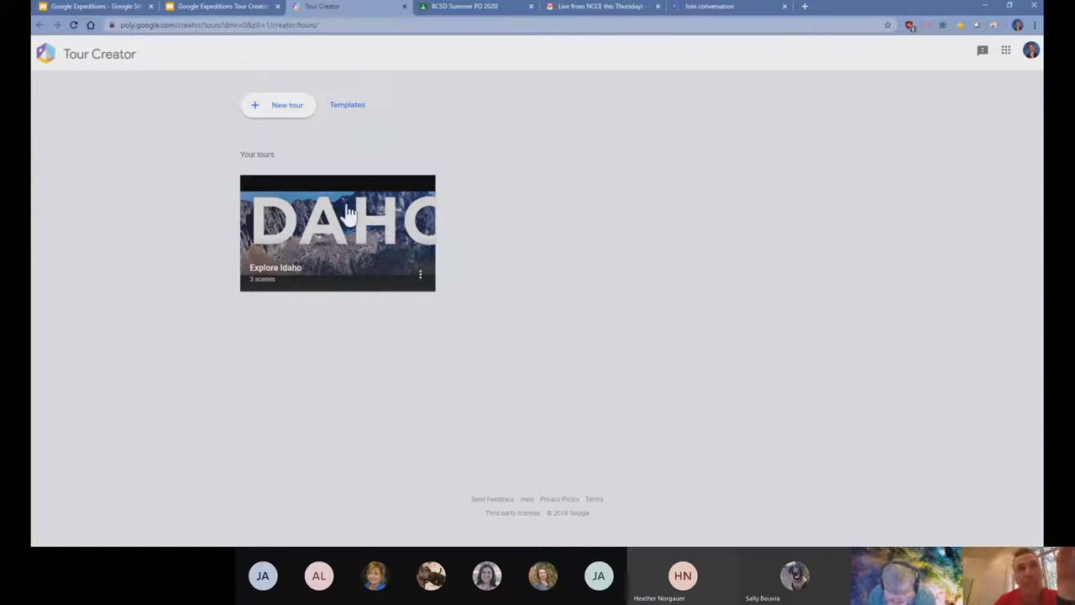
mouse_move(288, 109)
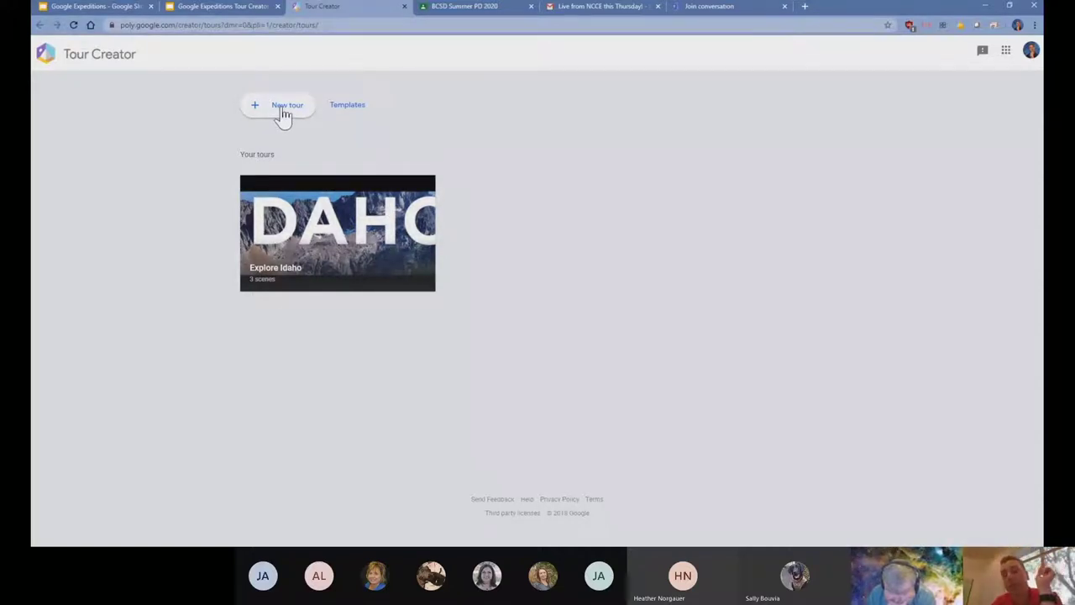
mouse_move(343, 104)
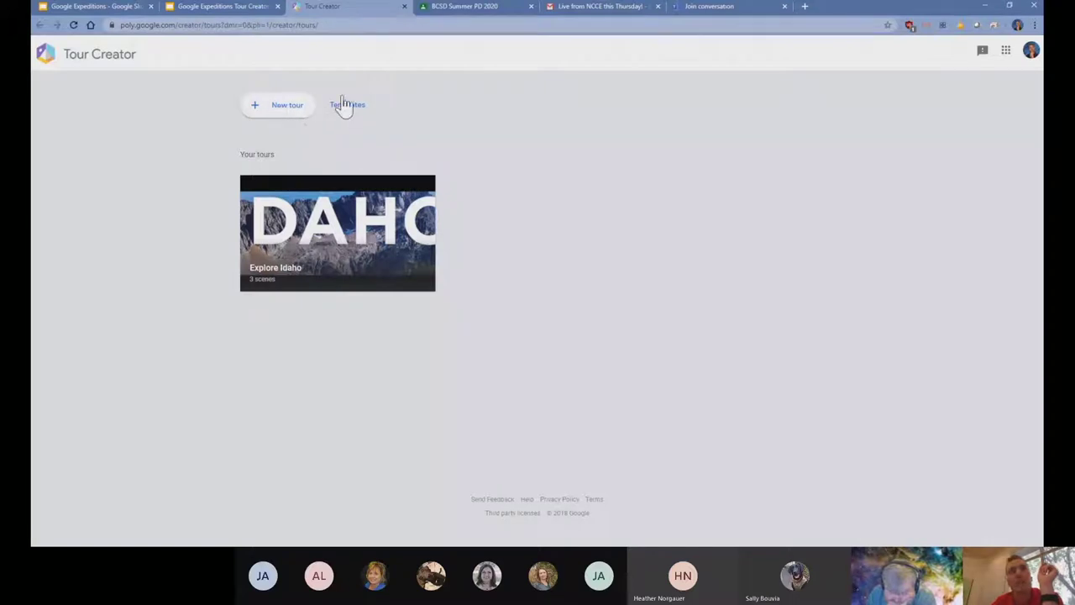
click(347, 104)
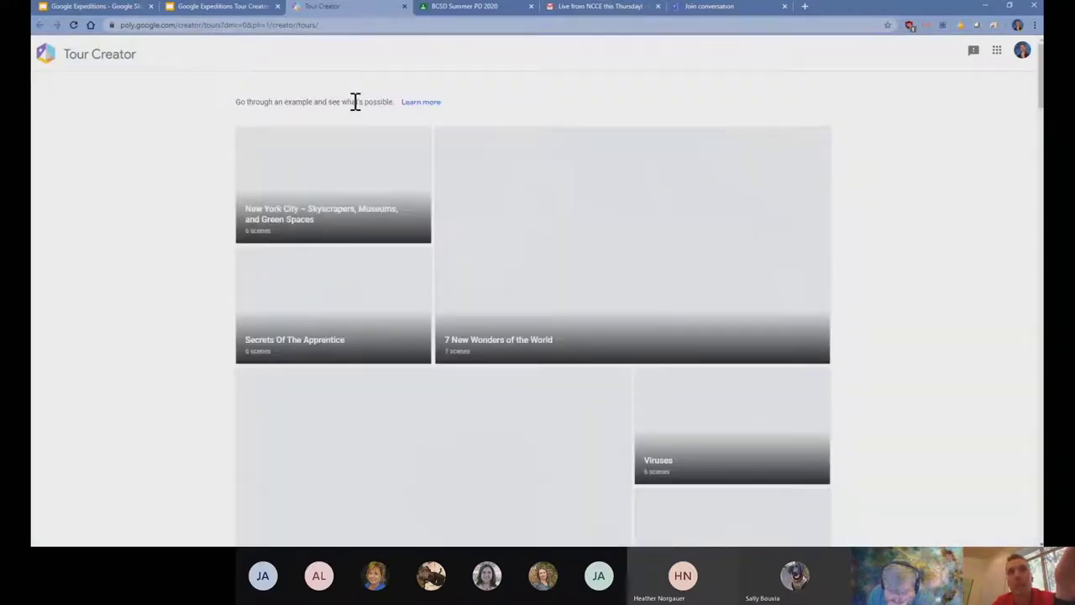
scroll(down, 3)
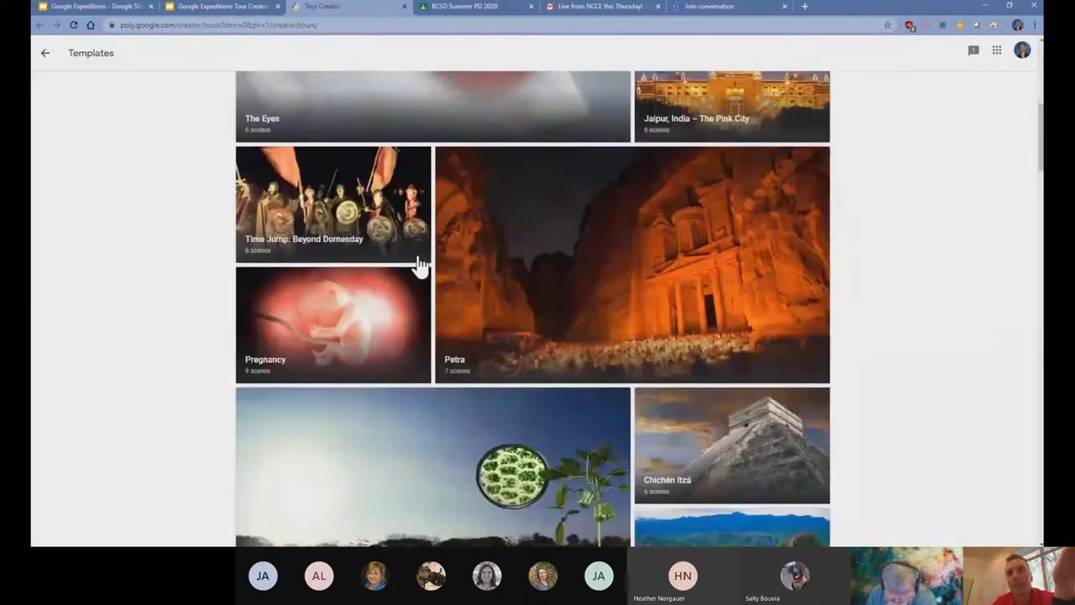
scroll(down, 3)
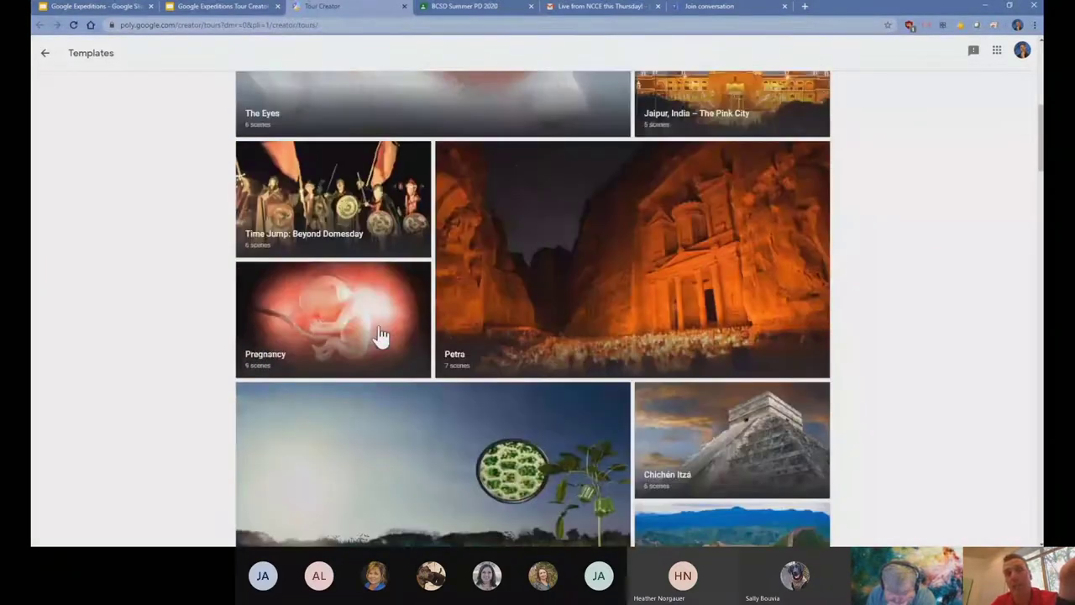
click(40, 52)
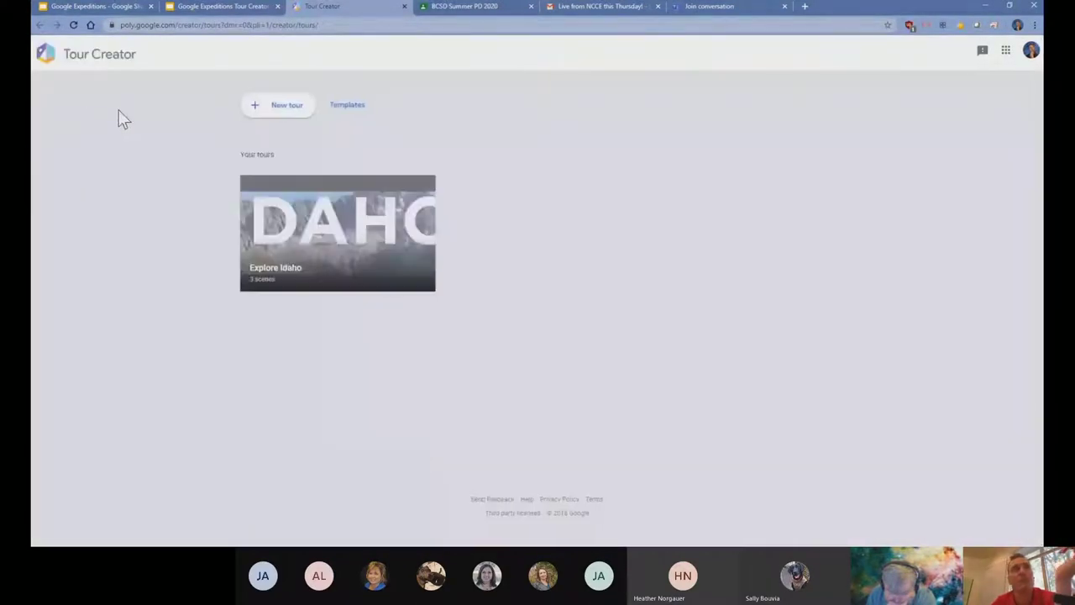
Start a new tour titled 'Test Tour' described 'This is a test tour for my students.'
click(277, 104)
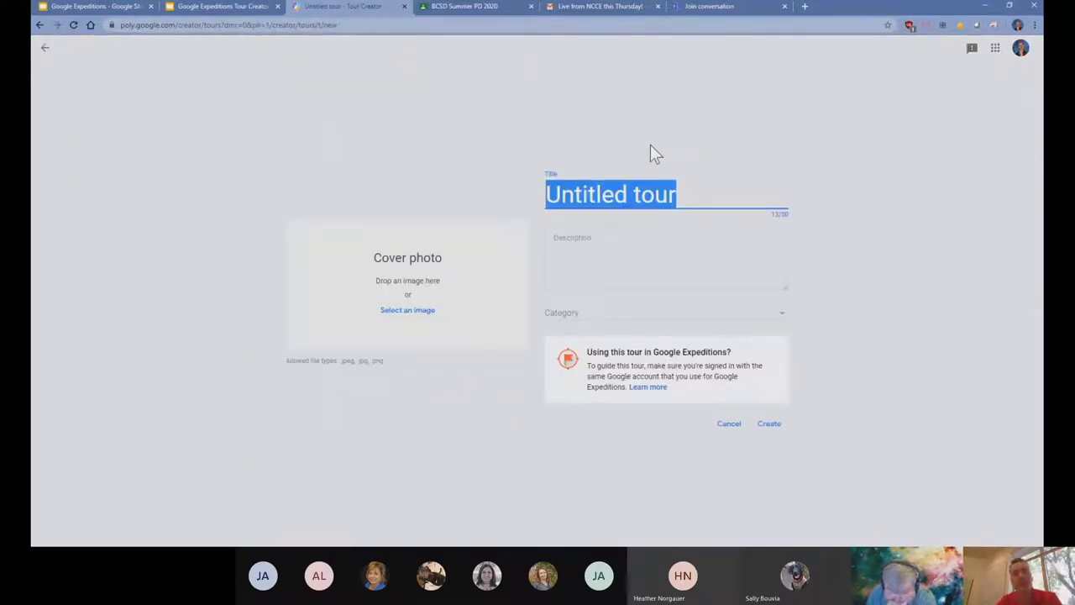
text(Test Tour)
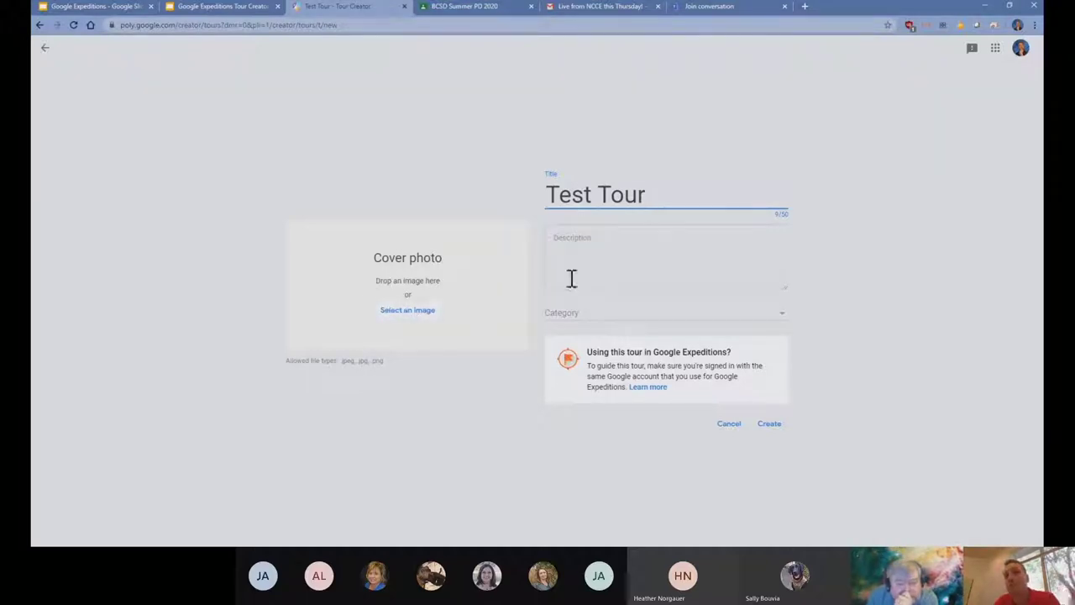
click(666, 255)
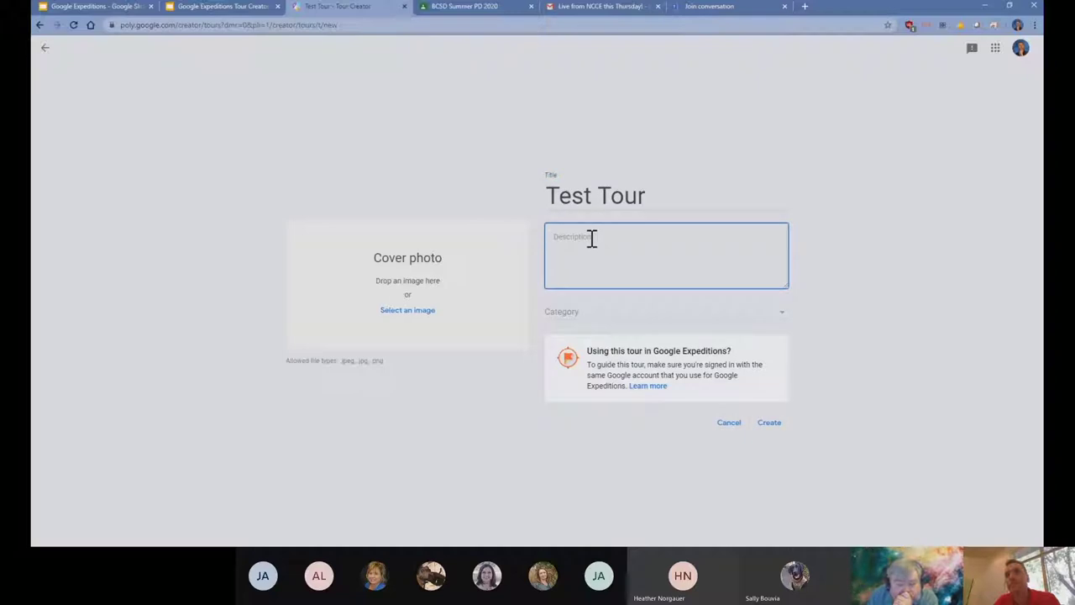
text(This is a test tour for my students.)
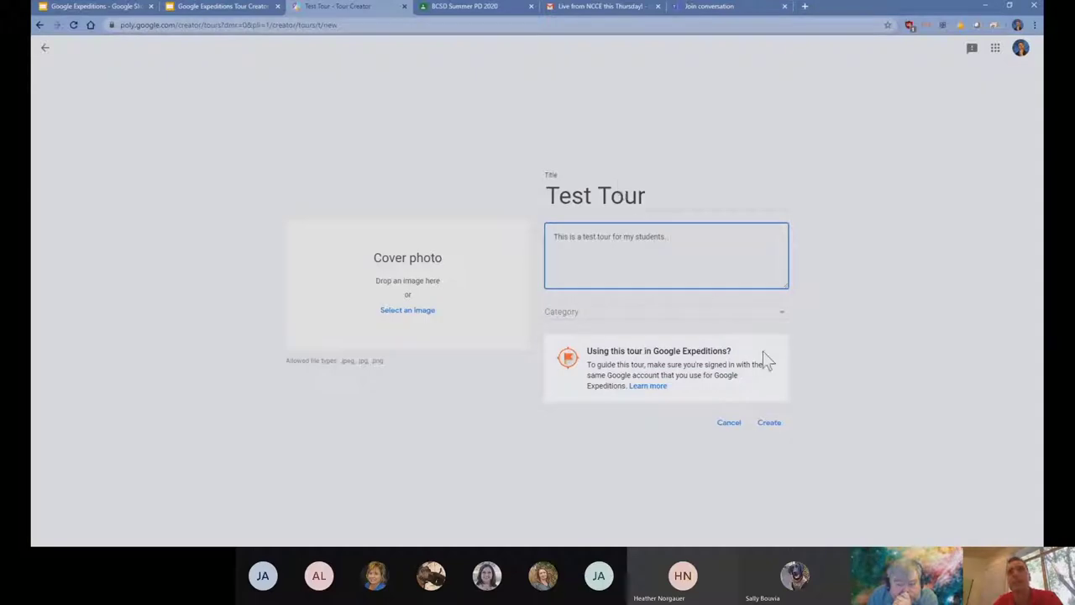
mouse_move(770, 424)
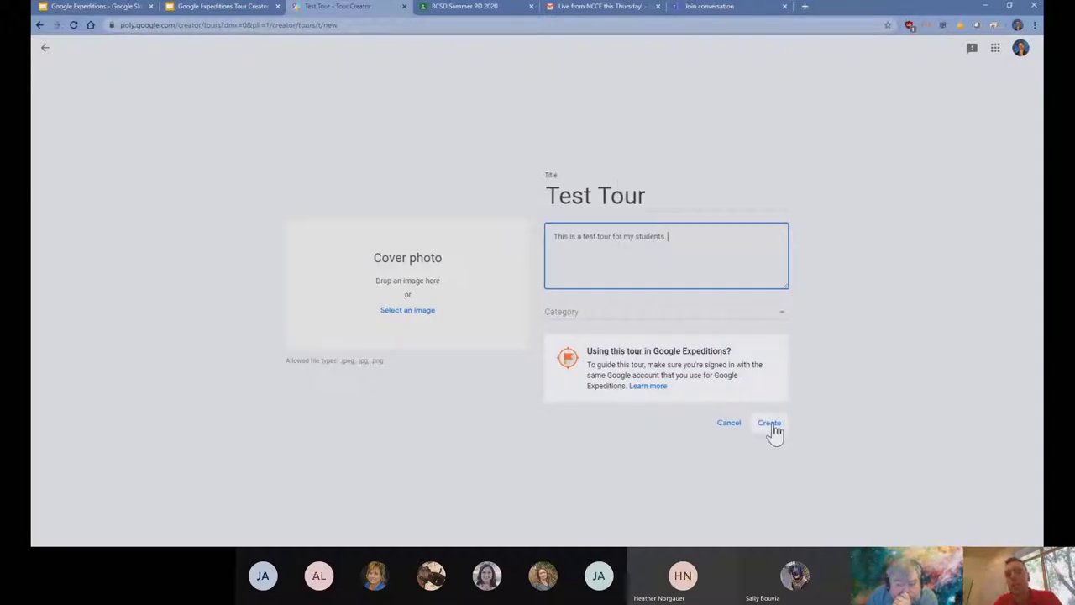
Create Test Tour and look at the Upload and Street View scene options
click(769, 424)
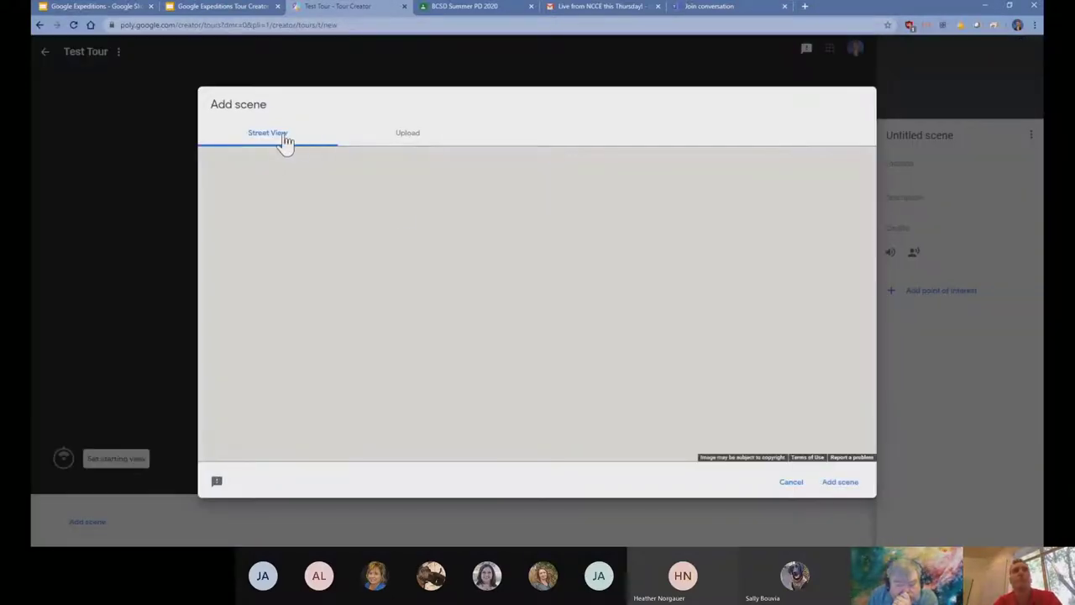
click(407, 133)
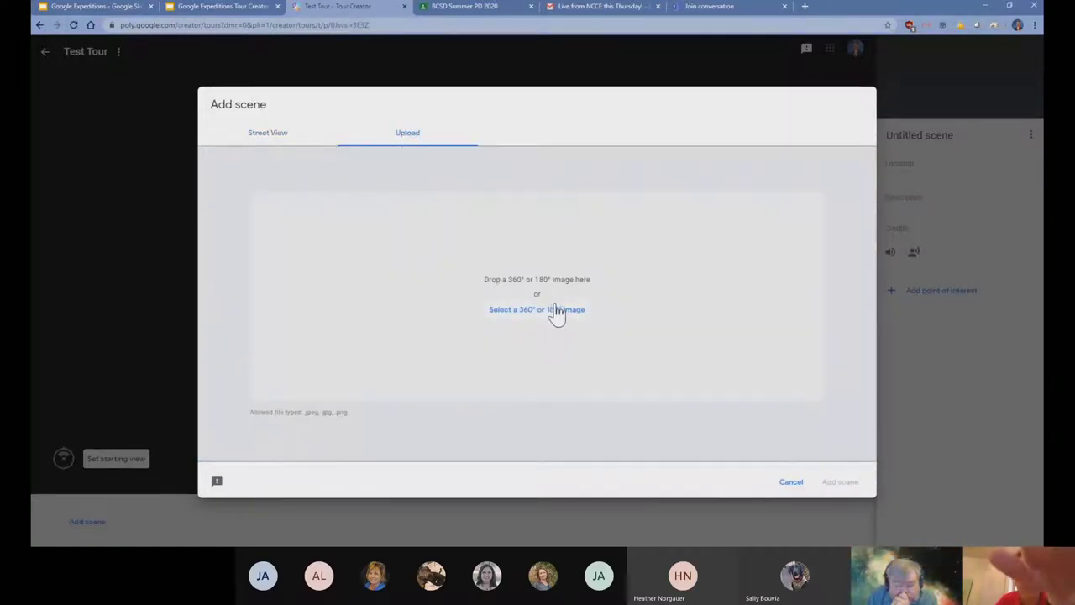
mouse_move(272, 138)
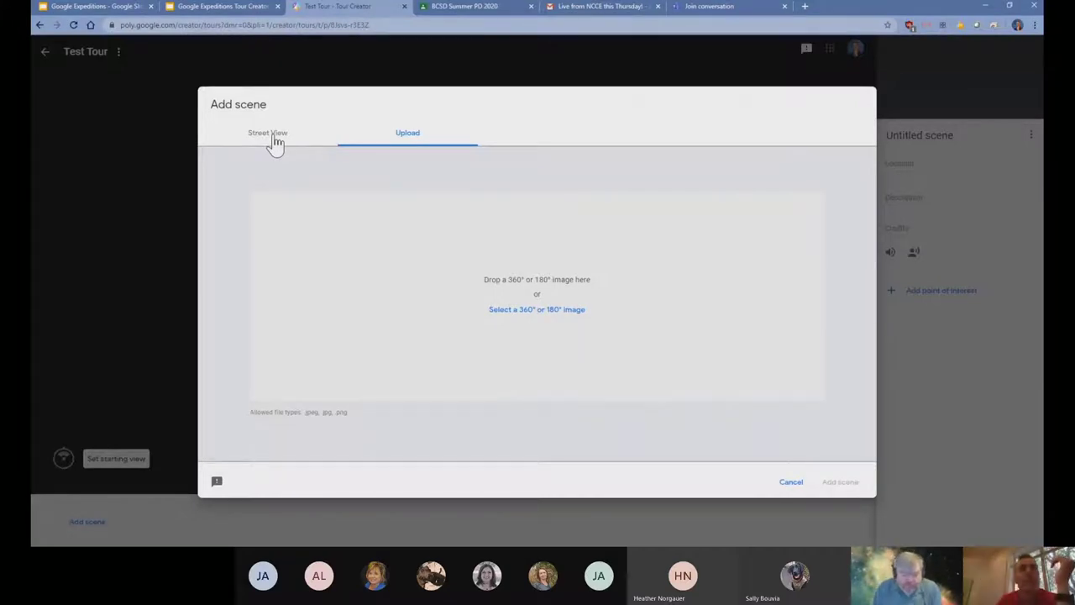
click(267, 133)
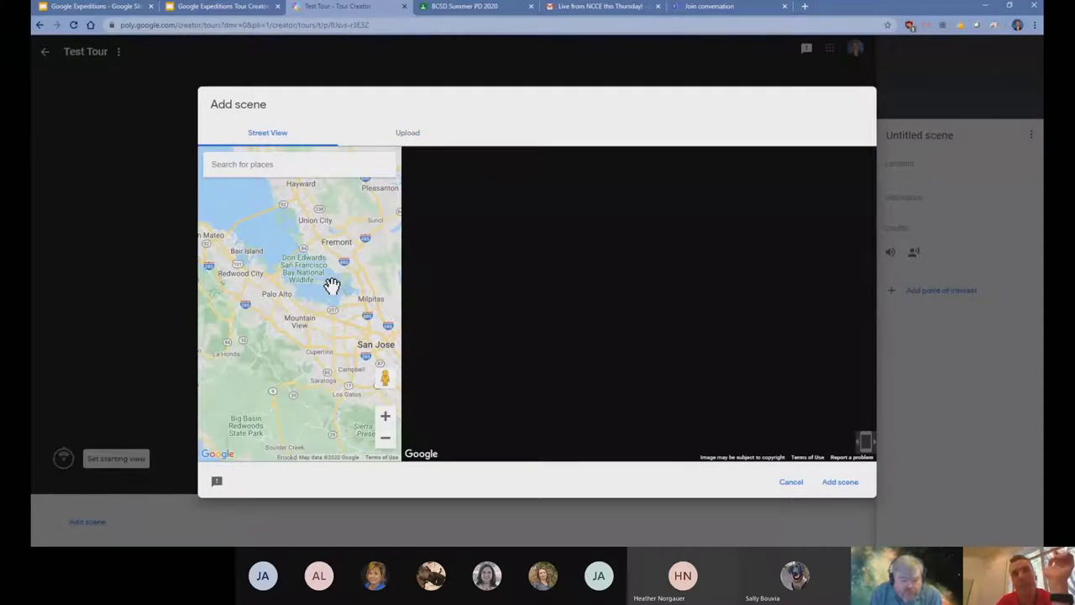
drag(333, 286, 312, 299)
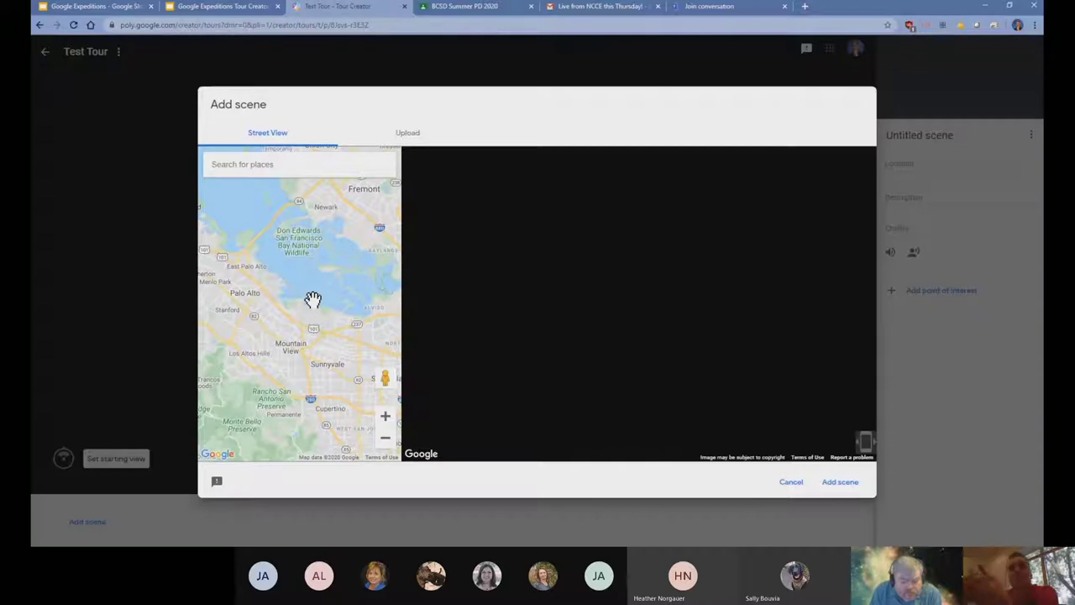
Search 'paris', choose Eiffel Tower, Paris, France, and face the panorama toward the tower
click(299, 164)
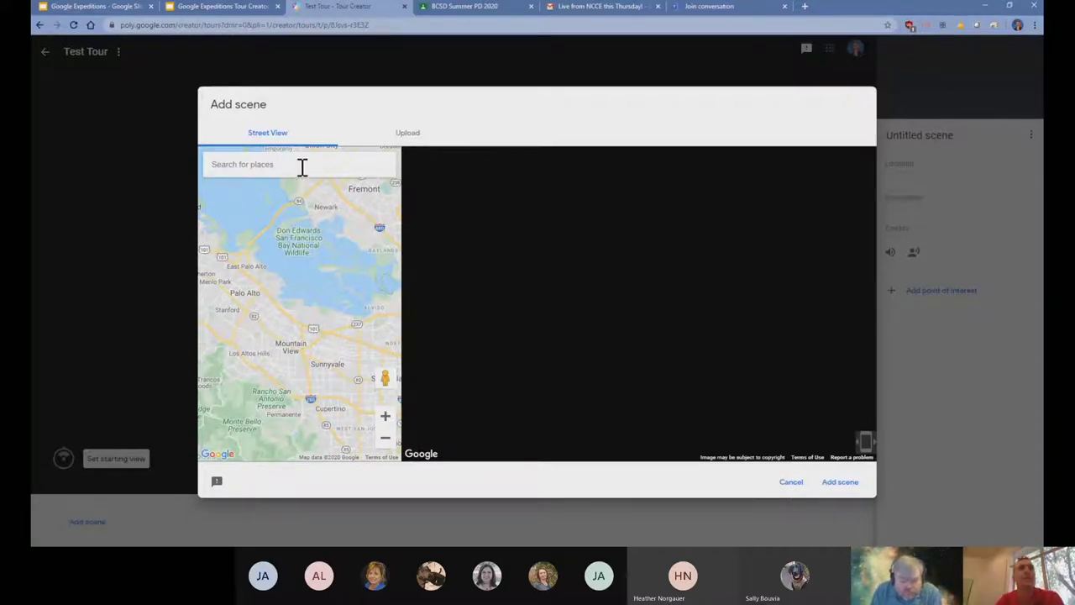
text(paris)
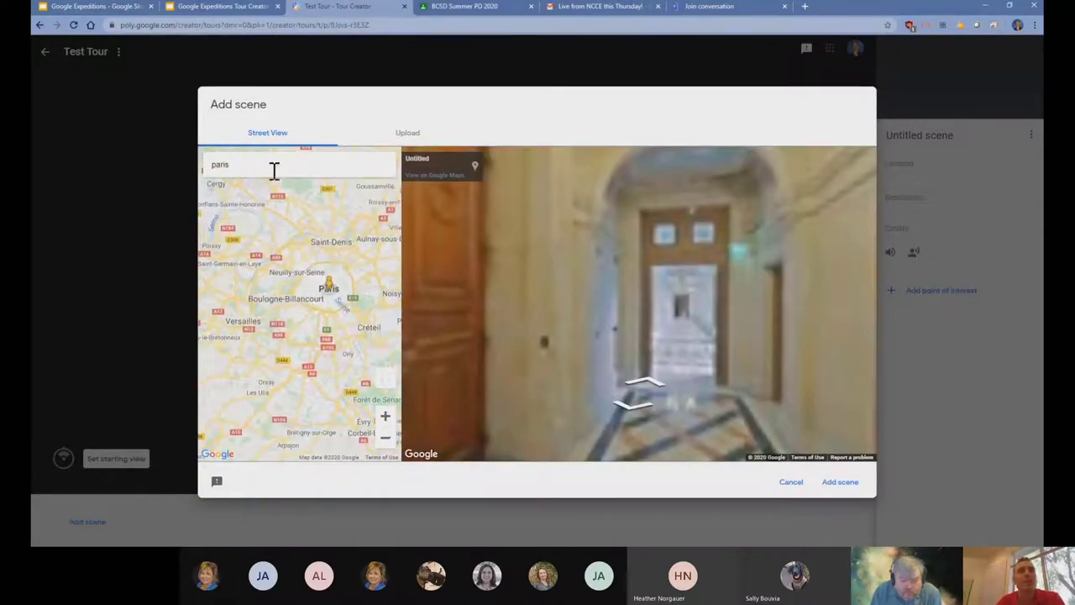
click(272, 164)
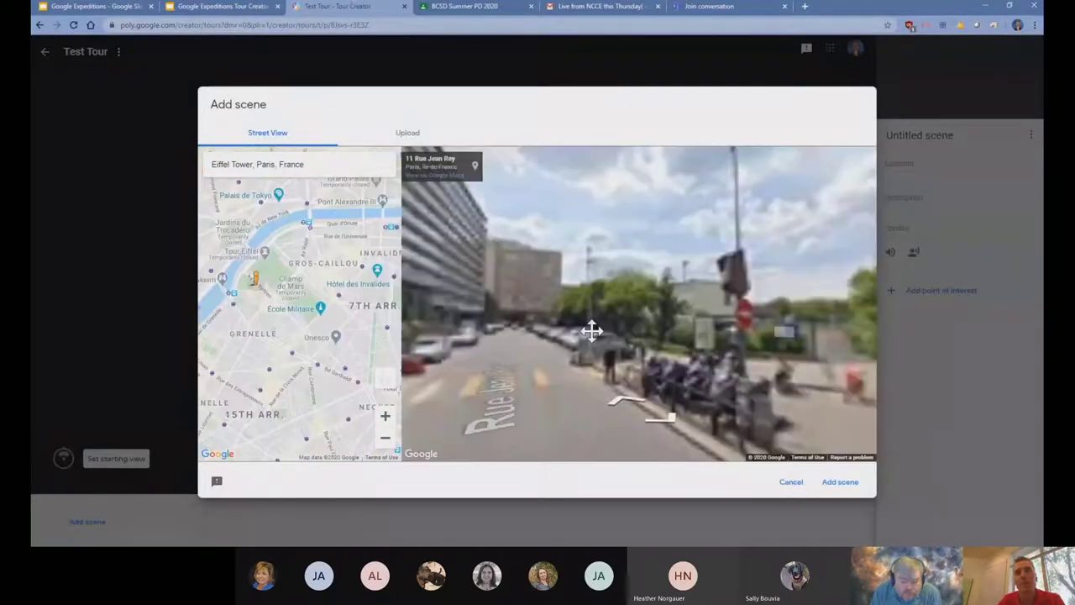
drag(592, 333, 719, 316)
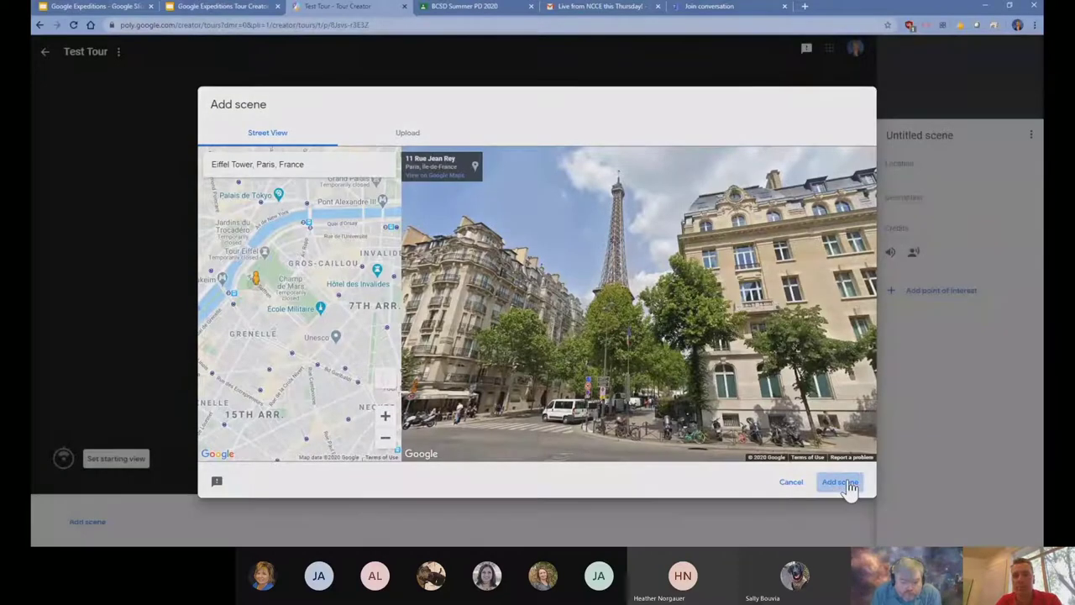
Add the Eiffel Tower view as a scene and title it Paris France
click(840, 480)
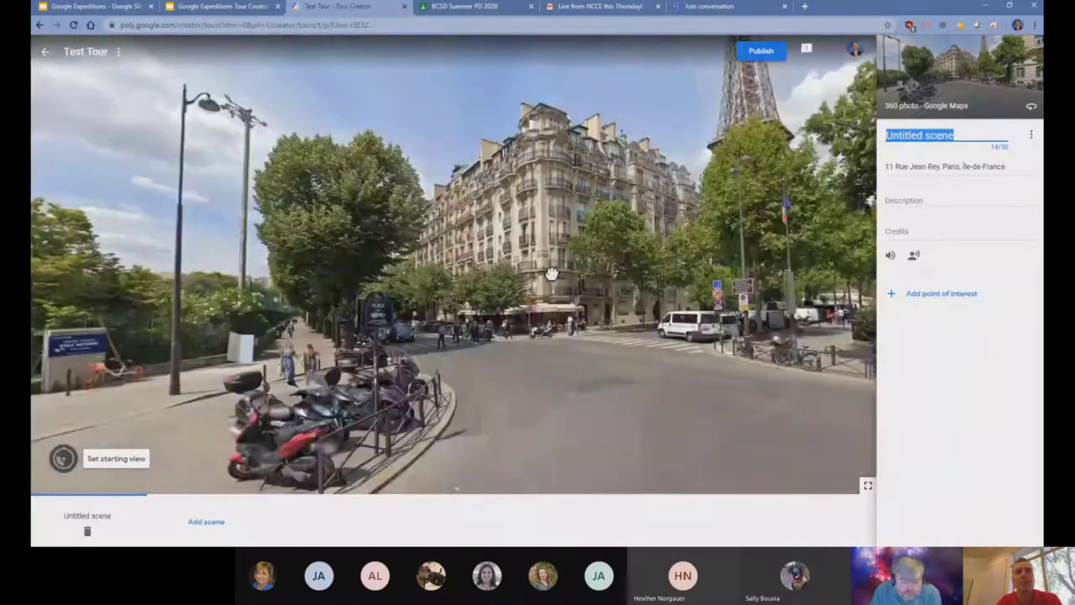
drag(551, 272, 524, 237)
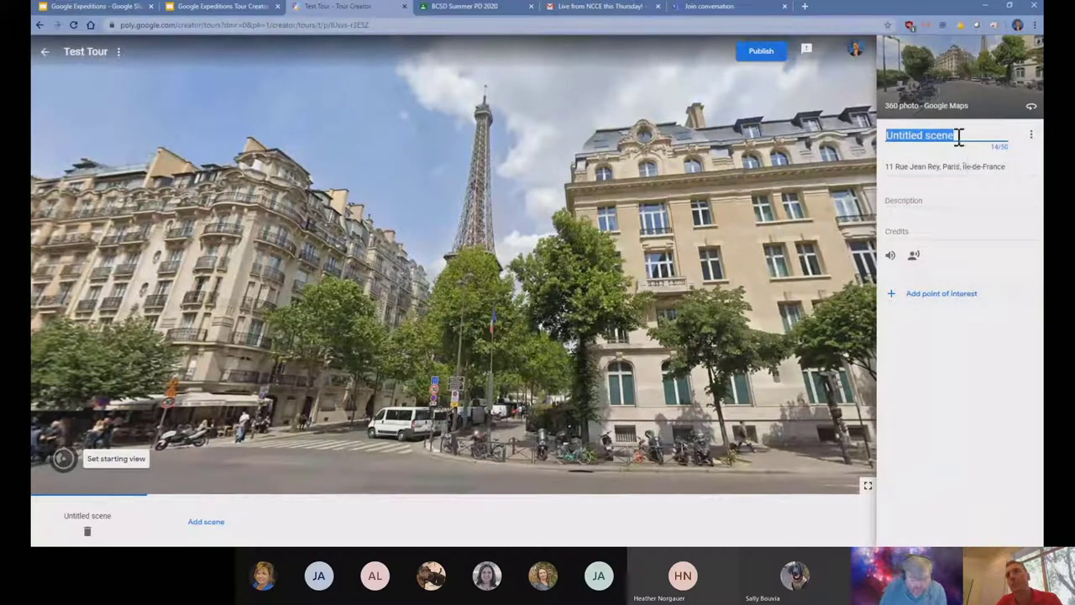
text(Paris France)
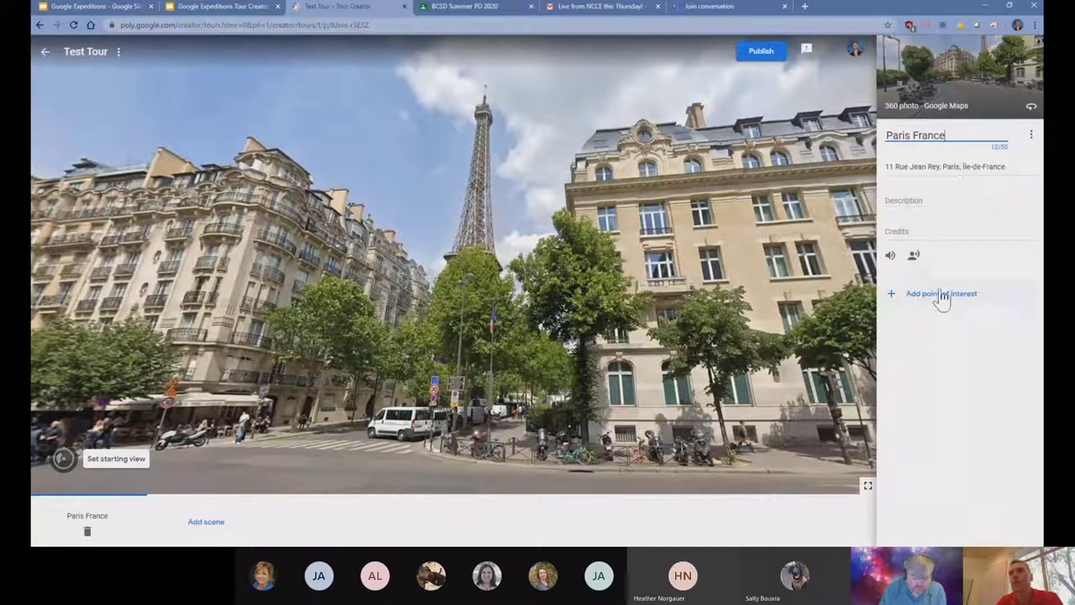
Add a point of interest 'The tower' described 'Was a radio tower' on the Eiffel Tower
click(941, 292)
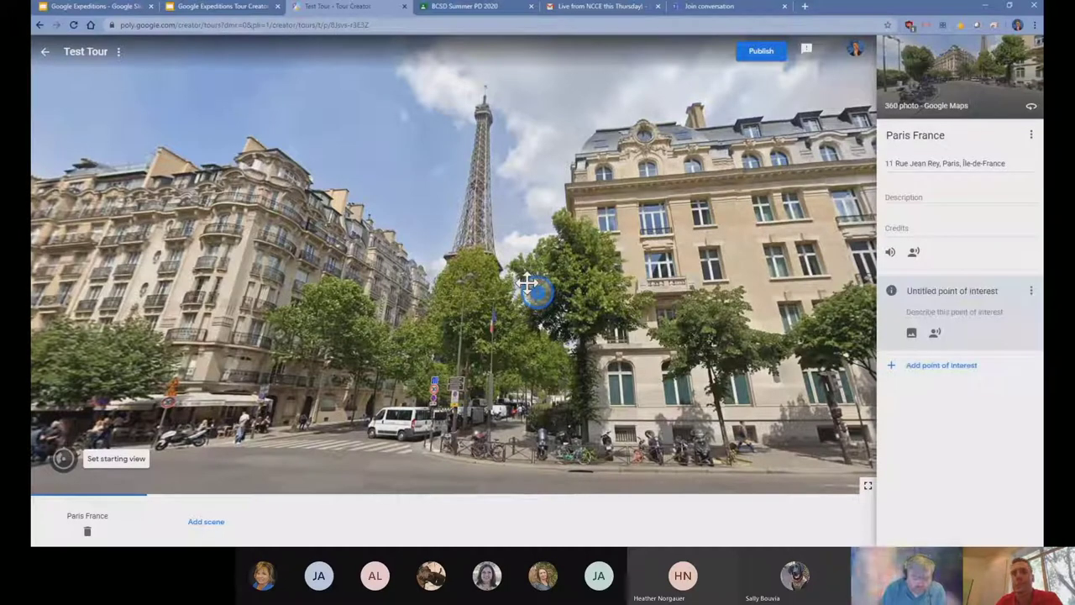
text(The tower)
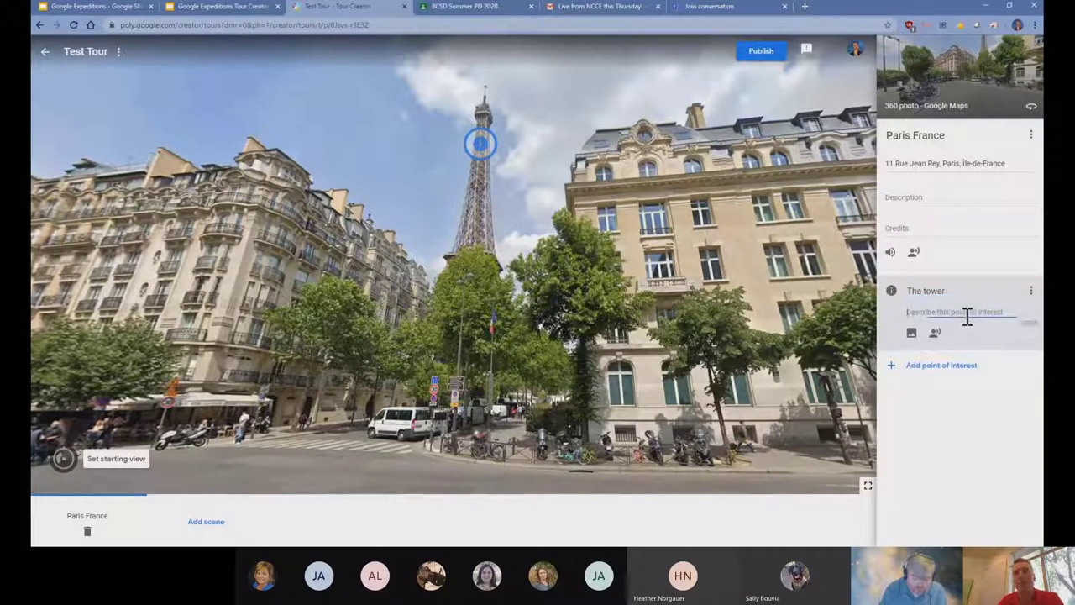
click(966, 314)
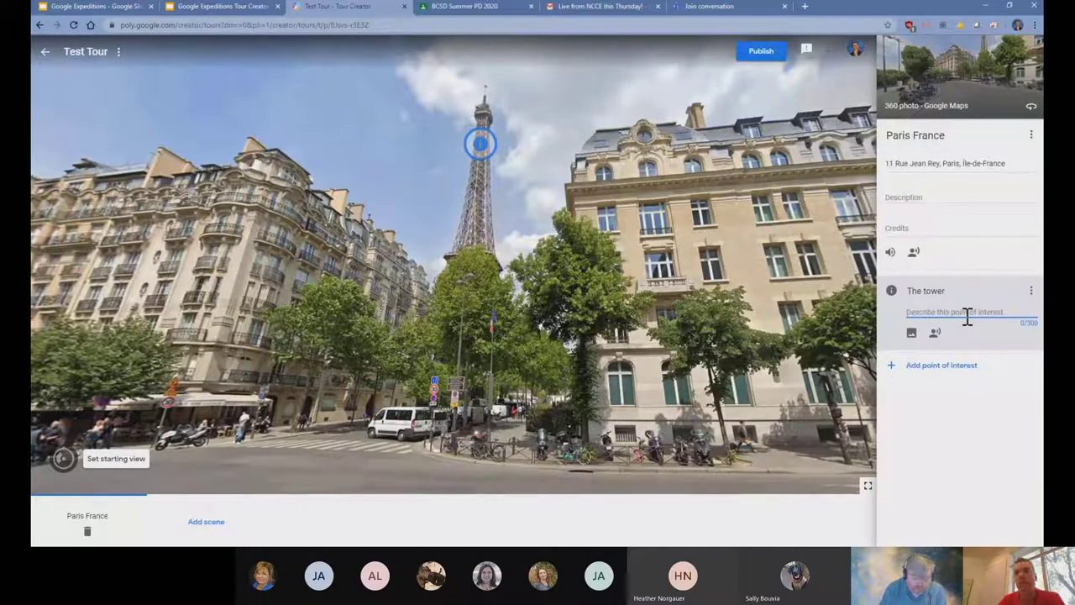
text(Was a radio tower)
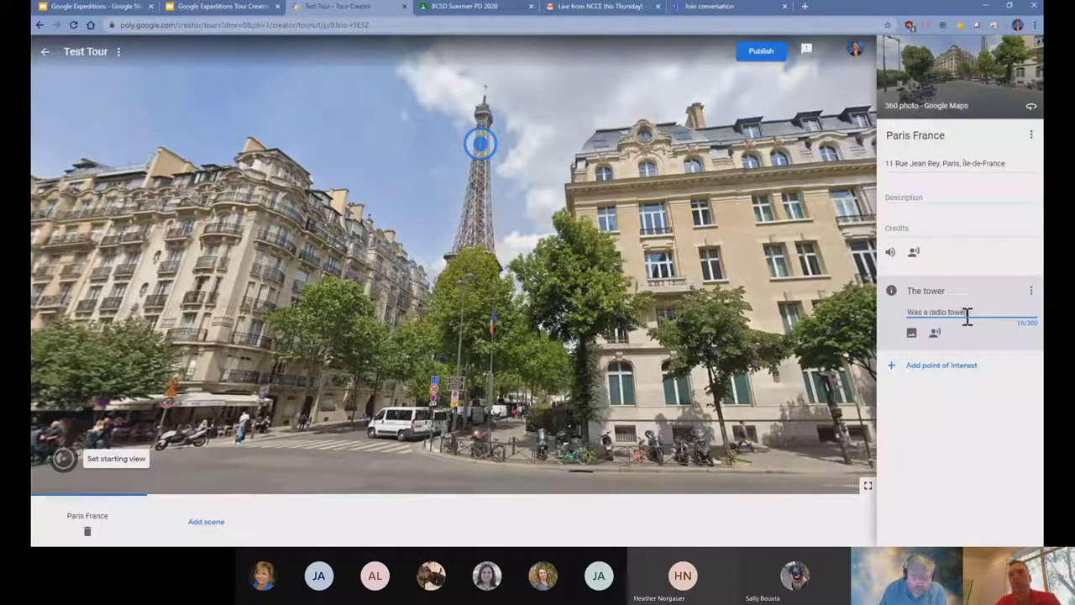
drag(481, 252, 706, 343)
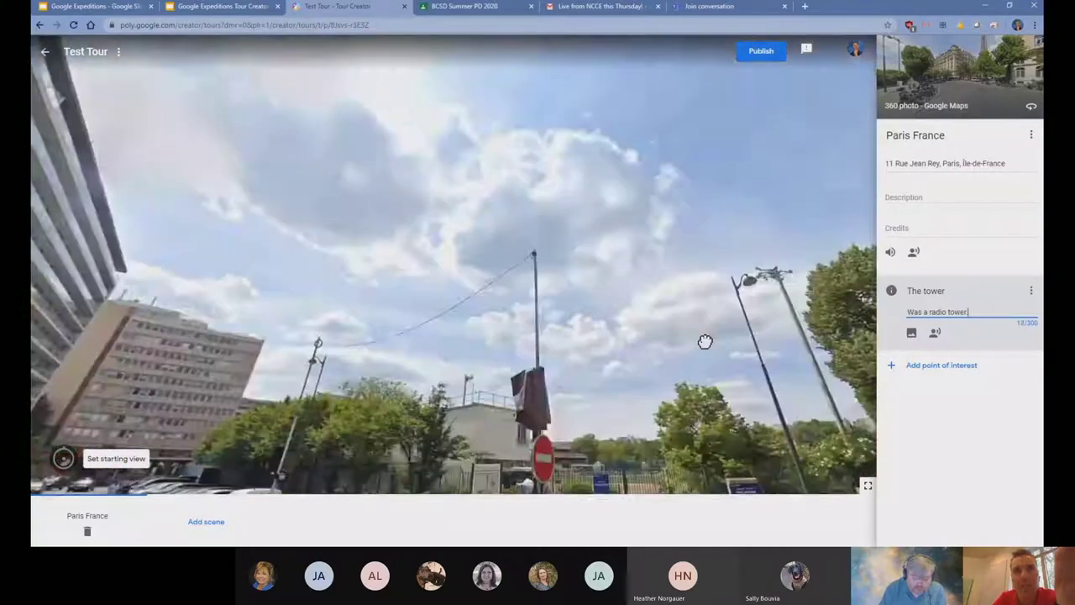
drag(706, 343, 766, 317)
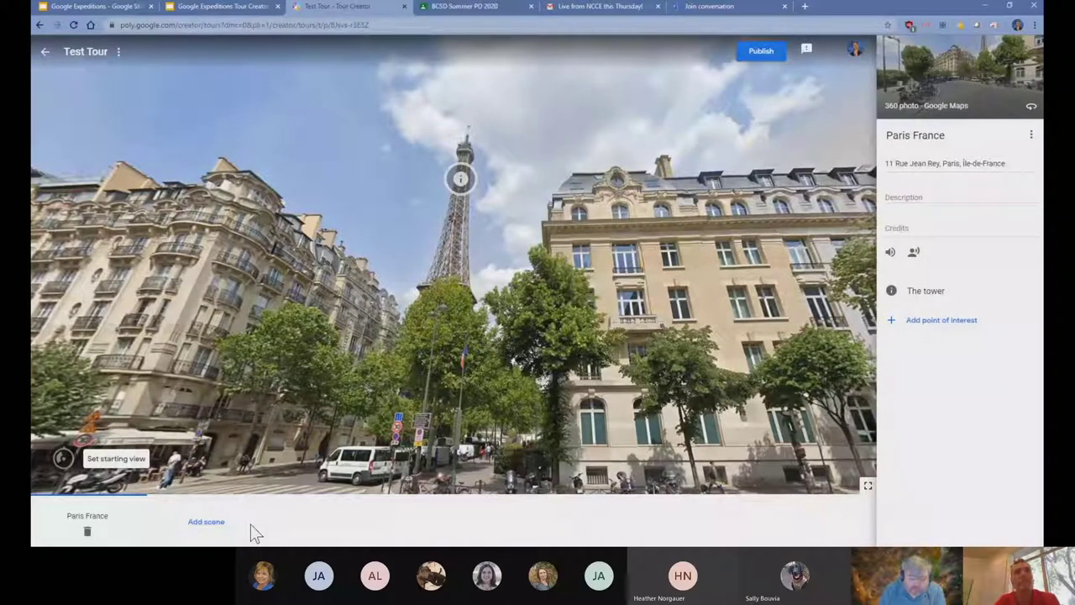
Add a second scene from the Rome, Italy Street View of the Roman Forum
click(205, 521)
text(rome ita)
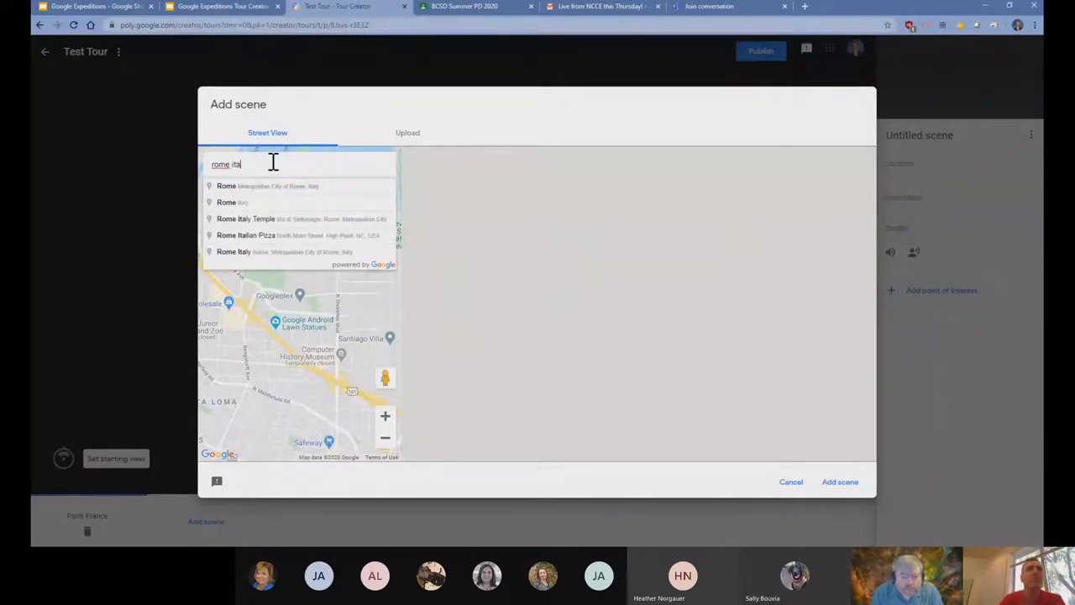
click(227, 202)
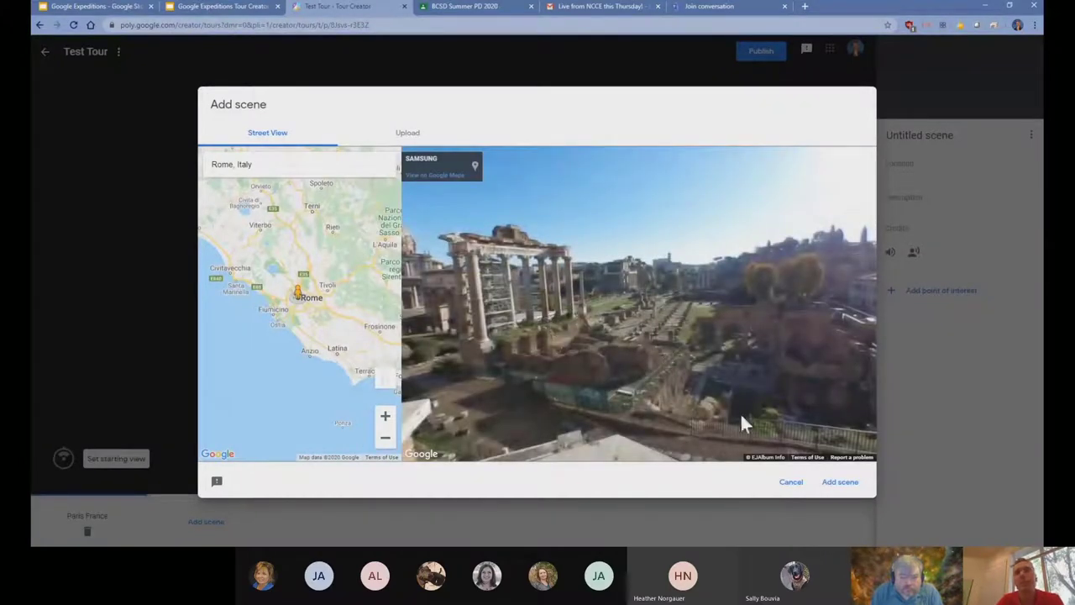
click(841, 480)
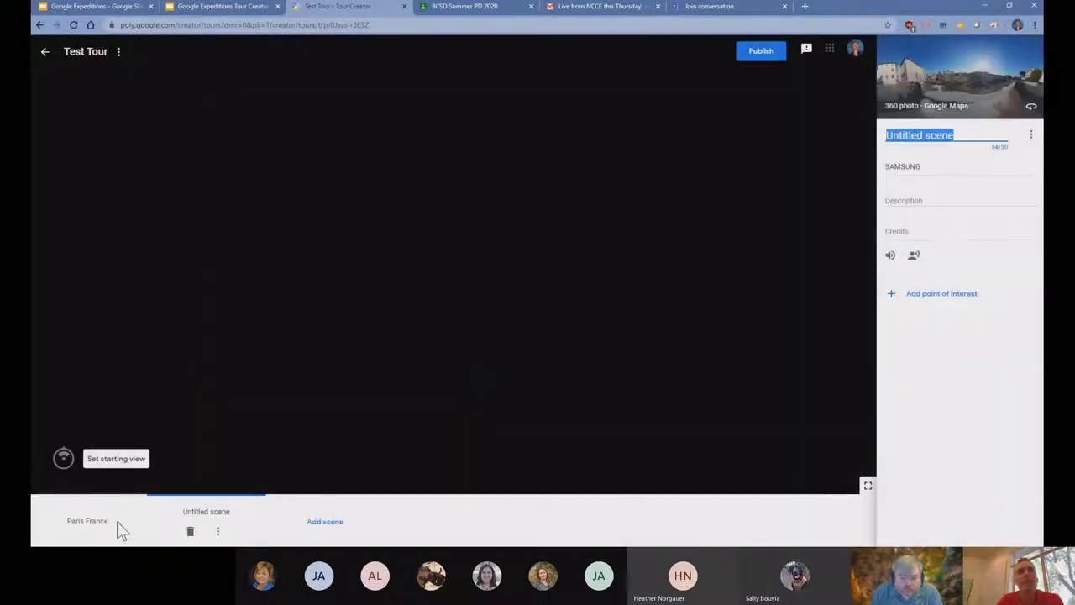
click(205, 513)
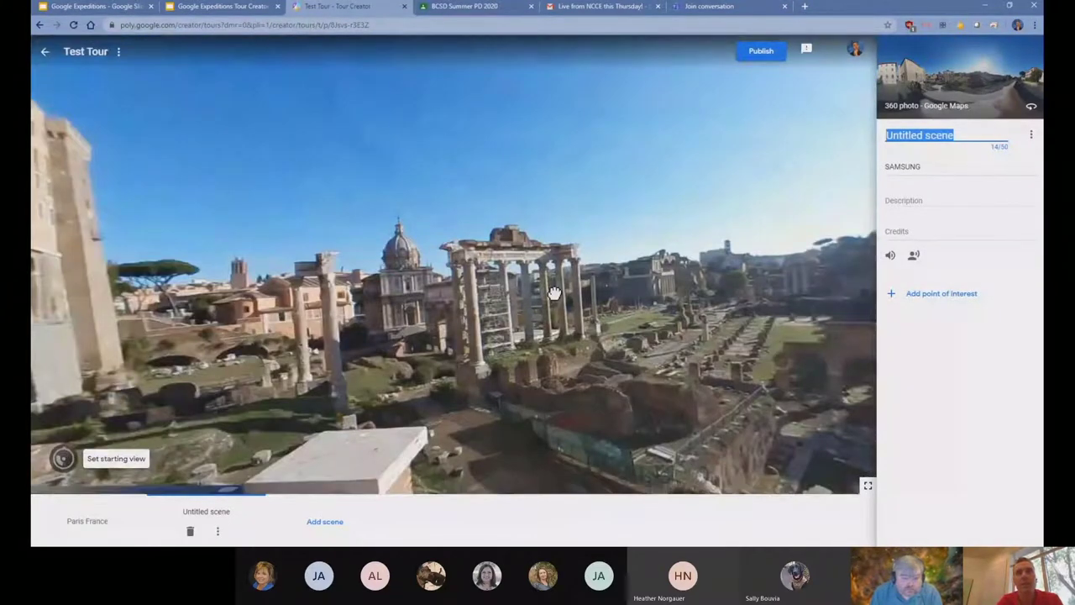
drag(555, 295, 572, 286)
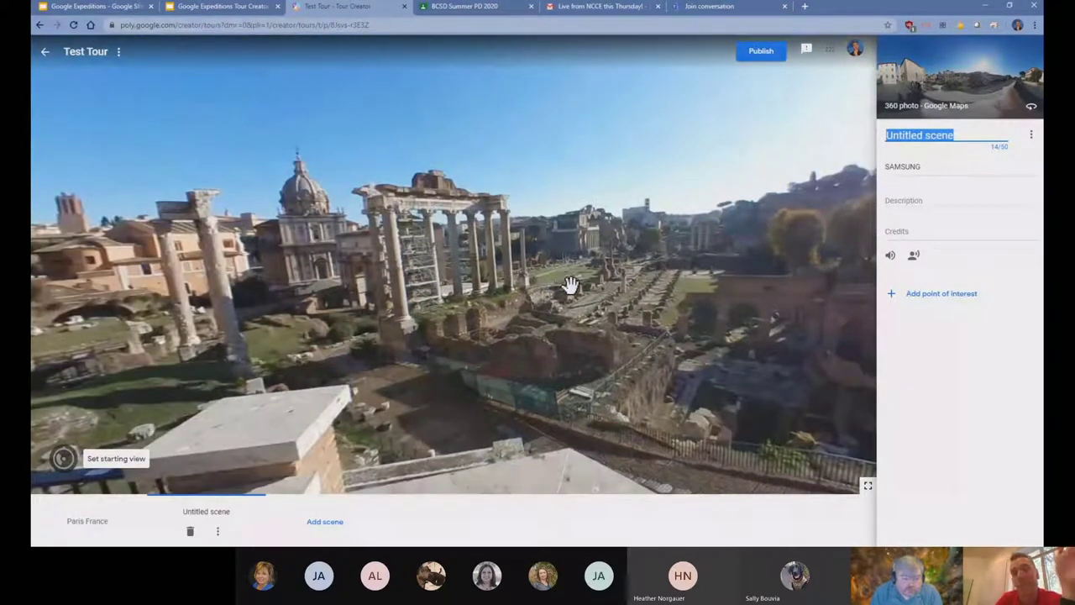
drag(570, 286, 444, 376)
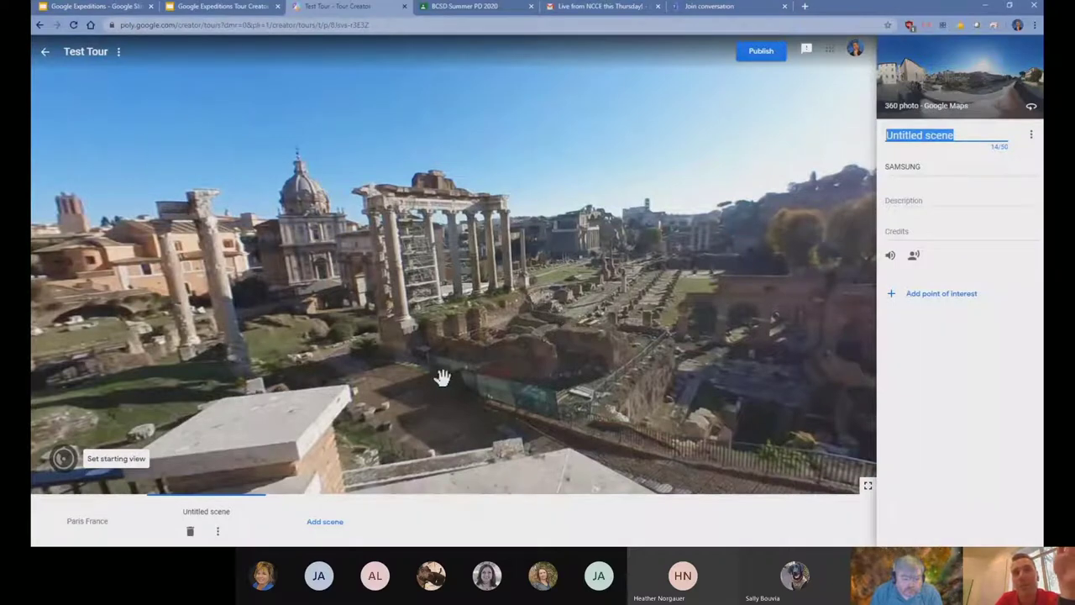
drag(444, 377, 502, 323)
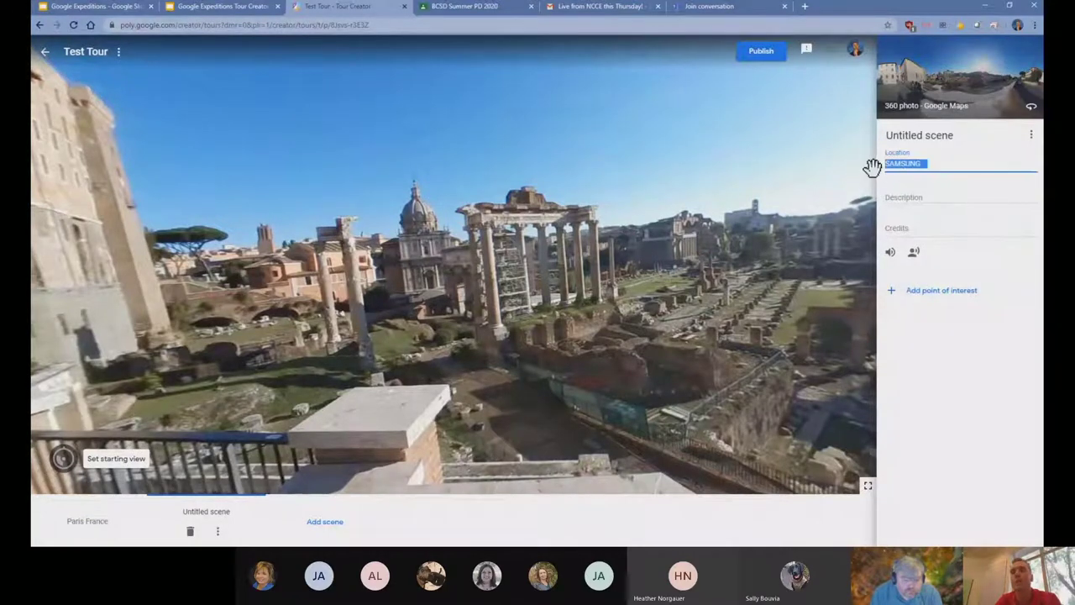
Title the scene Rome and add a 'Construction' point of interest at the temple ruins
click(941, 202)
text(Rome)
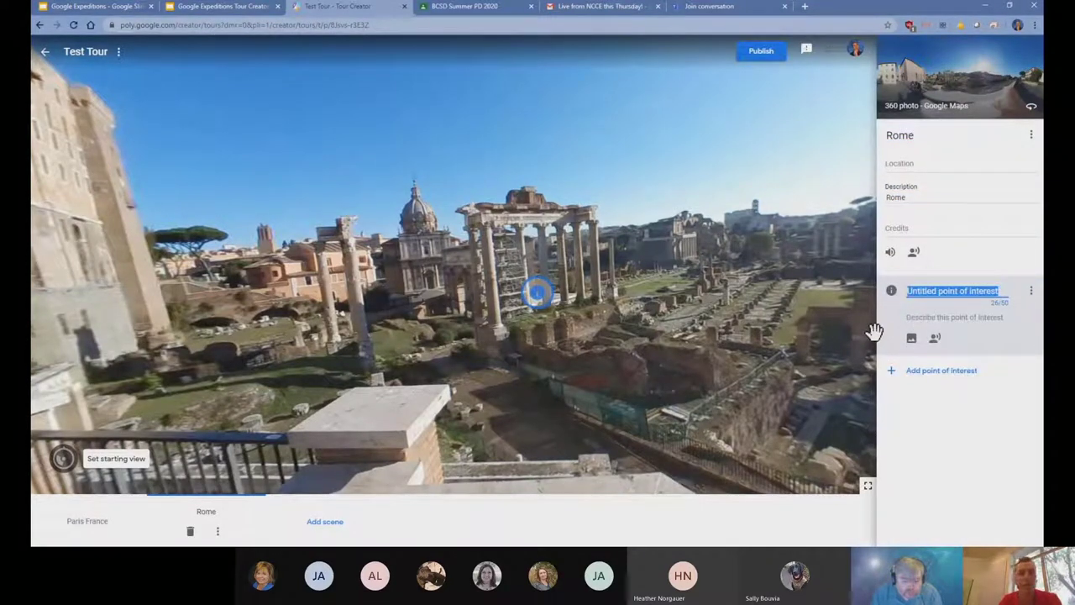
text(Construct)
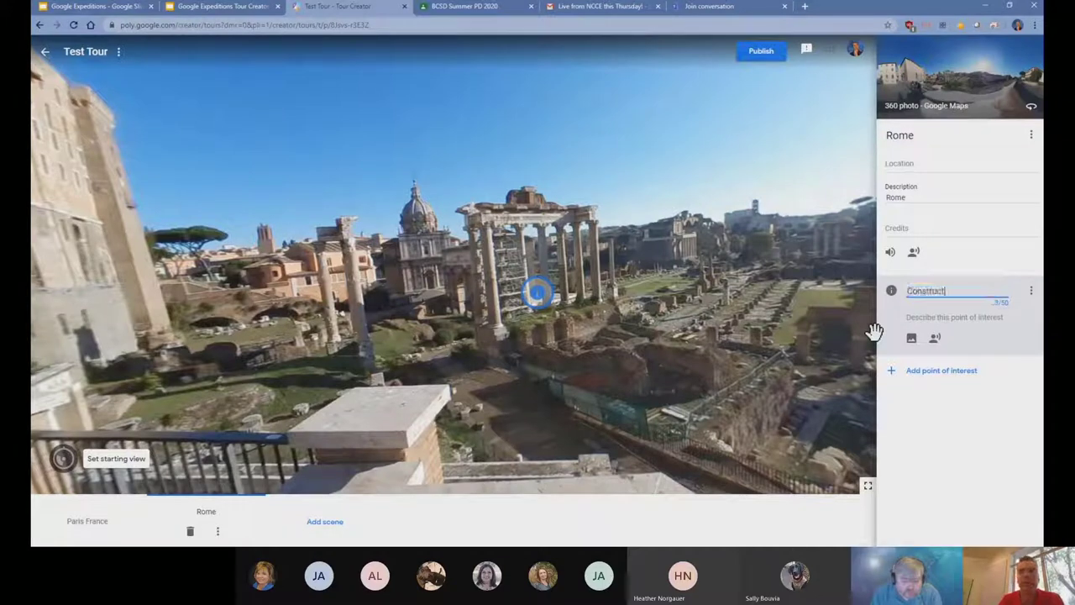
text(ion)
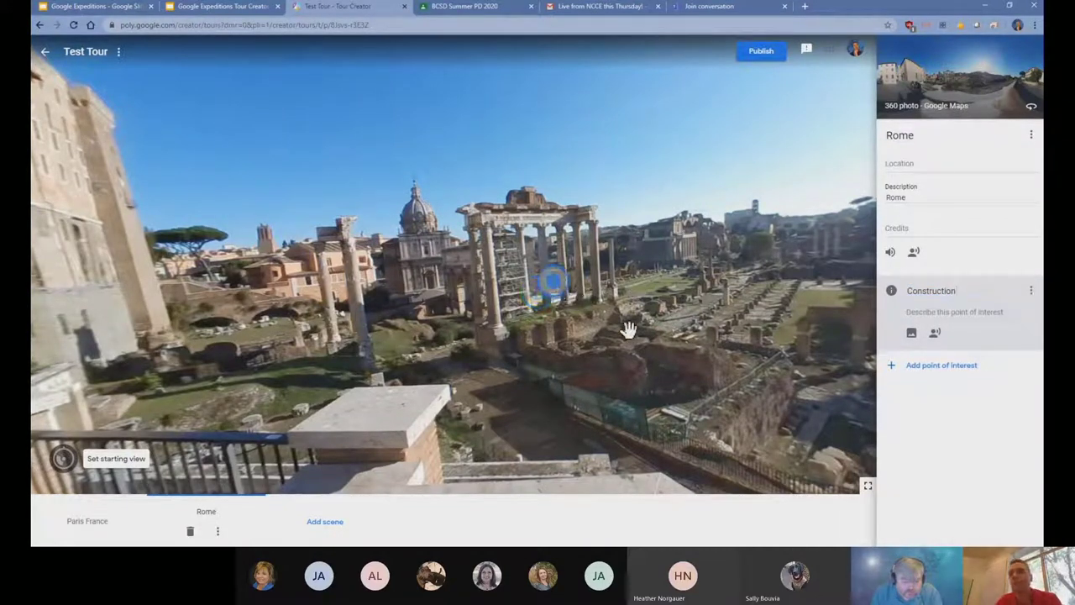
mouse_move(901, 336)
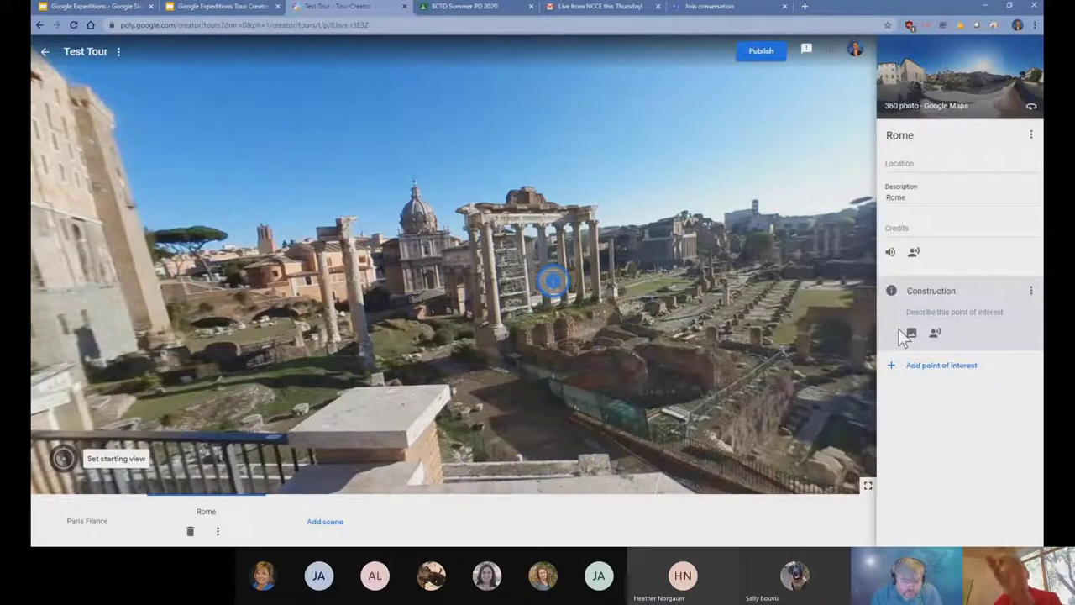
mouse_move(909, 333)
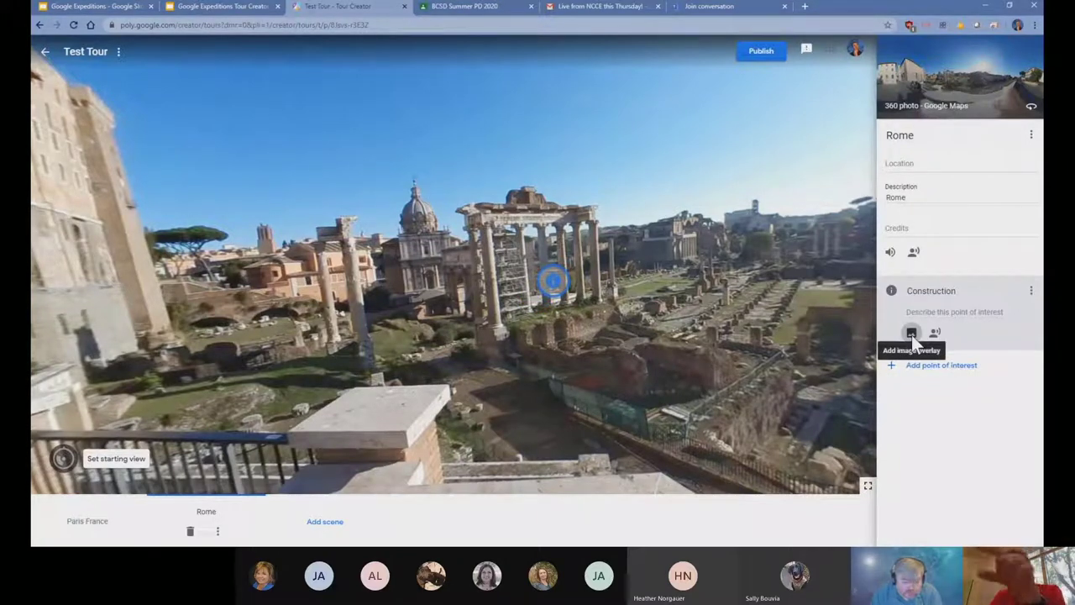
mouse_move(541, 299)
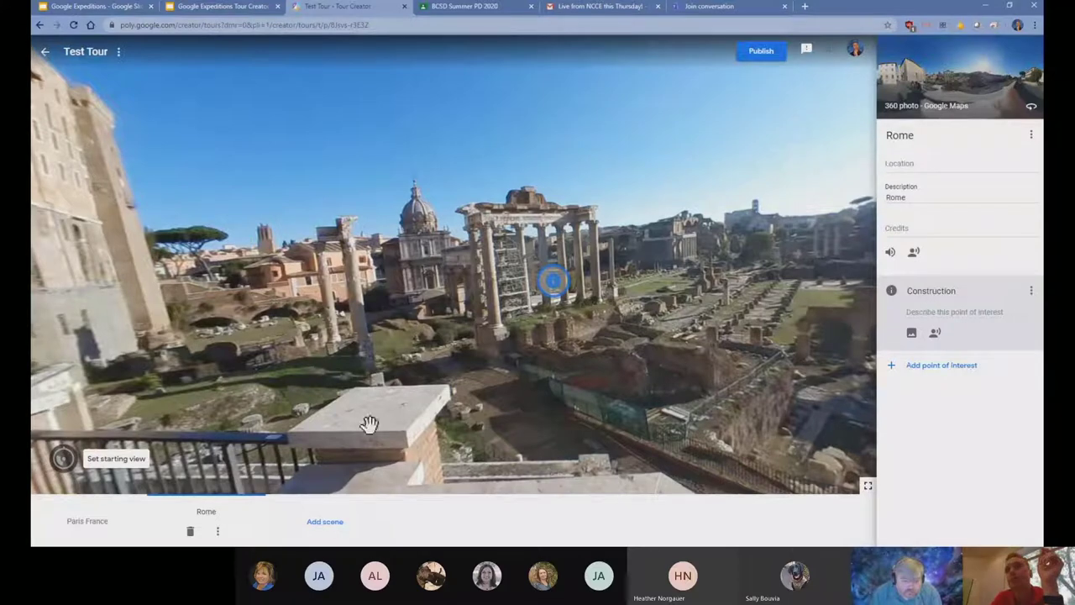
mouse_move(452, 529)
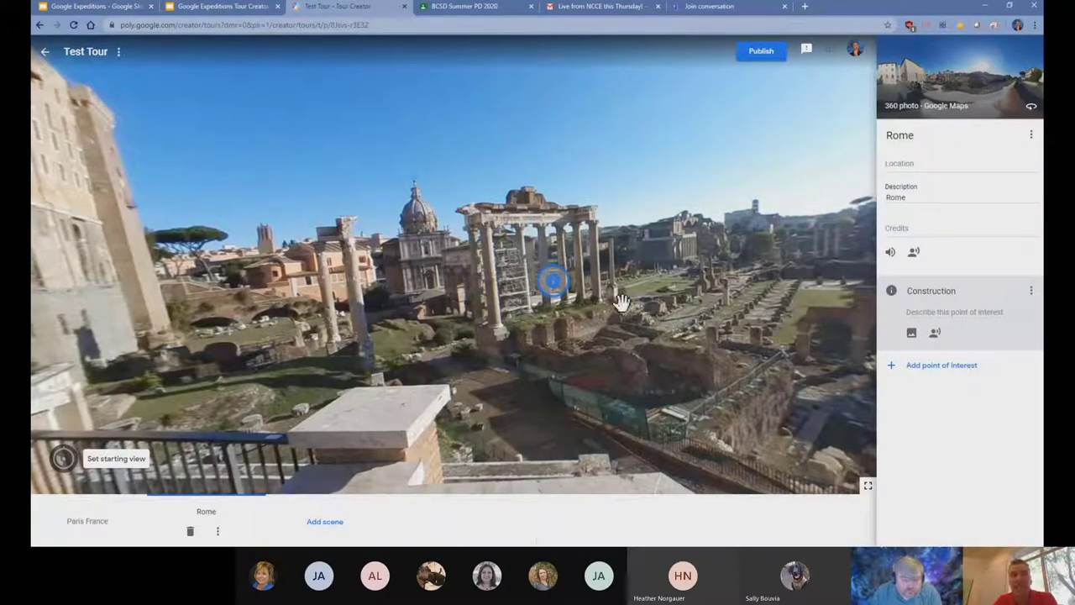
drag(621, 302, 428, 292)
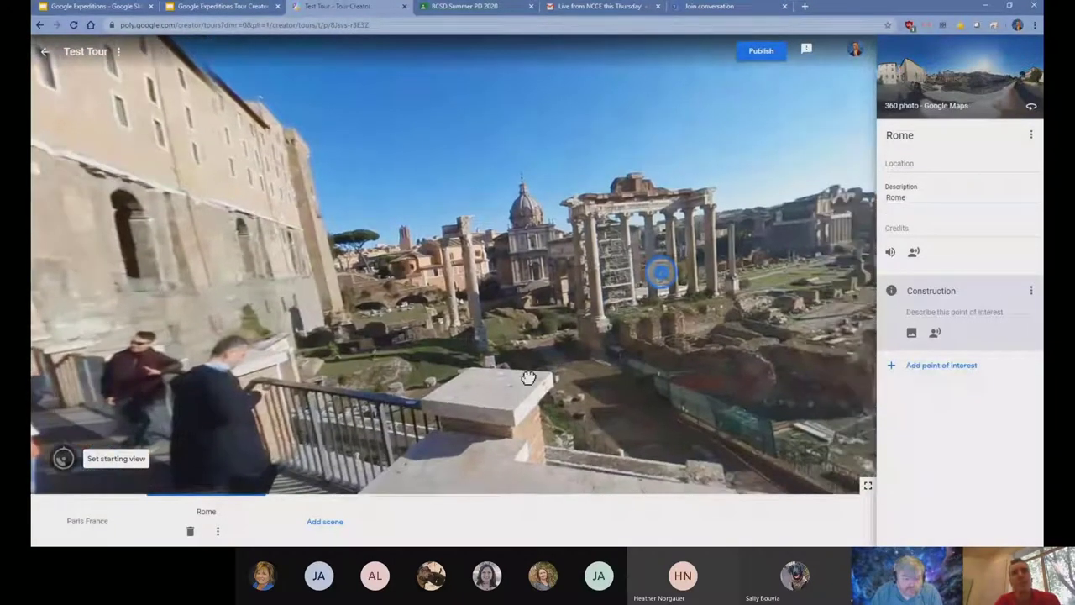
drag(528, 376, 538, 361)
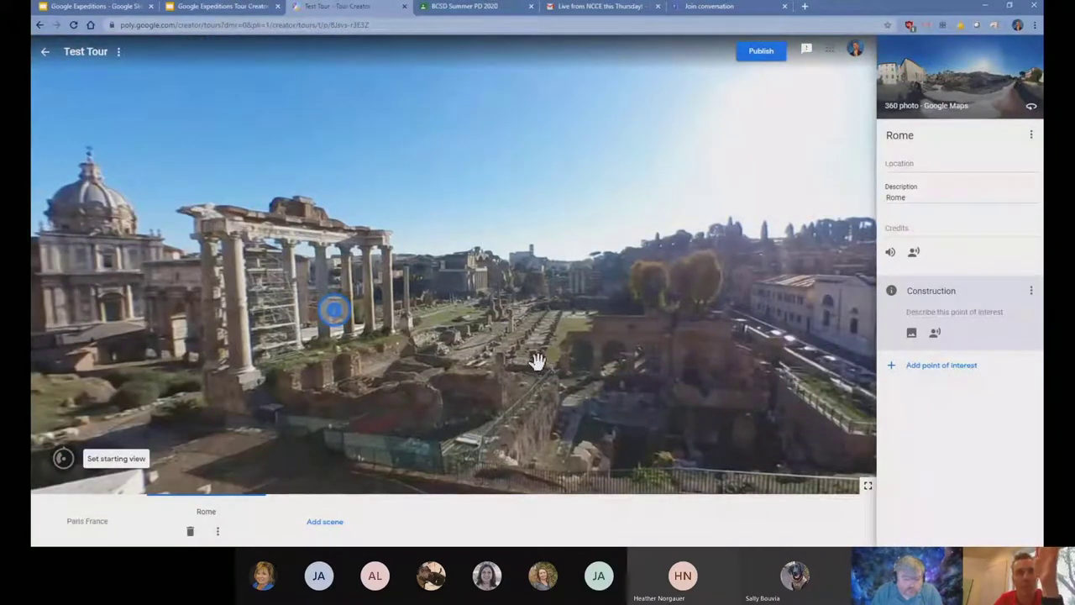
Return to the Paris France scene and save a starting view facing the Eiffel Tower
click(84, 521)
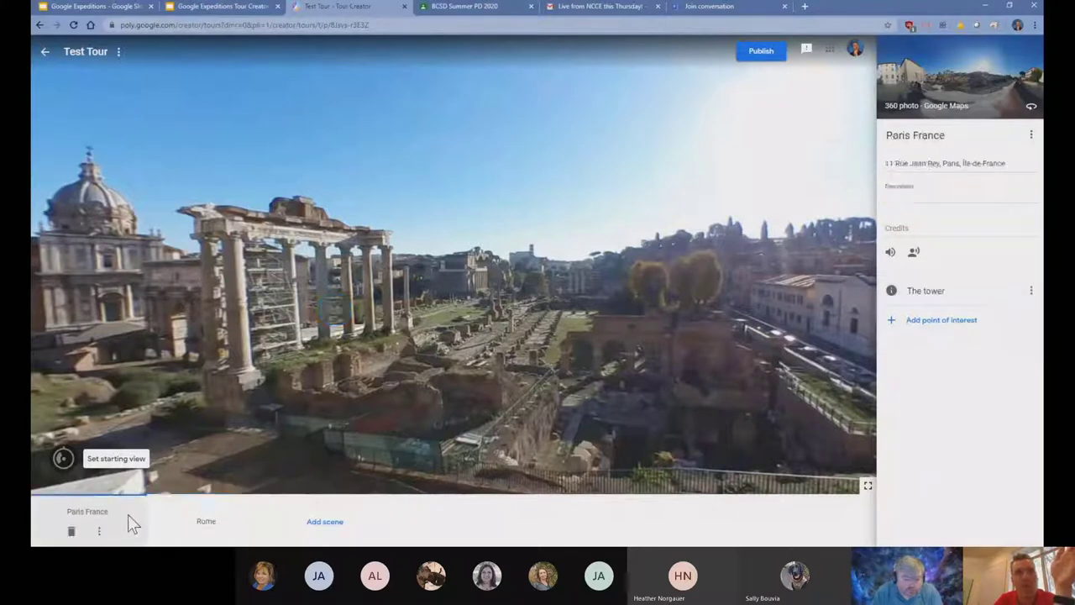
click(87, 511)
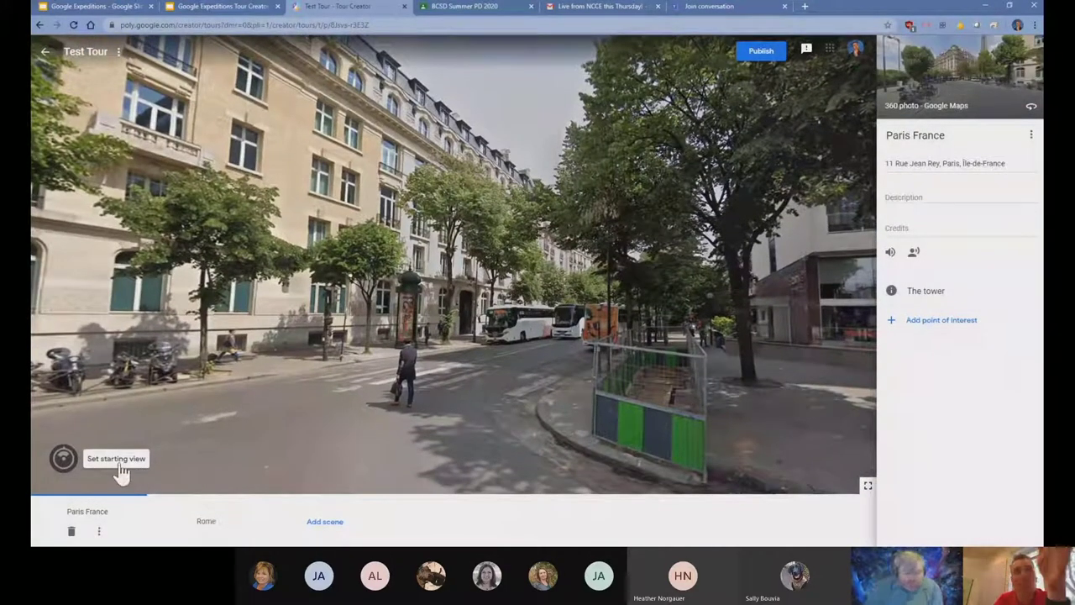
click(116, 459)
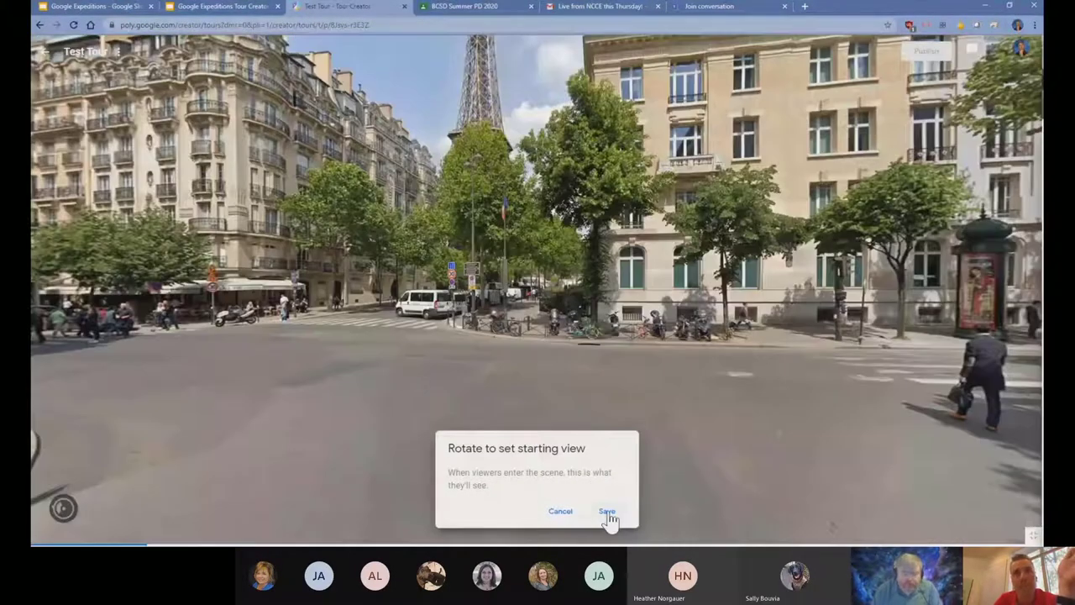
click(605, 511)
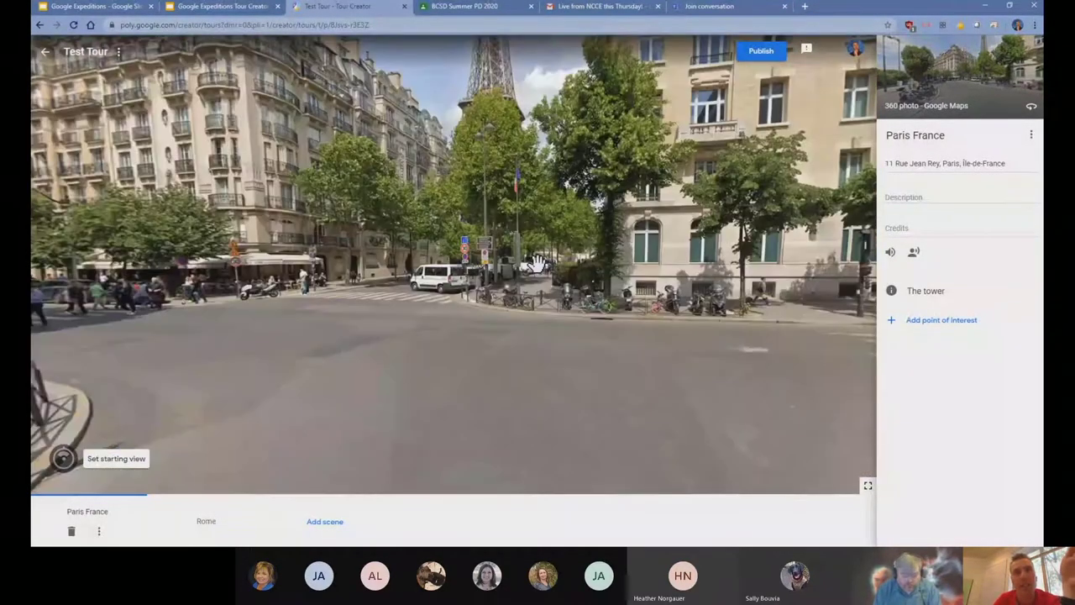
drag(538, 266, 630, 176)
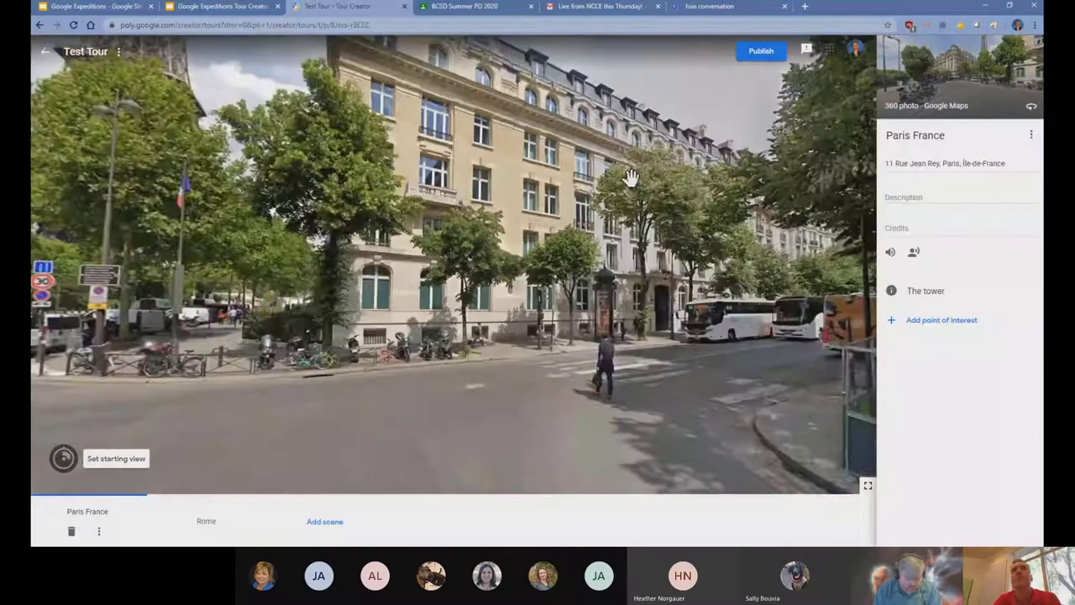
mouse_move(760, 51)
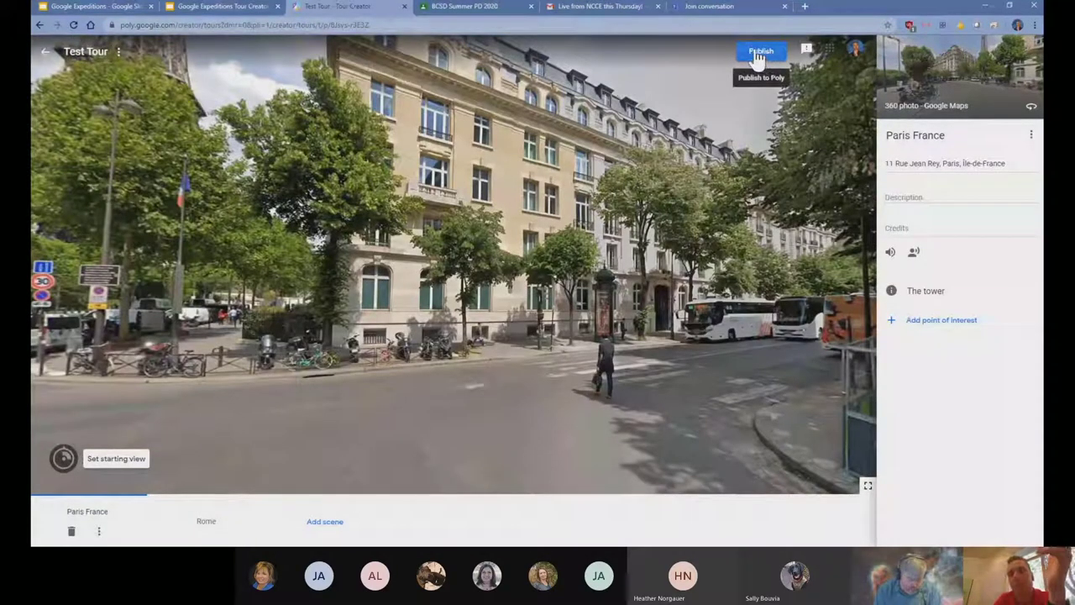
Set the Summer Camp image as Test Tour's cover photo and begin publishing it
click(759, 52)
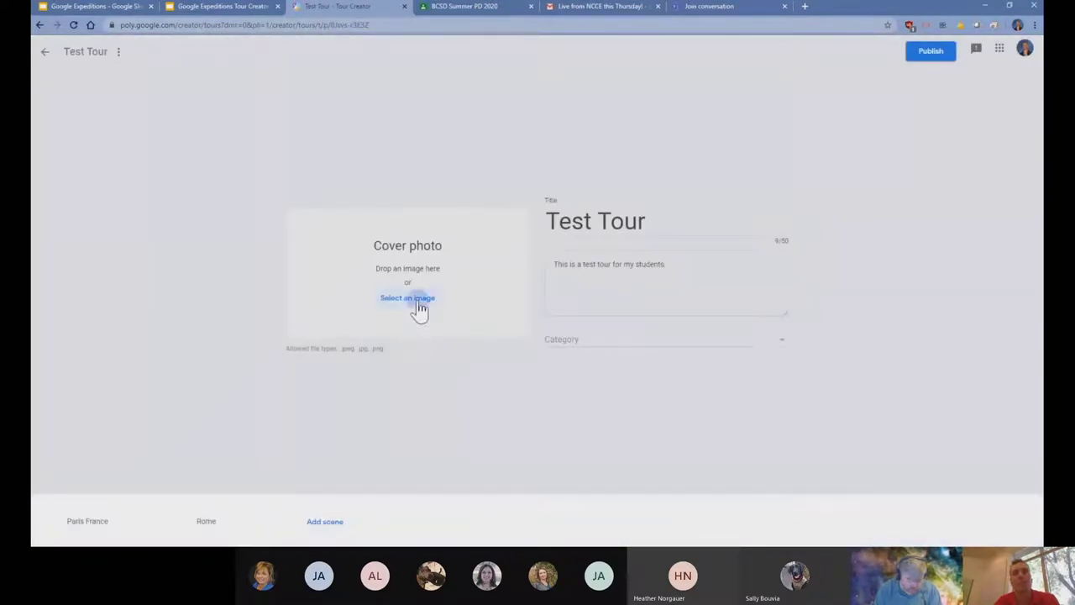
click(406, 299)
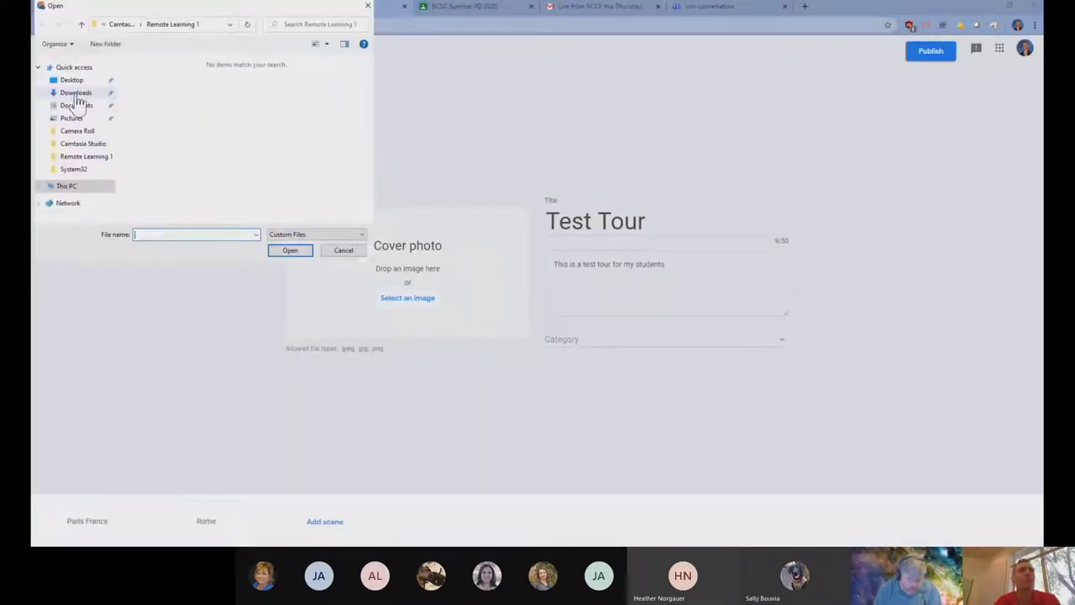
click(289, 251)
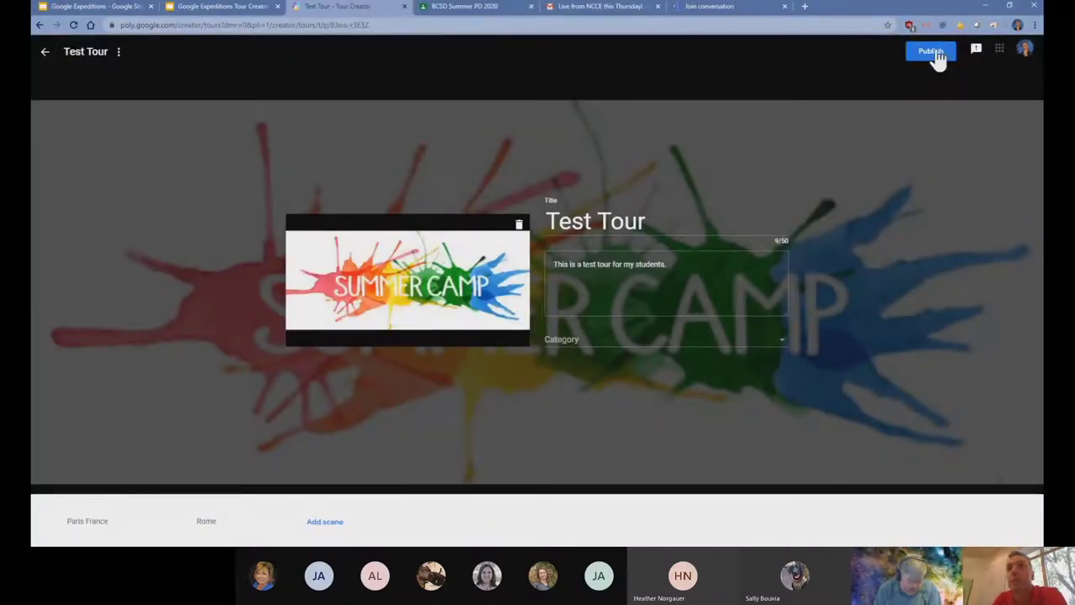
click(933, 50)
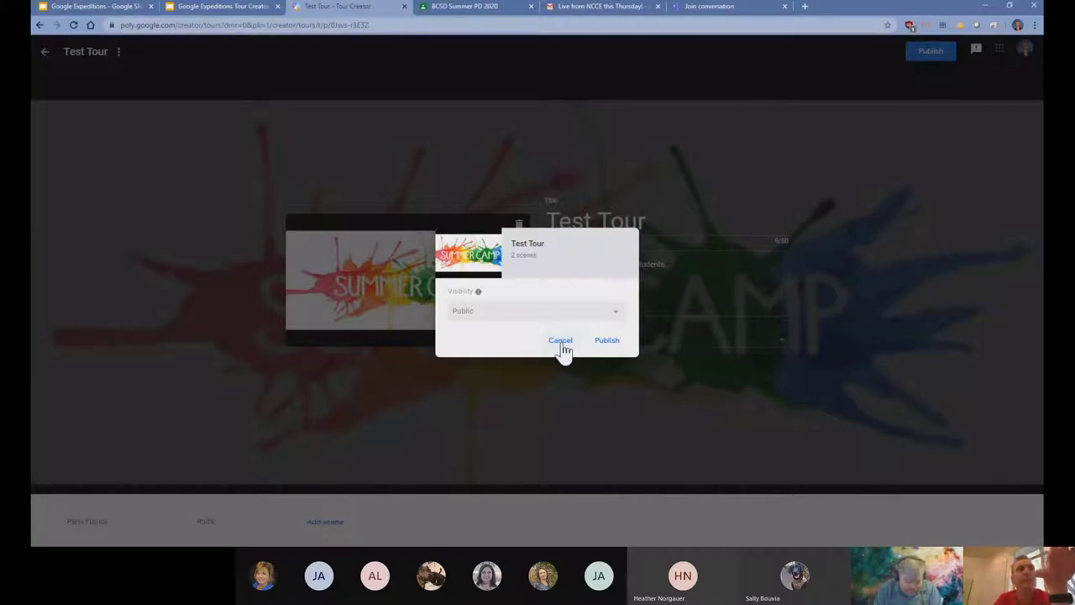
Cancel publishing Test Tour and start publishing the Explore Idaho tour instead
click(561, 339)
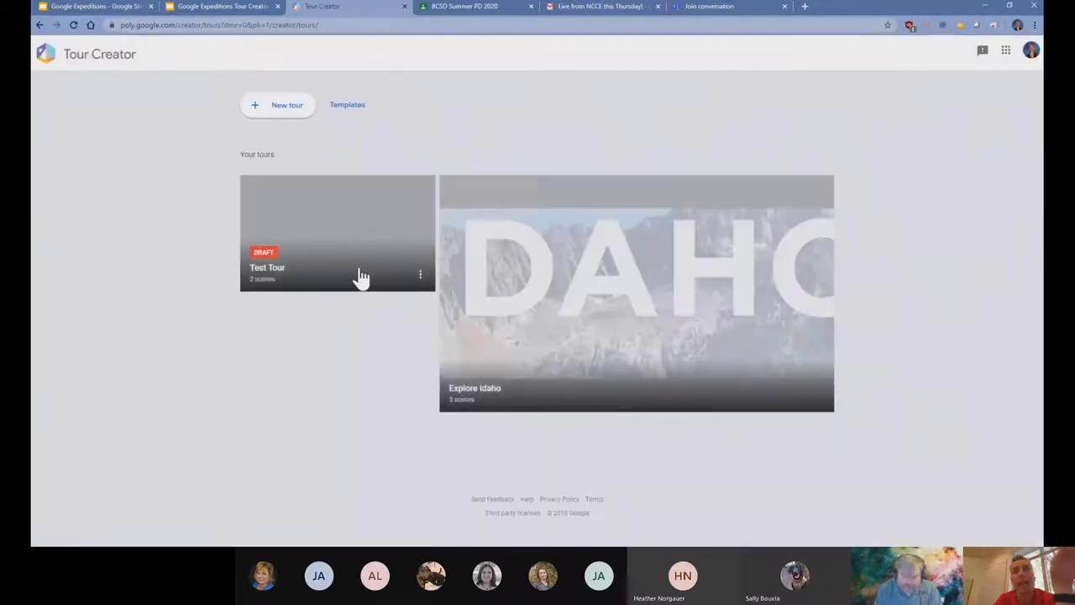
click(635, 303)
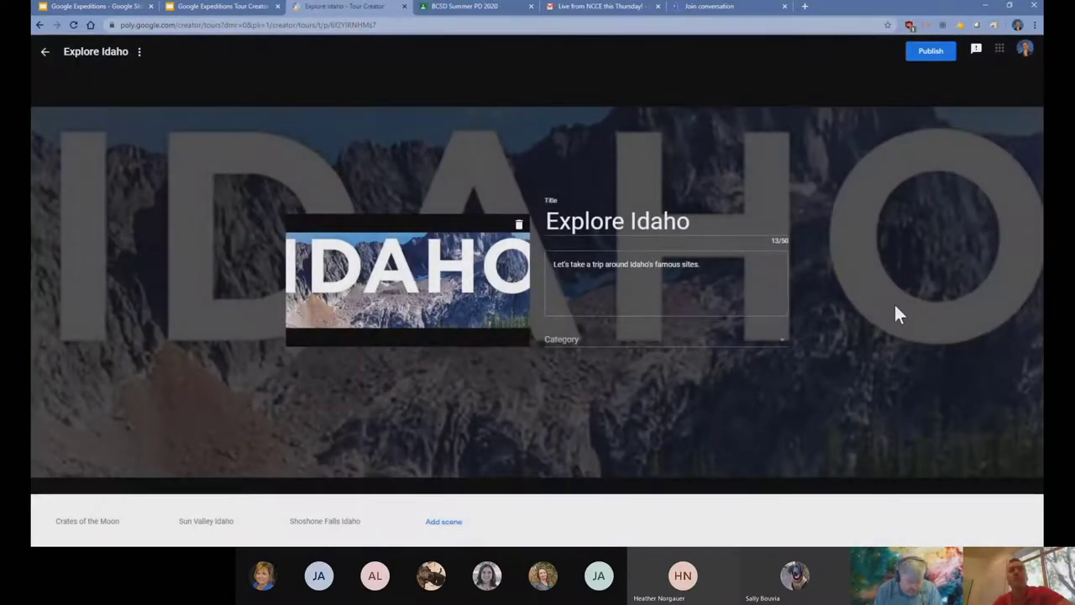
mouse_move(435, 447)
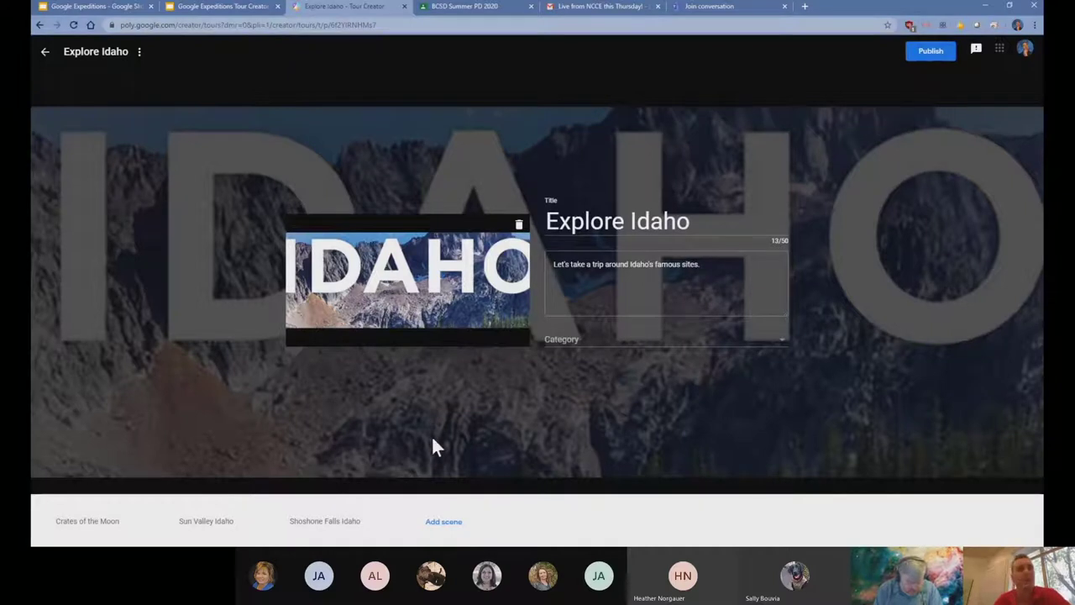
mouse_move(939, 50)
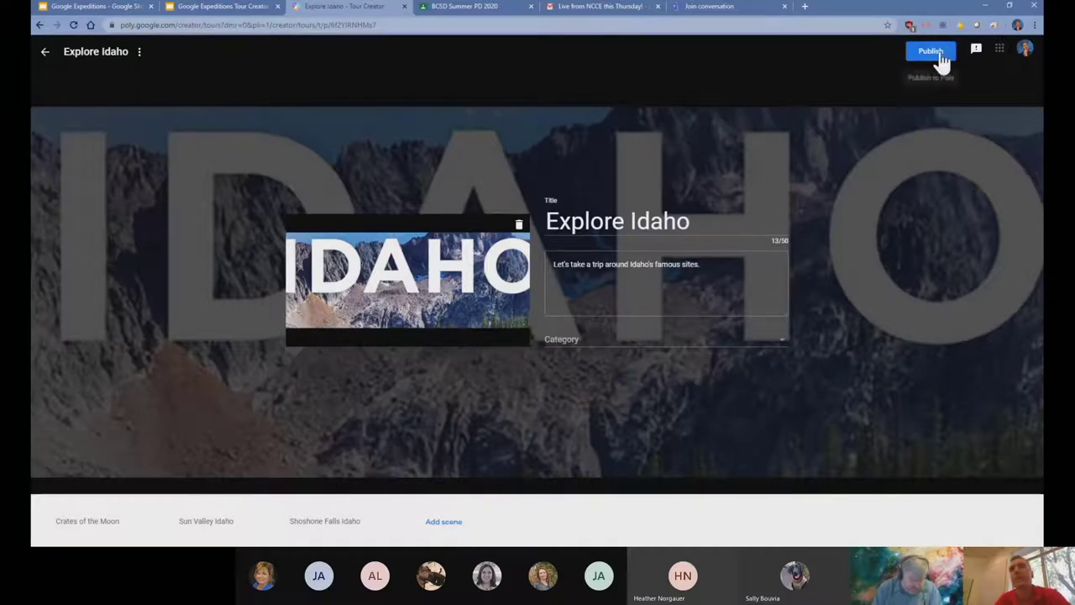
click(929, 51)
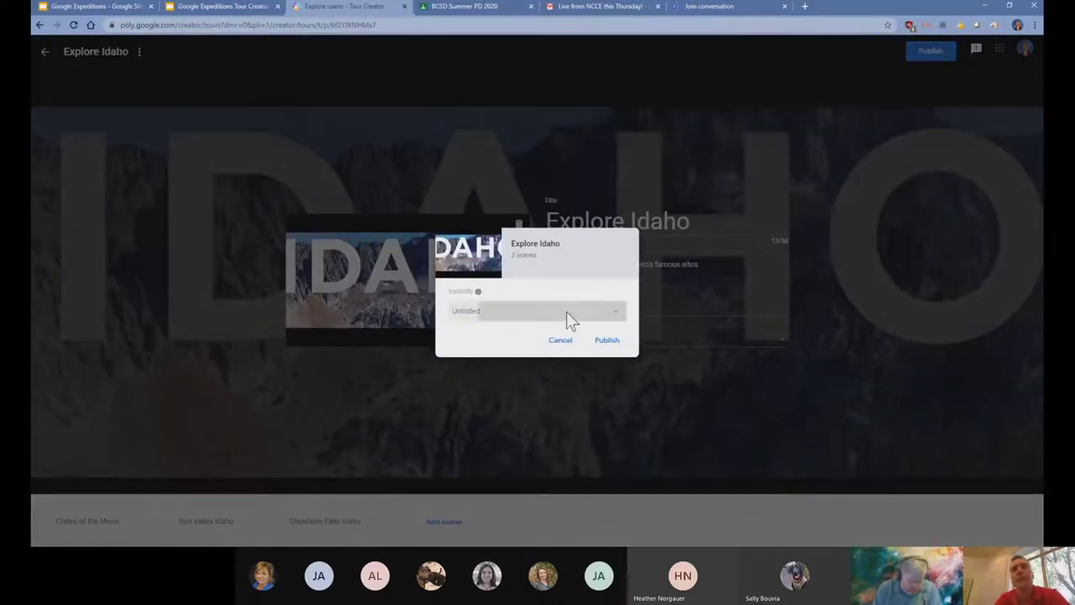
Choose the tour's visibility and publish Explore Idaho, getting its shareable link
click(546, 311)
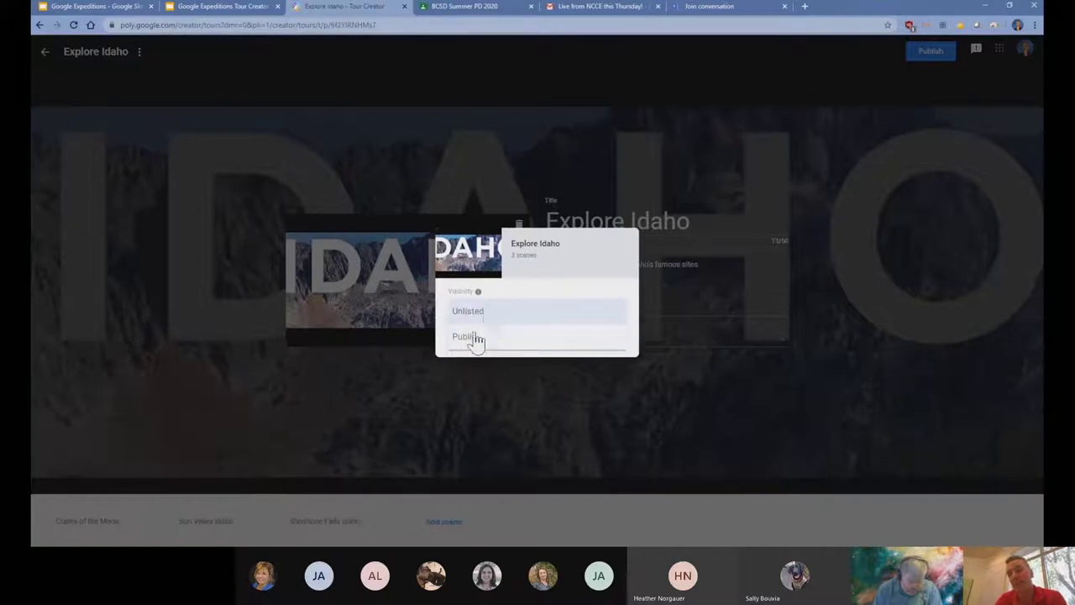
click(481, 311)
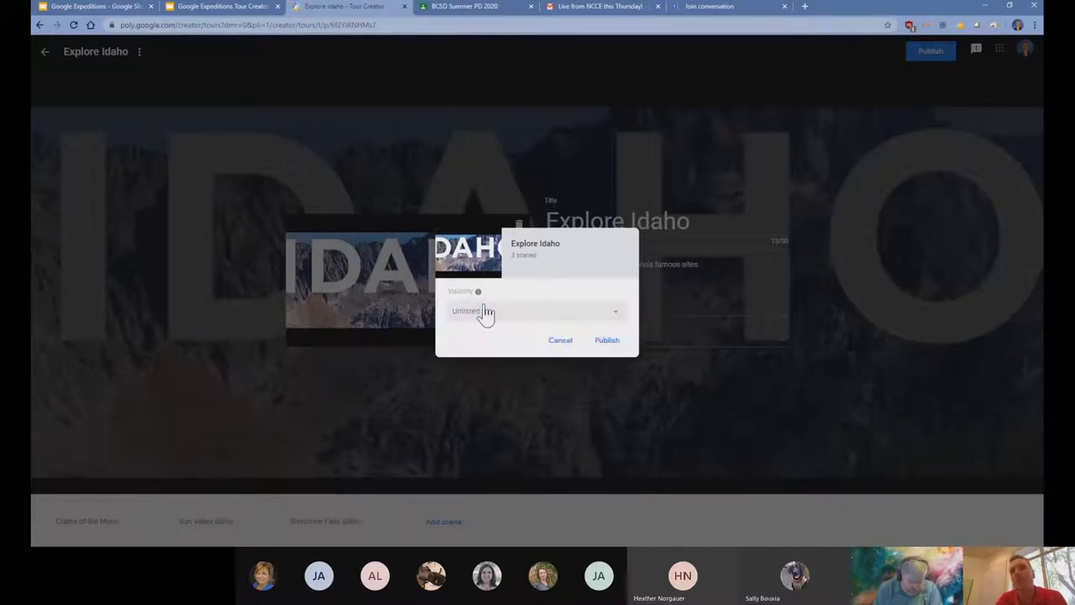
click(607, 339)
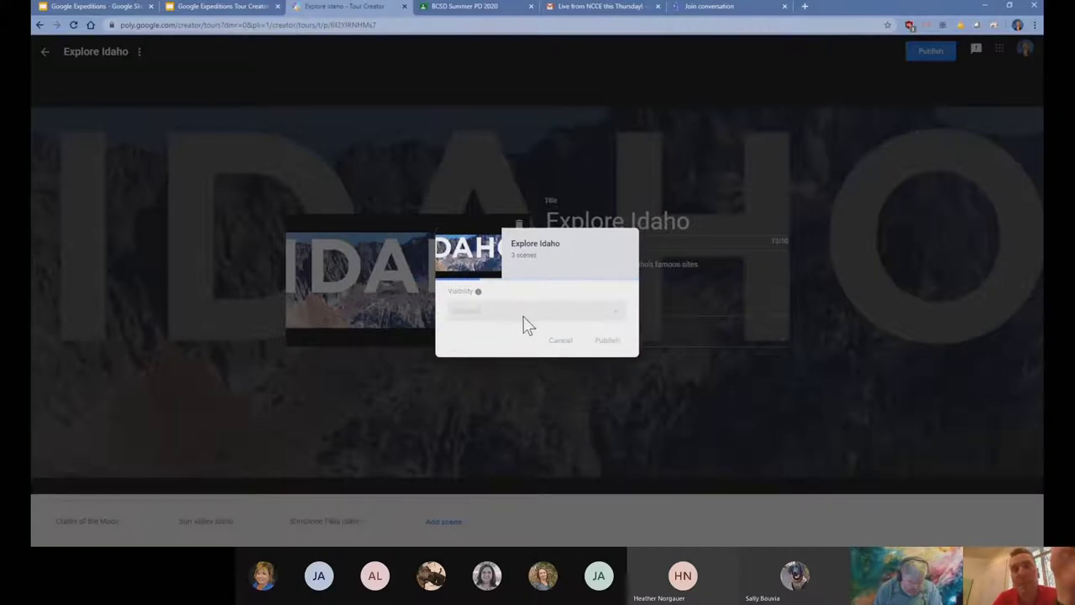
click(607, 339)
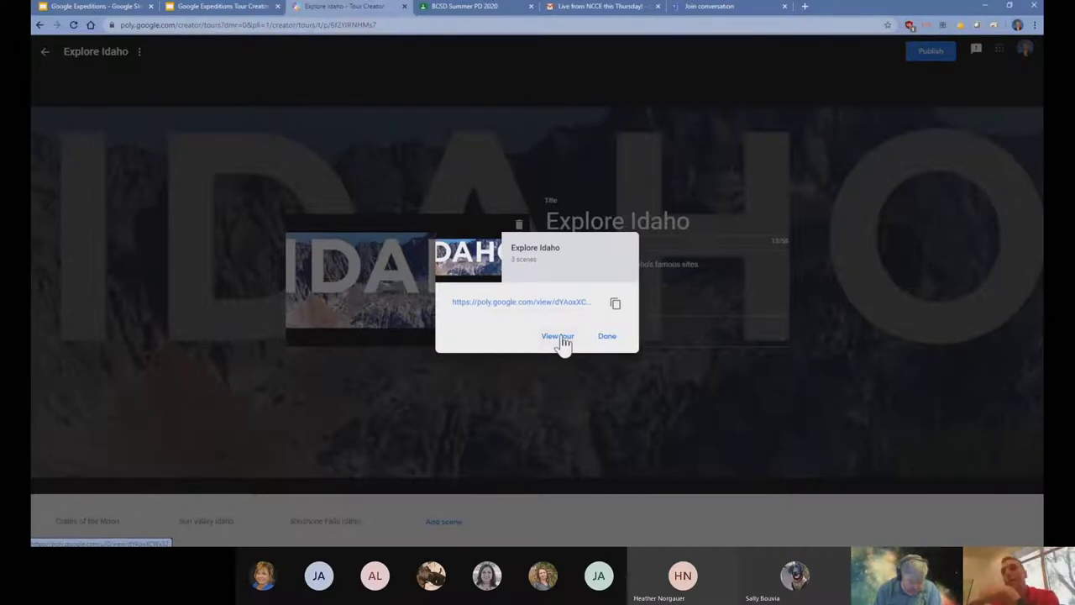
mouse_move(561, 351)
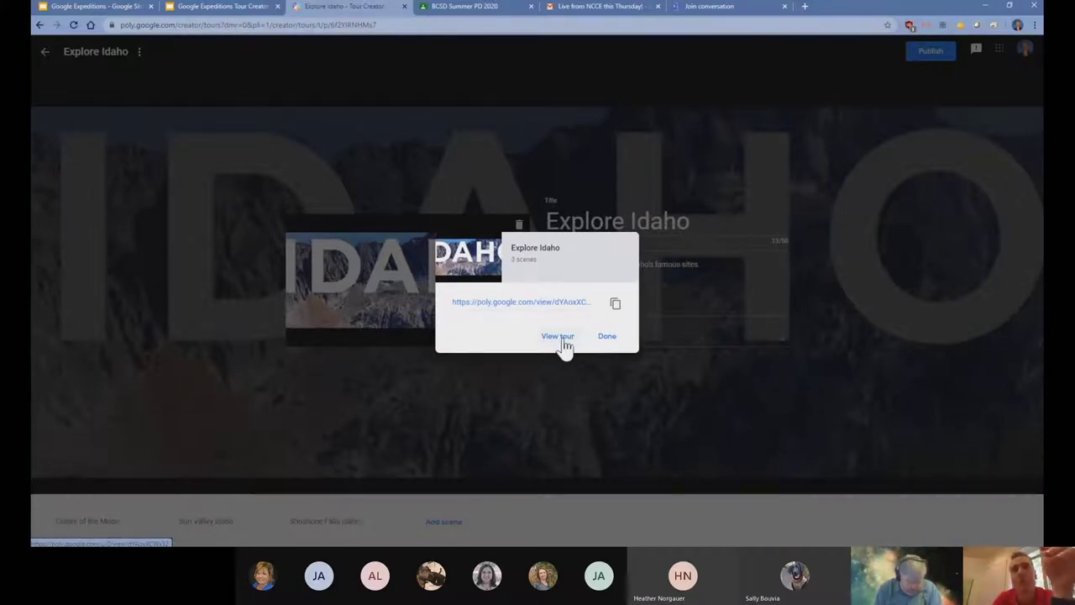
View the published tour in Poly and look around the Craters of the Moon panorama
click(558, 336)
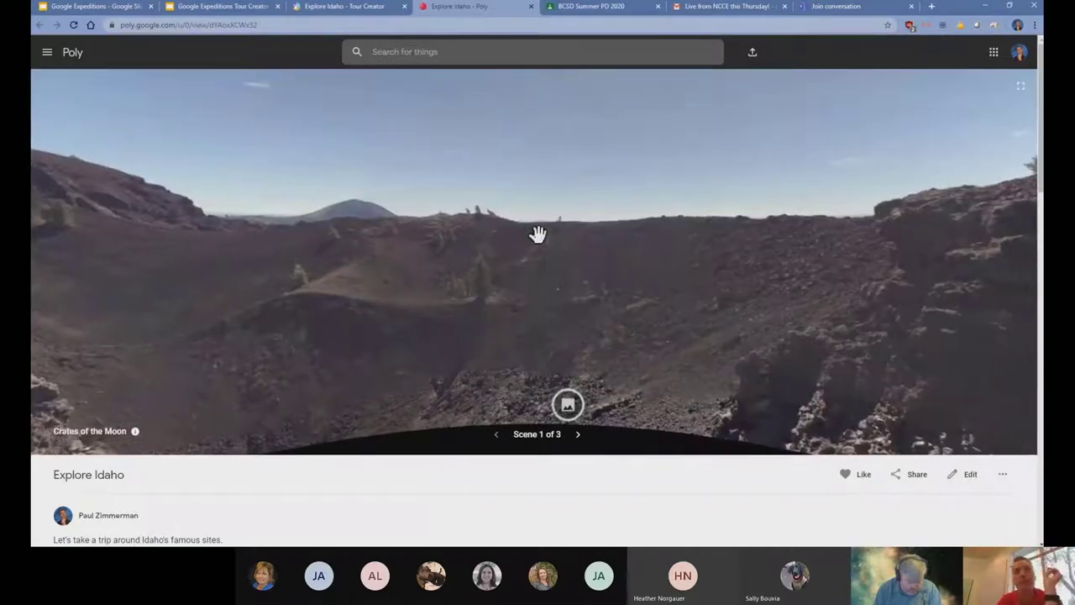
drag(538, 234, 565, 245)
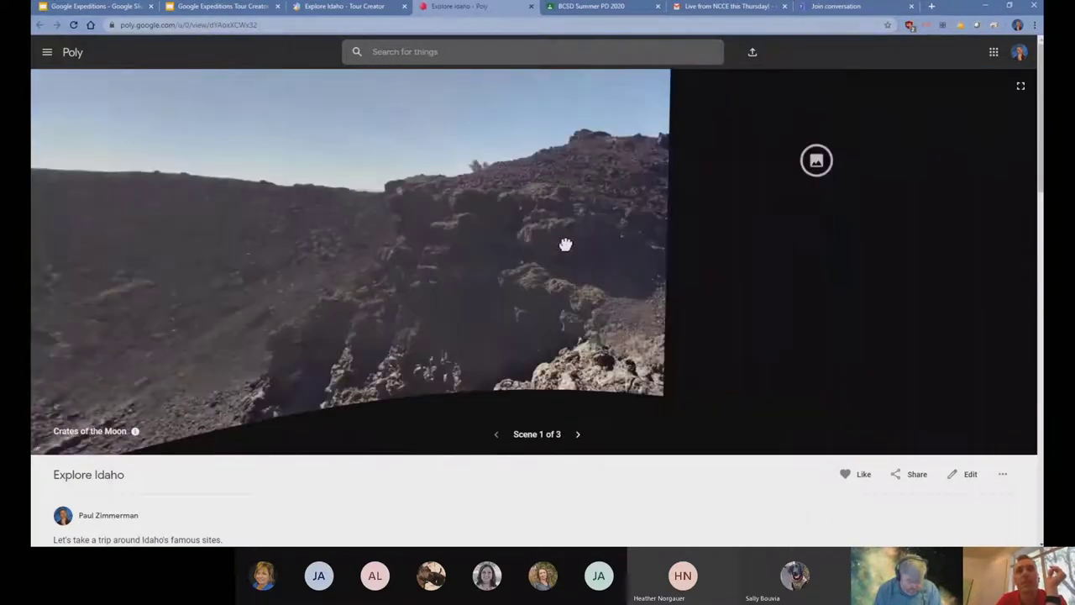
drag(565, 245, 524, 284)
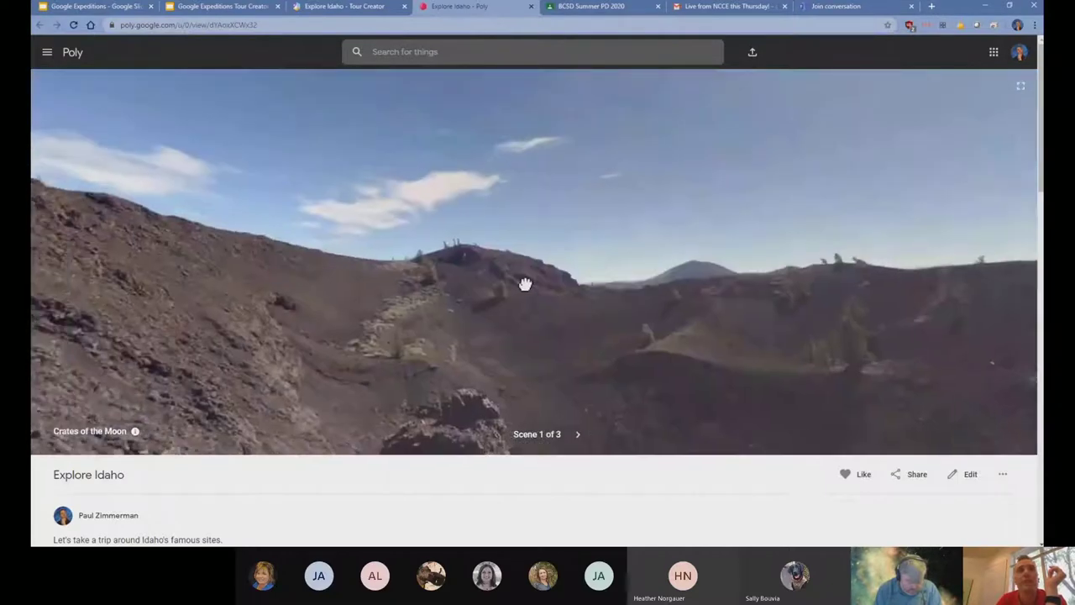
drag(524, 282, 561, 267)
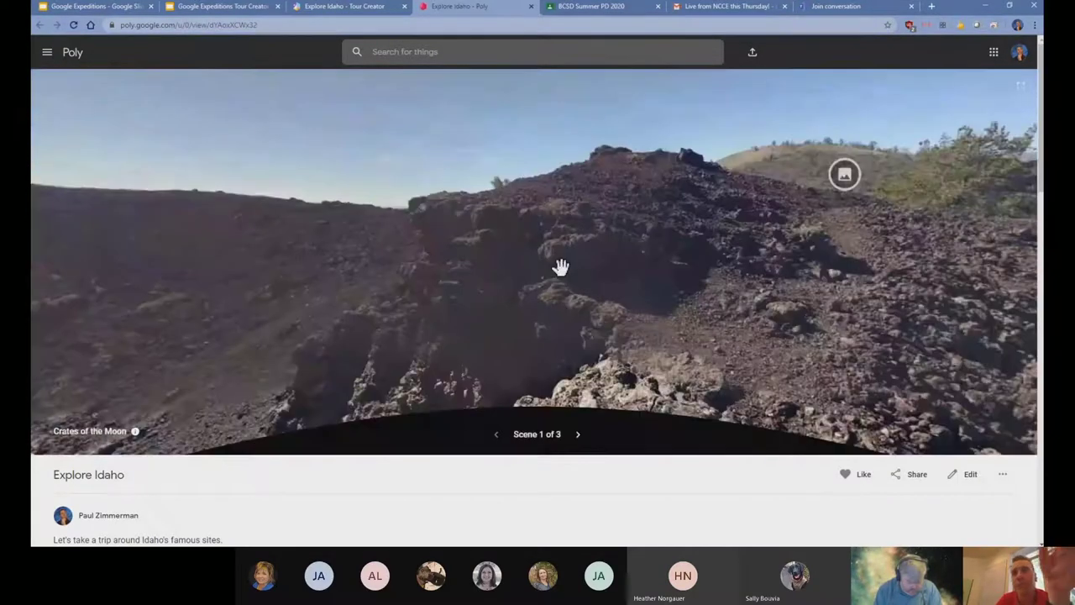
drag(561, 267, 526, 271)
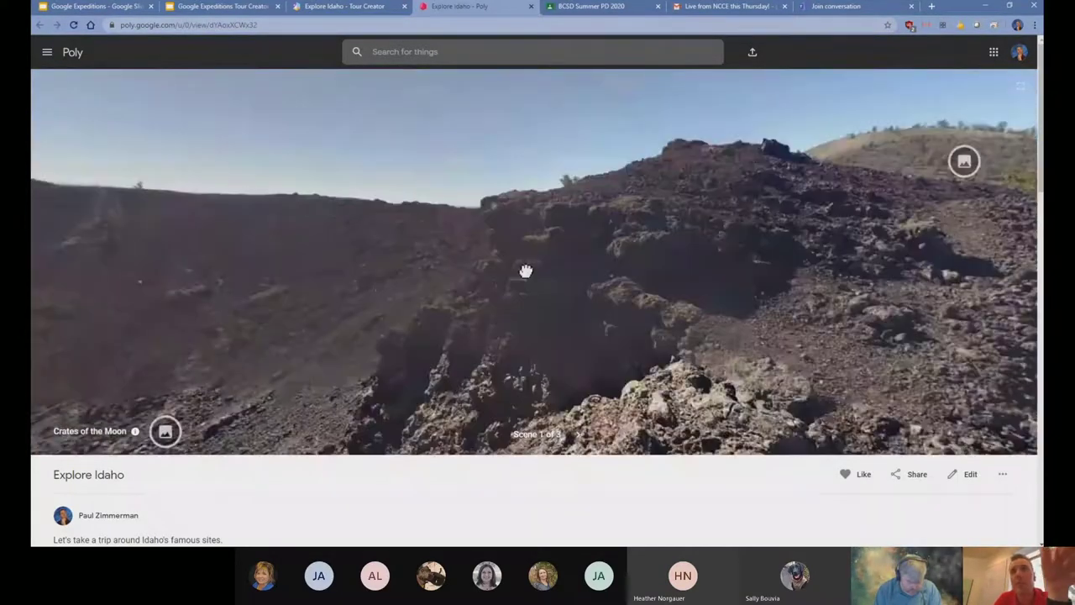
drag(526, 271, 638, 238)
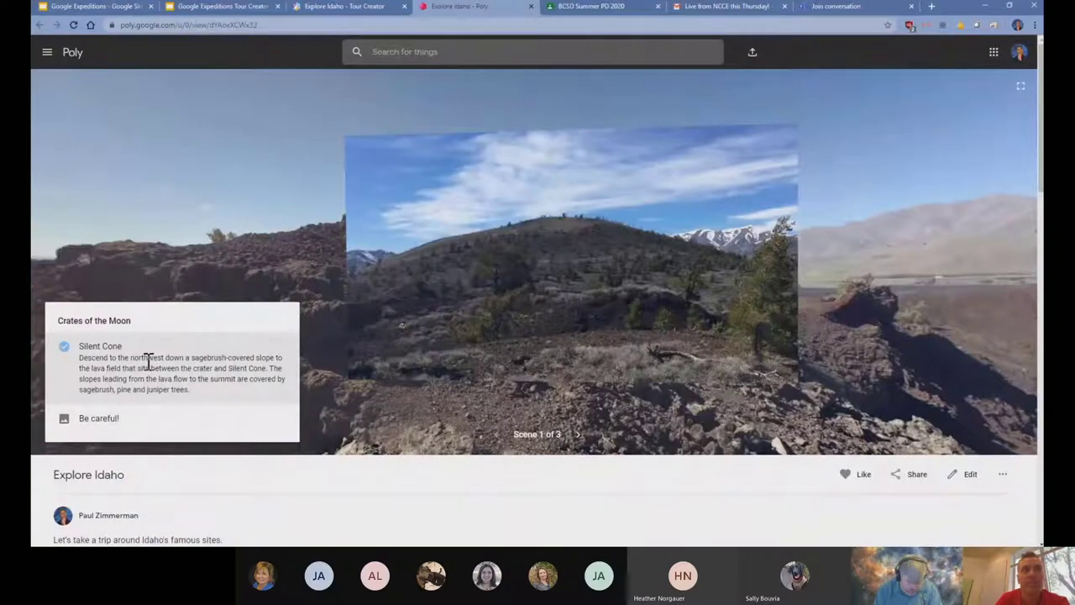
mouse_move(218, 193)
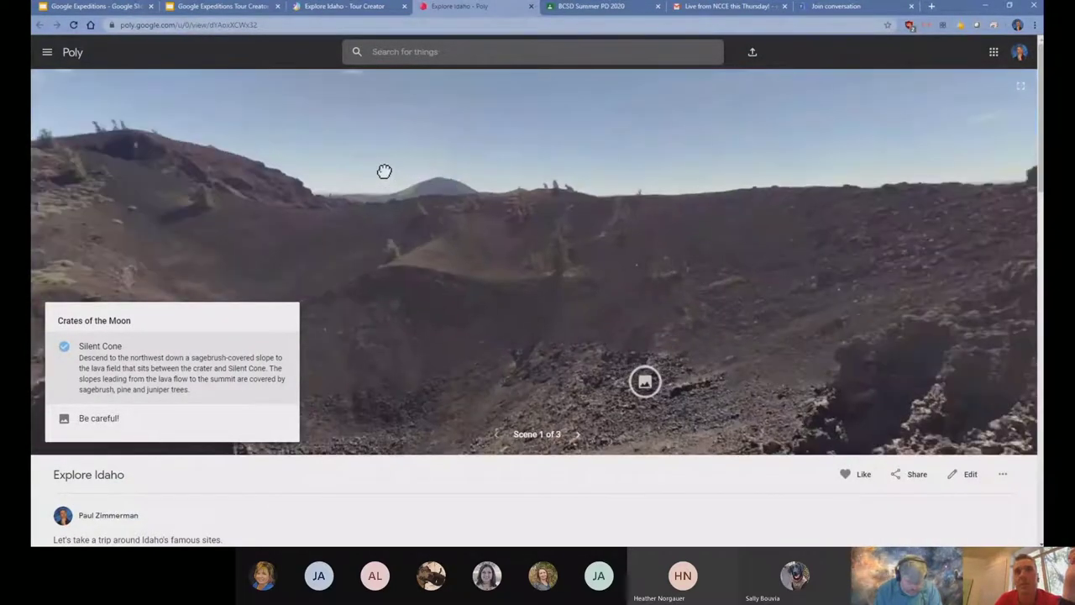
Read the Be careful! point of interest, then advance to the Sun Valley scene
click(97, 418)
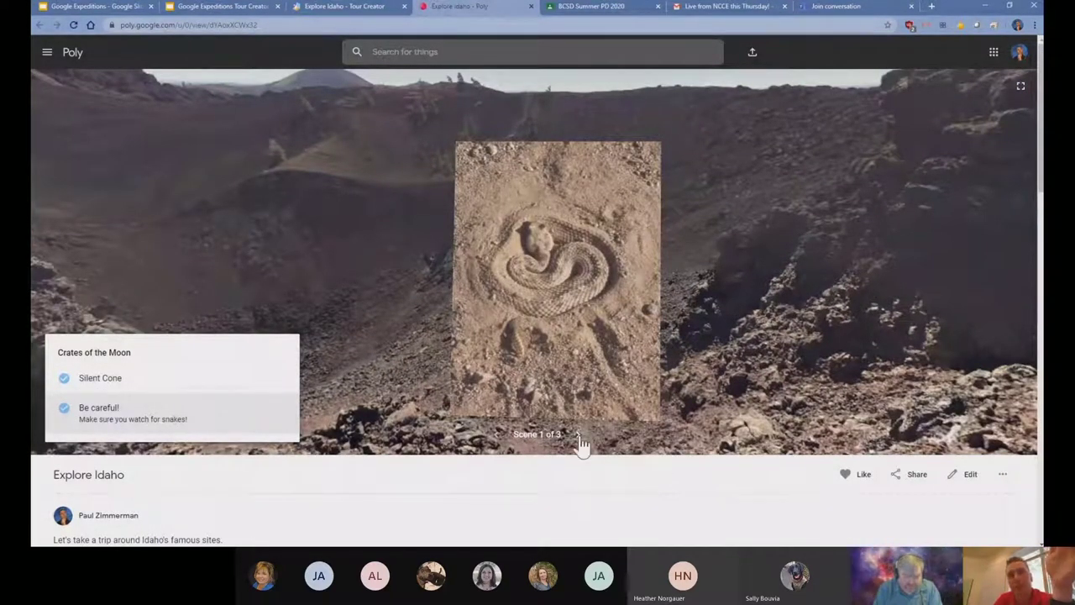
click(580, 444)
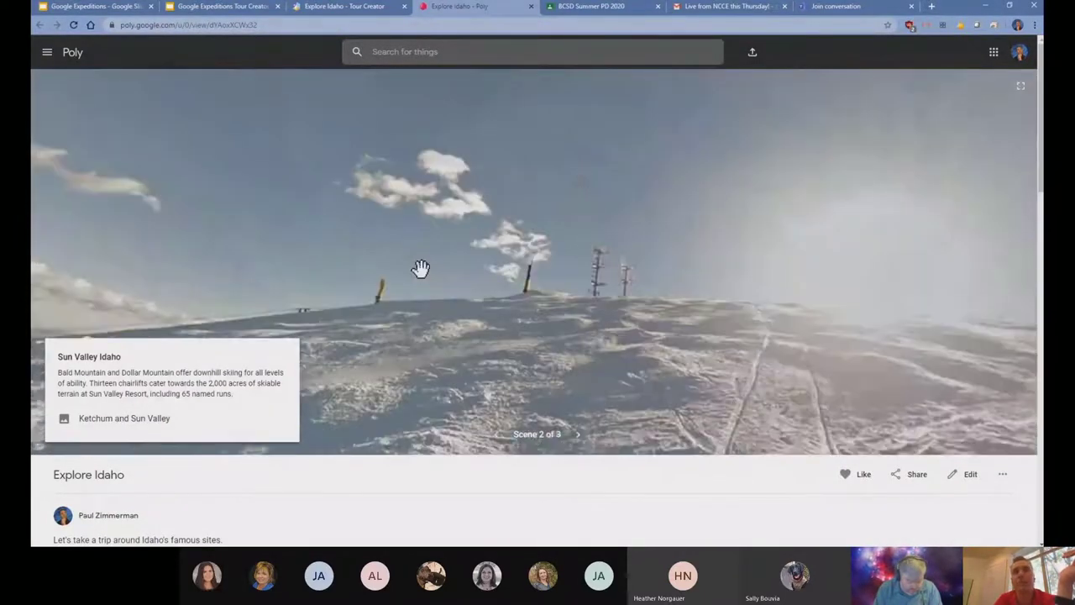
Look around Sun Valley, read the Ketchum and Sun Valley point of interest, and advance to Shoshone Falls
drag(420, 269, 565, 276)
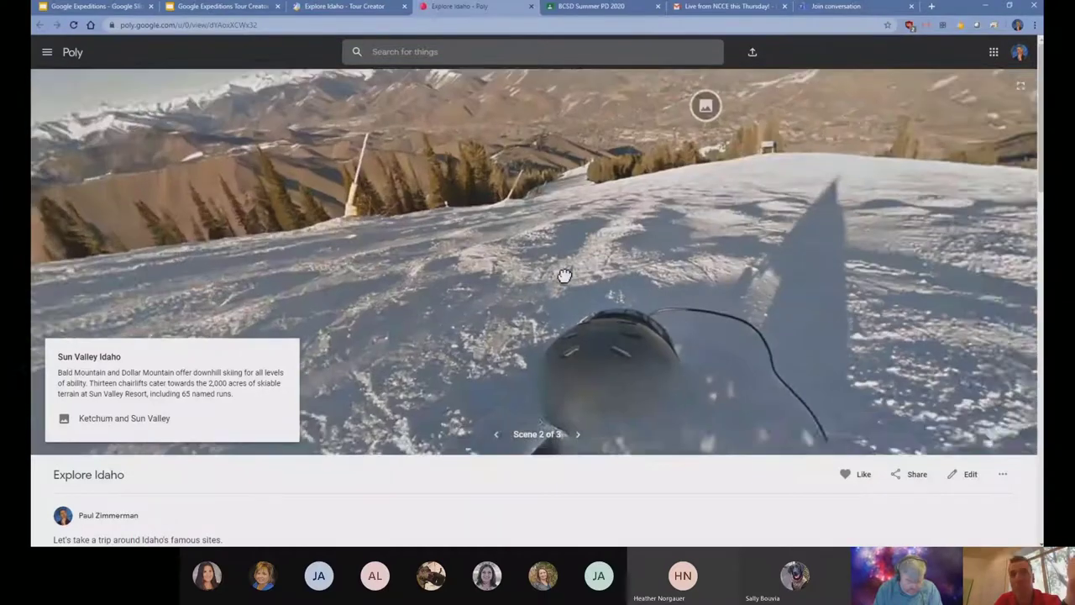
drag(565, 275, 531, 306)
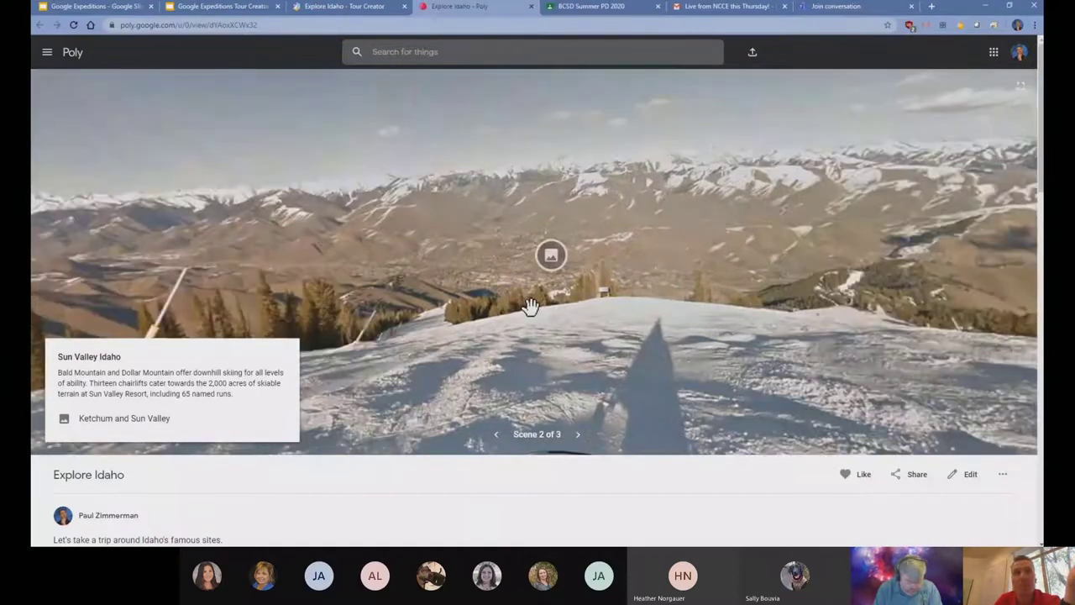
click(550, 255)
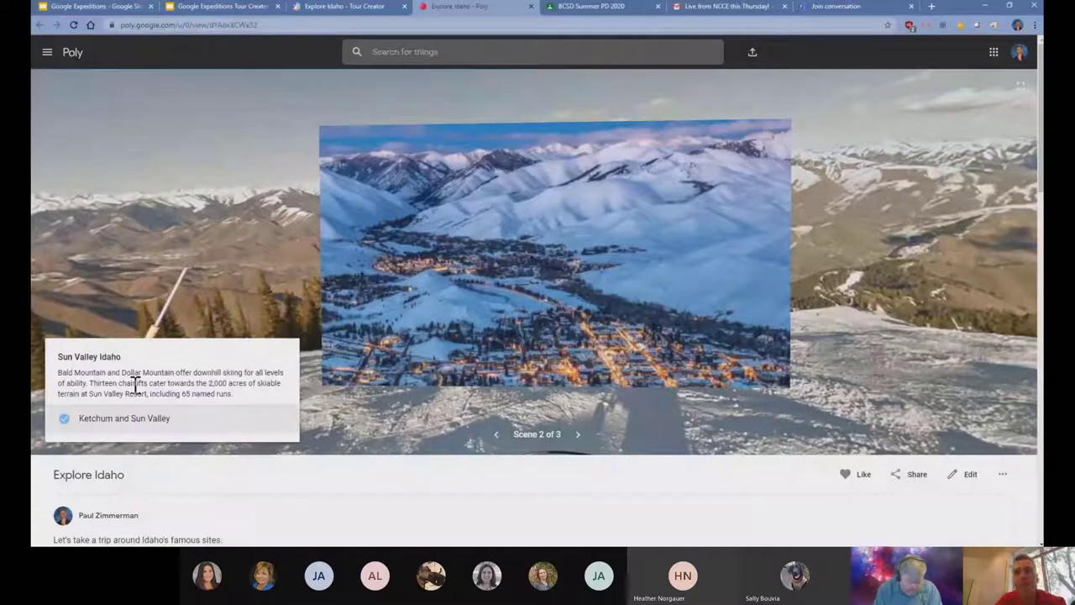
mouse_move(826, 333)
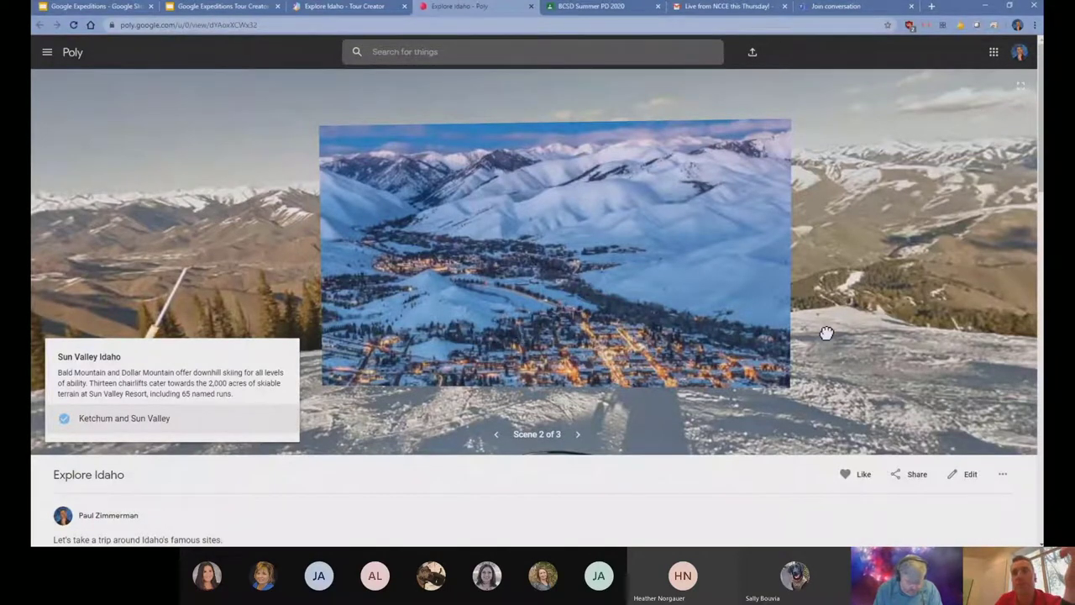
click(578, 434)
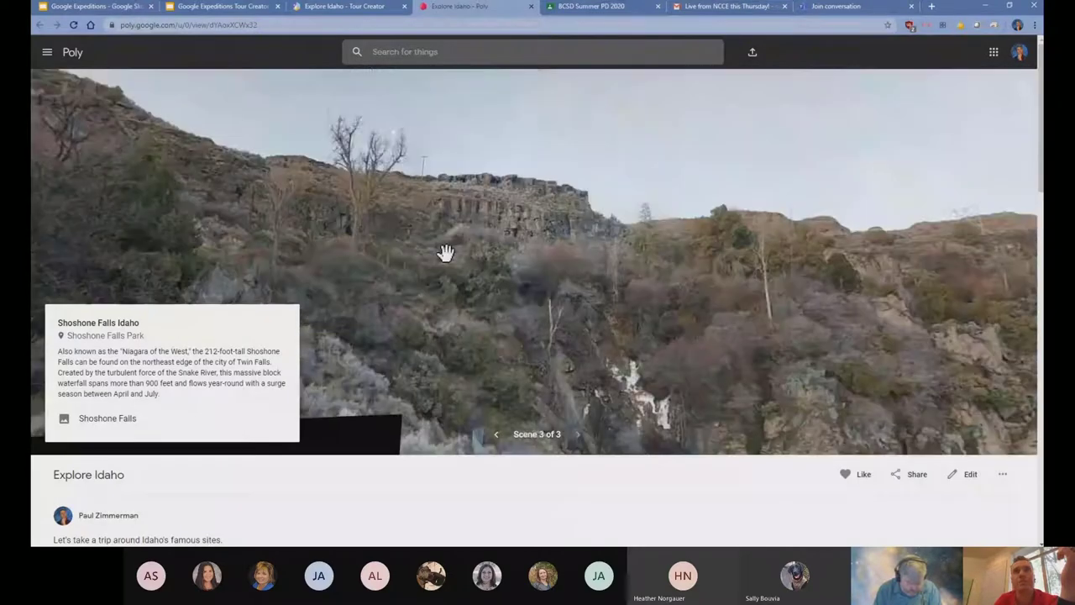
Pan across the Shoshone Falls panorama and read the point of interest at the falls
drag(446, 252, 578, 255)
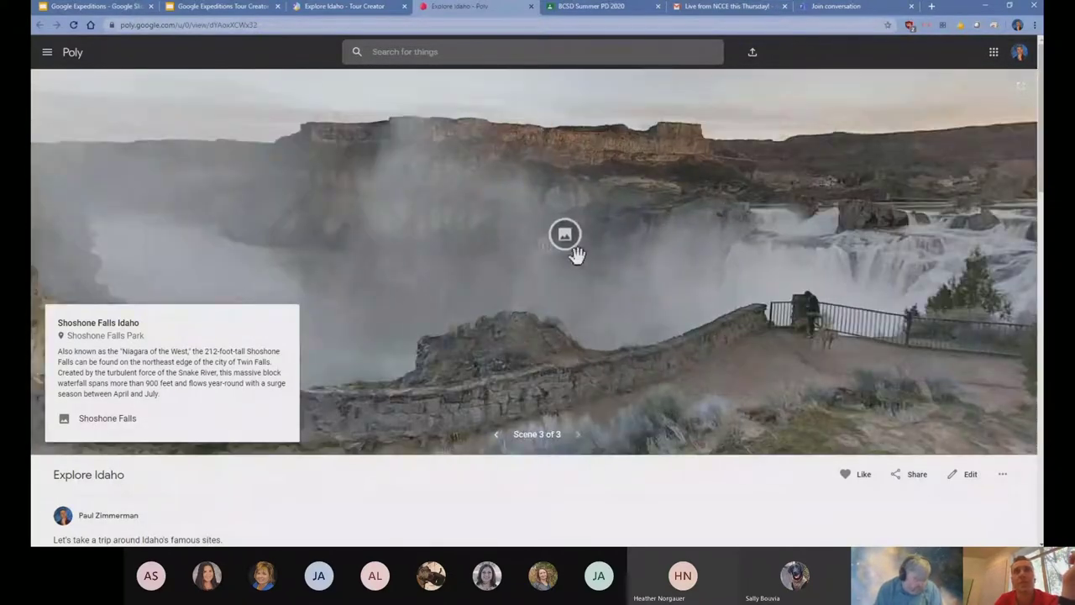
click(565, 232)
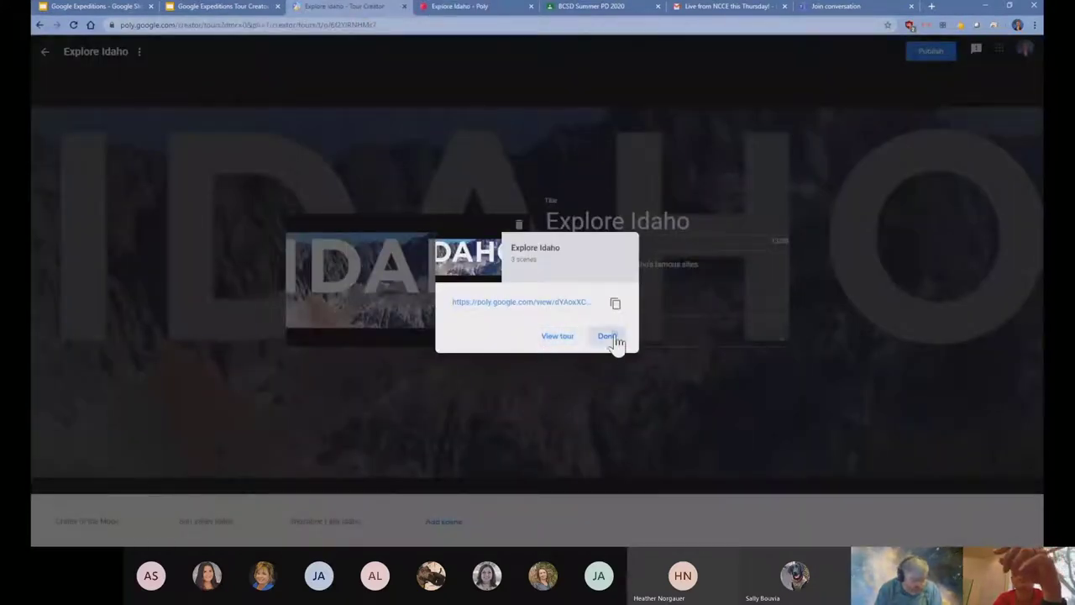
Close the publish confirmation and review the Craters of the Moon and Sun Valley scenes
click(608, 336)
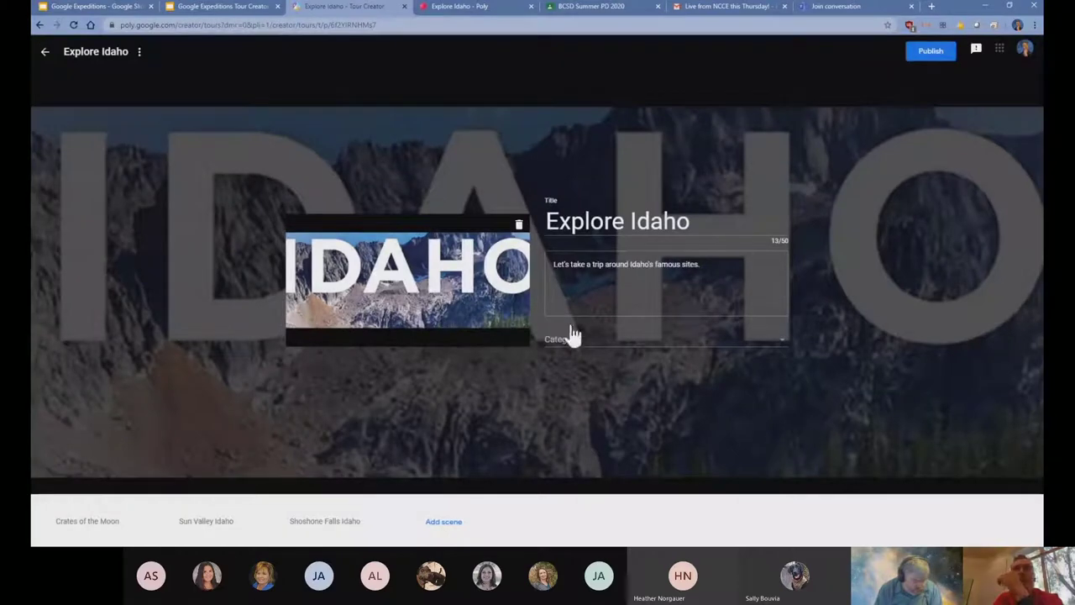
click(84, 521)
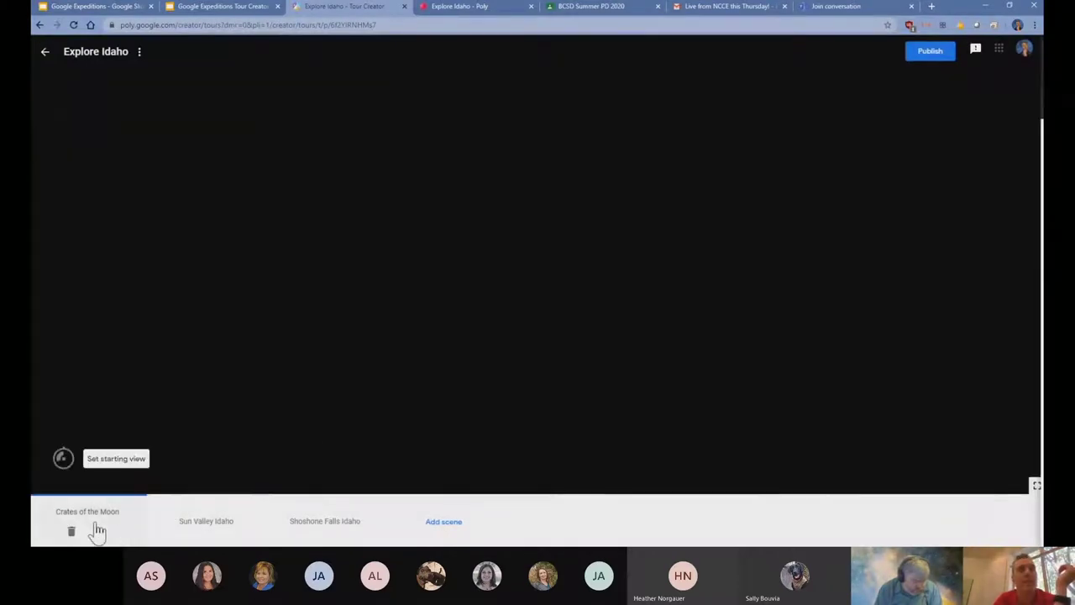
click(87, 511)
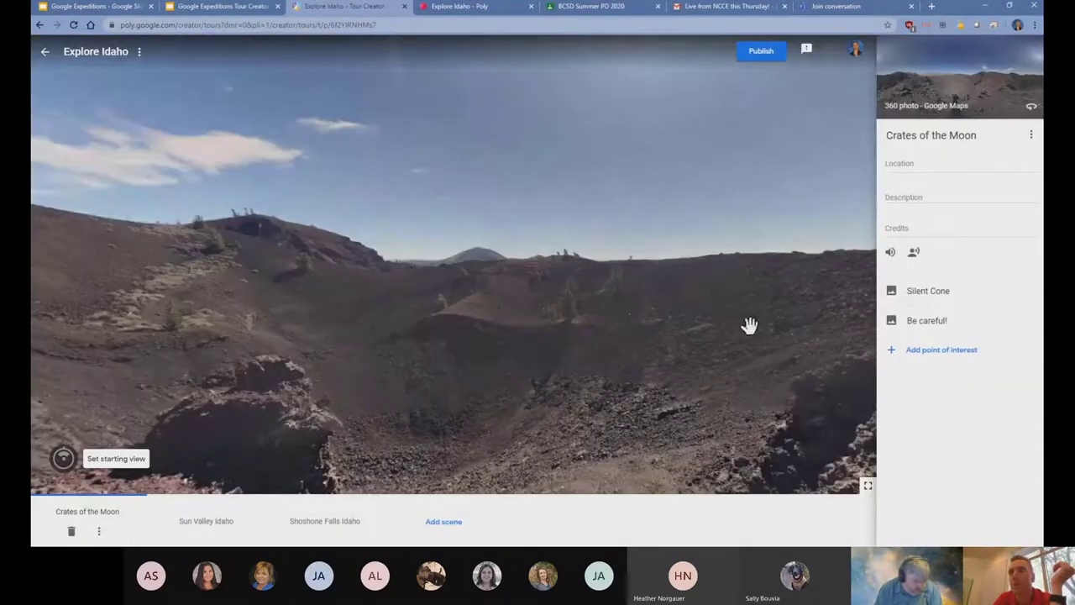
click(928, 291)
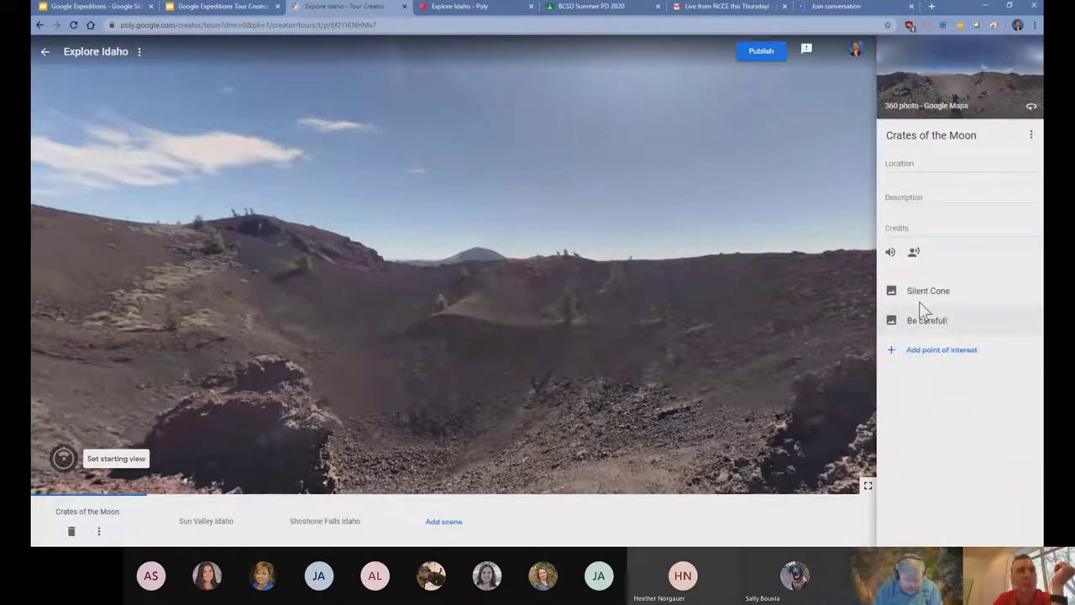
click(205, 521)
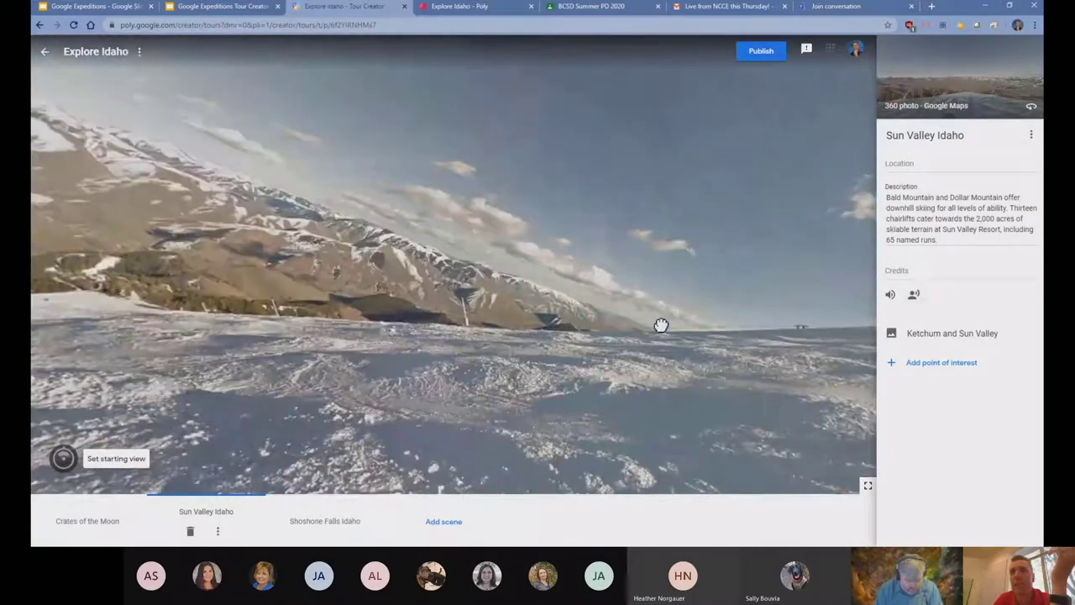
Review the Shoshone Falls scene, then select the published tour's web address in Poly
click(323, 521)
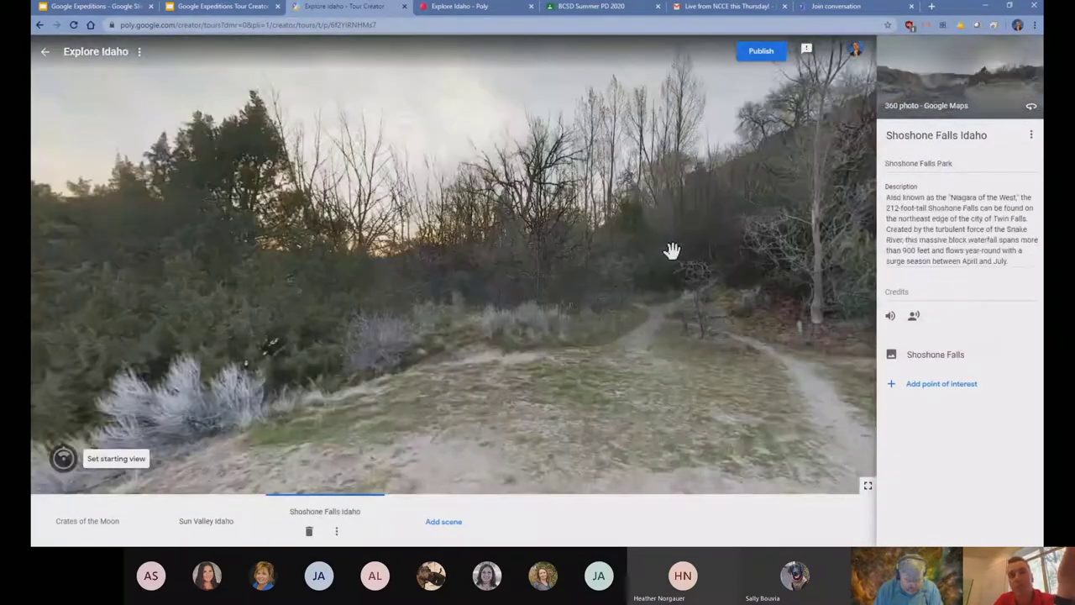
drag(672, 250, 625, 253)
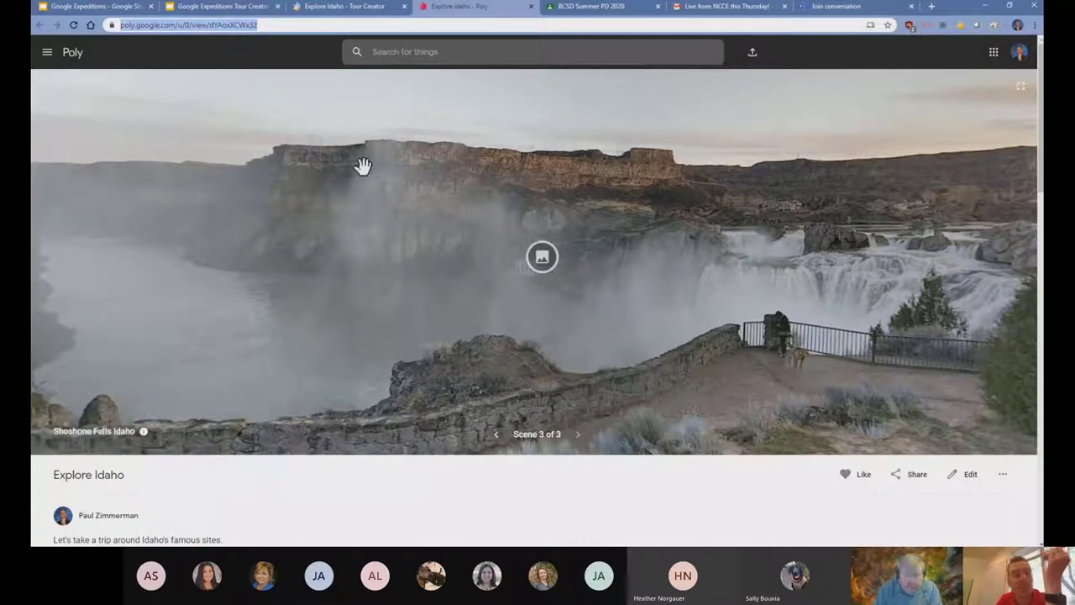
mouse_move(571, 50)
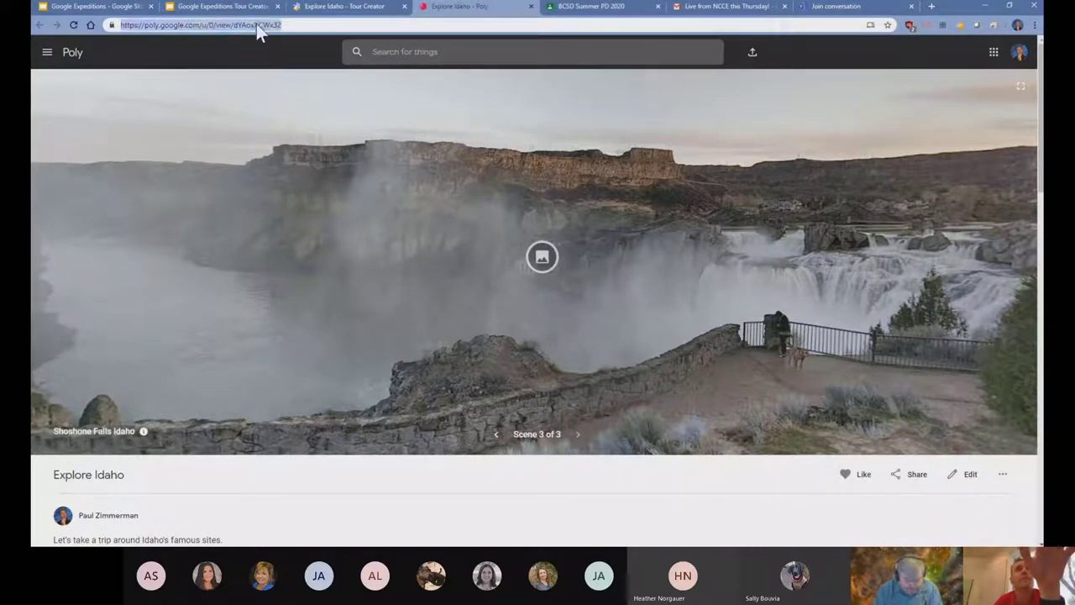
click(595, 7)
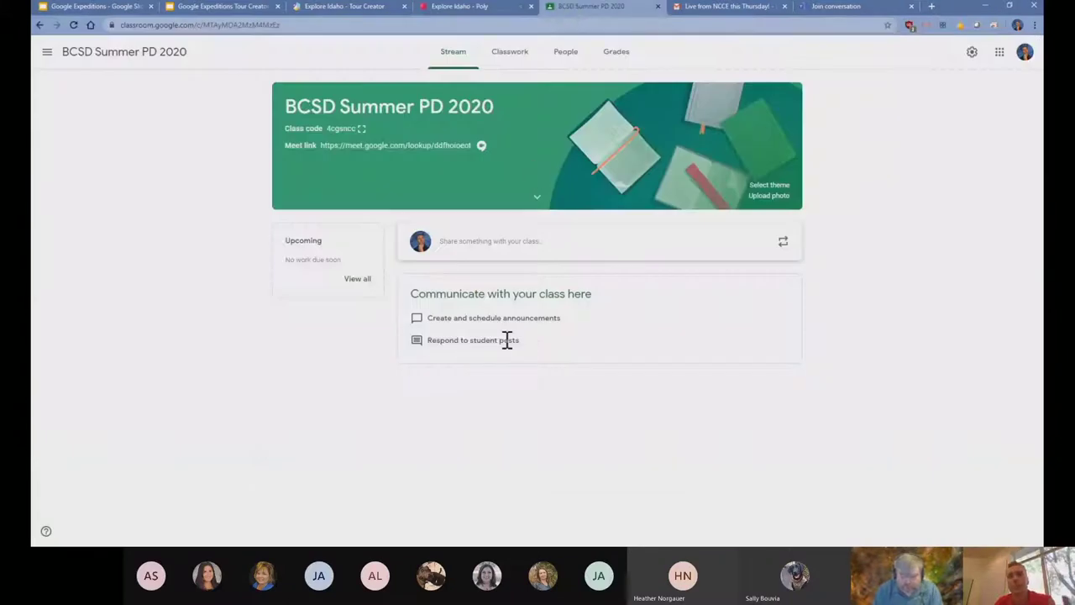
mouse_move(281, 277)
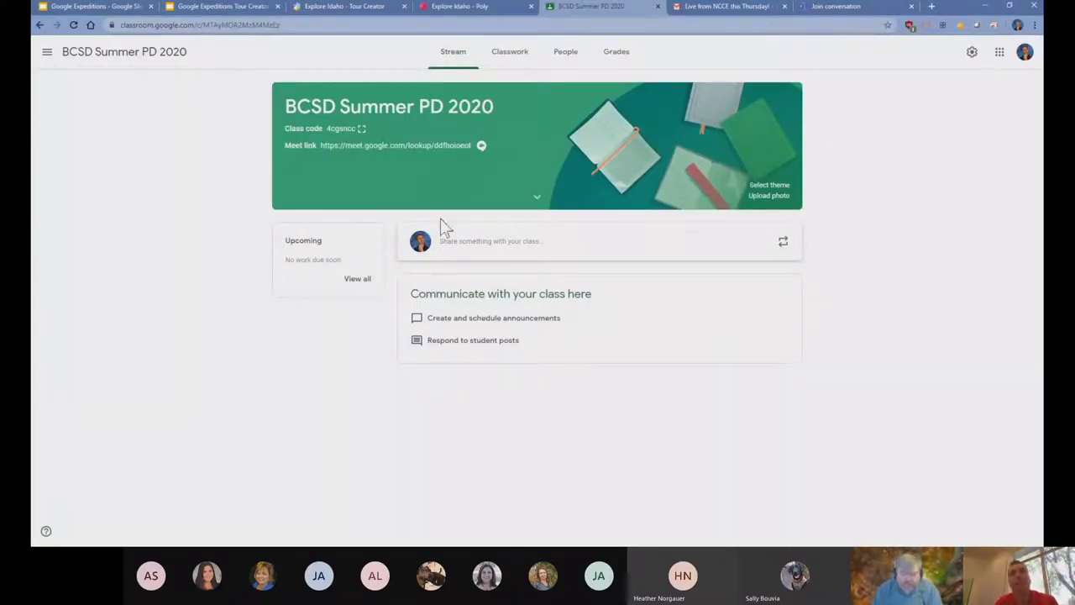
mouse_move(509, 50)
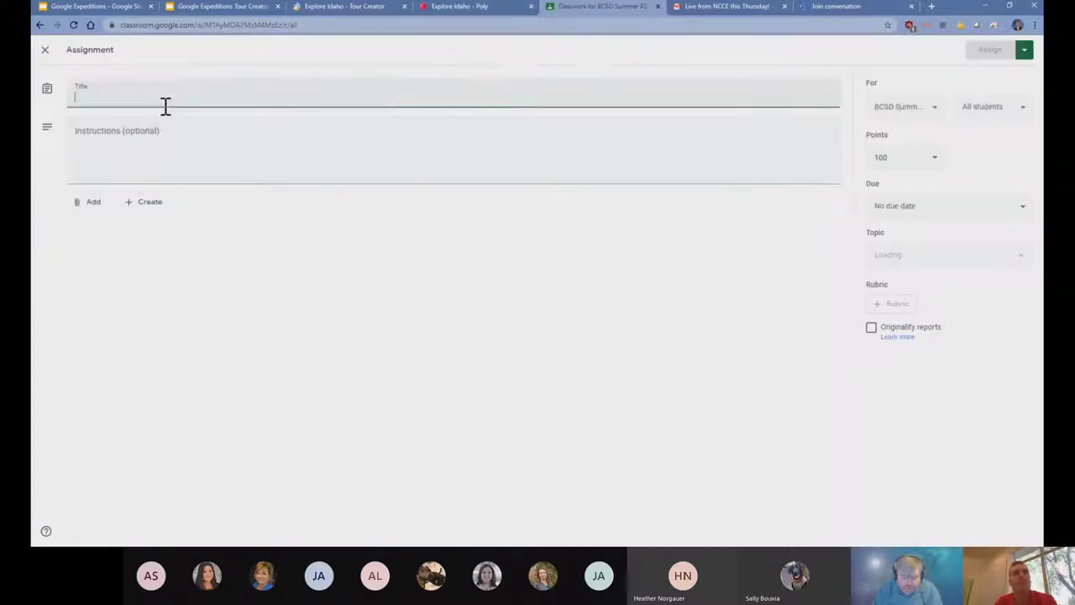
Title the assignment 'Explore IDah' and attach the tour's Poly link
text(Explore IDaho)
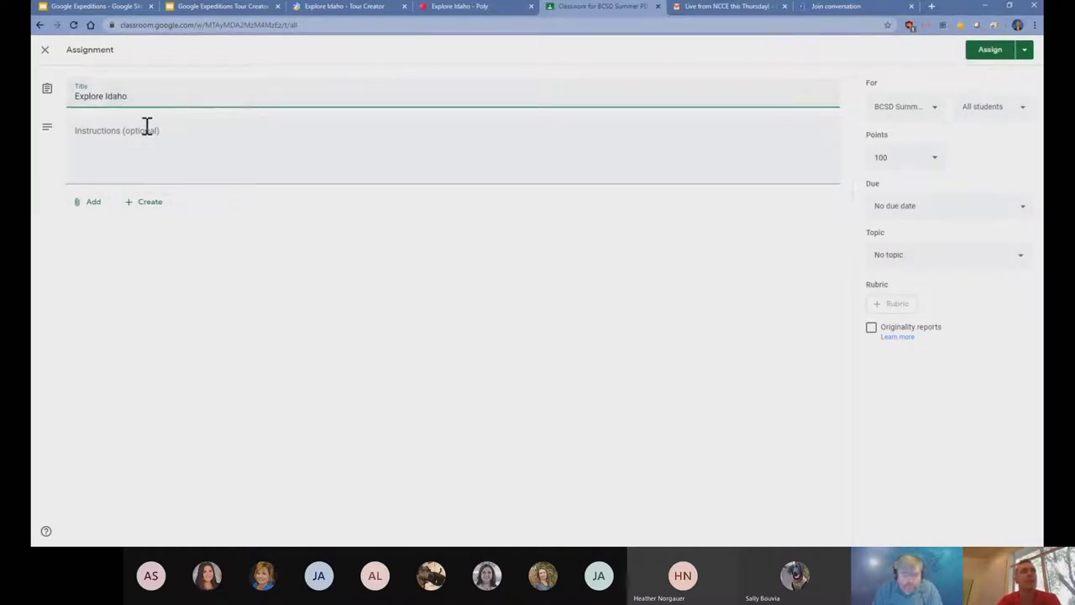
click(87, 202)
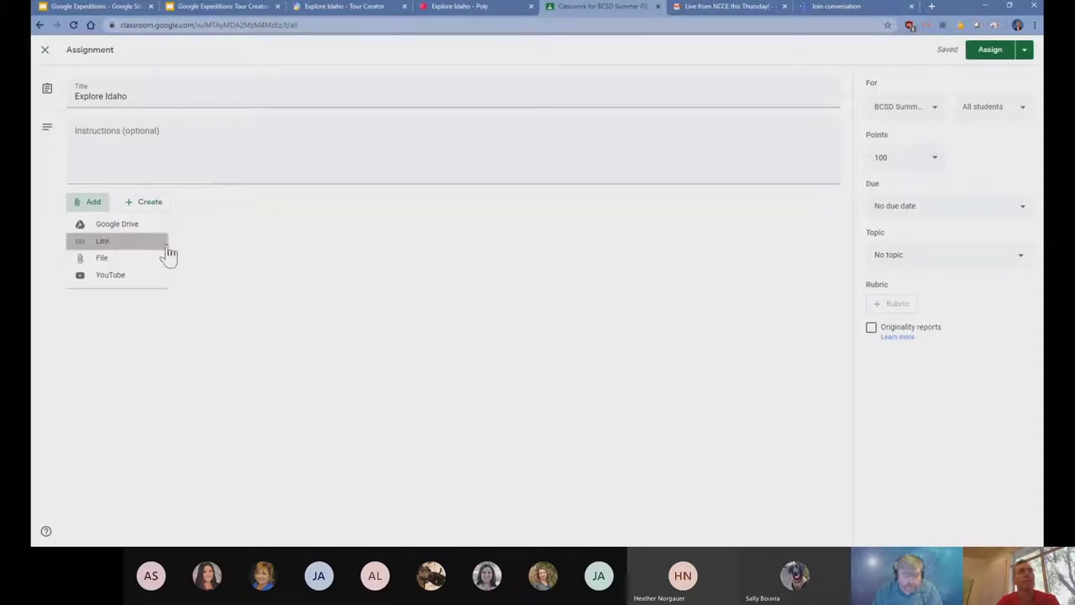
click(102, 242)
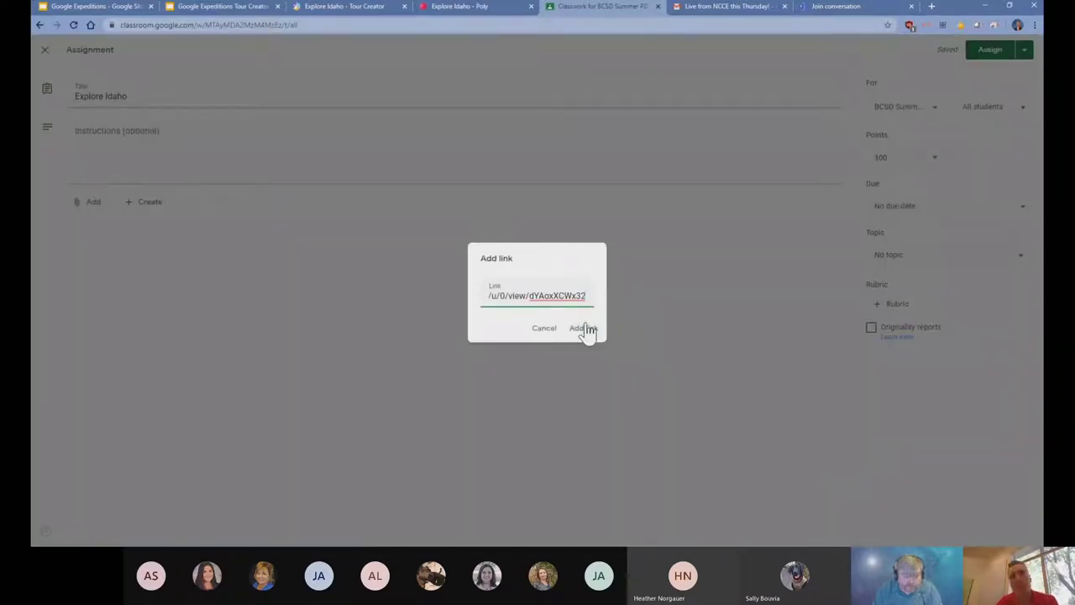
click(581, 328)
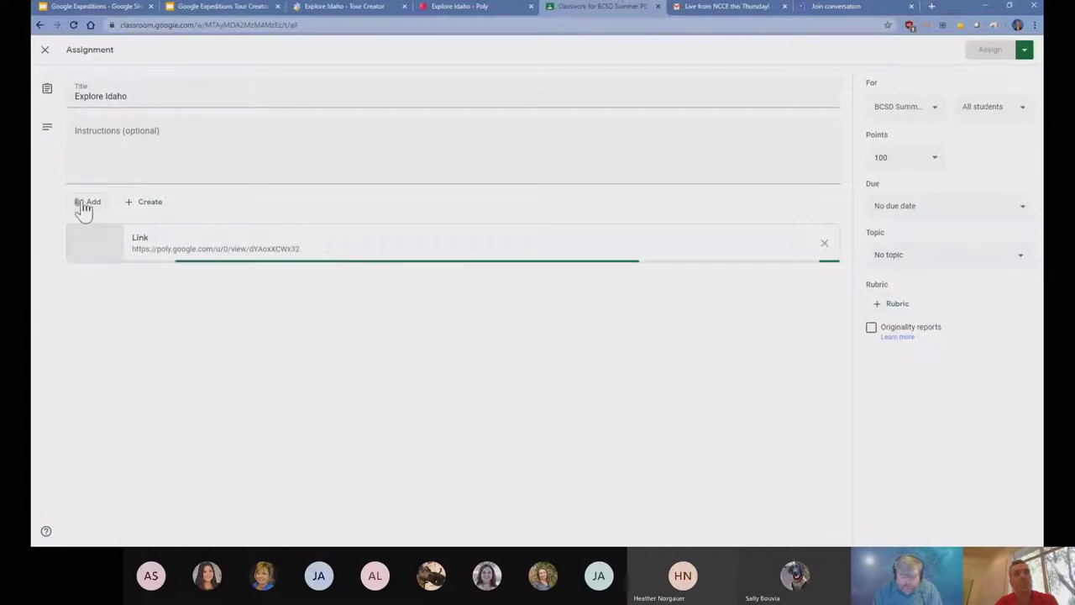
Attach the Explore Idaho document from Google Drive
click(88, 202)
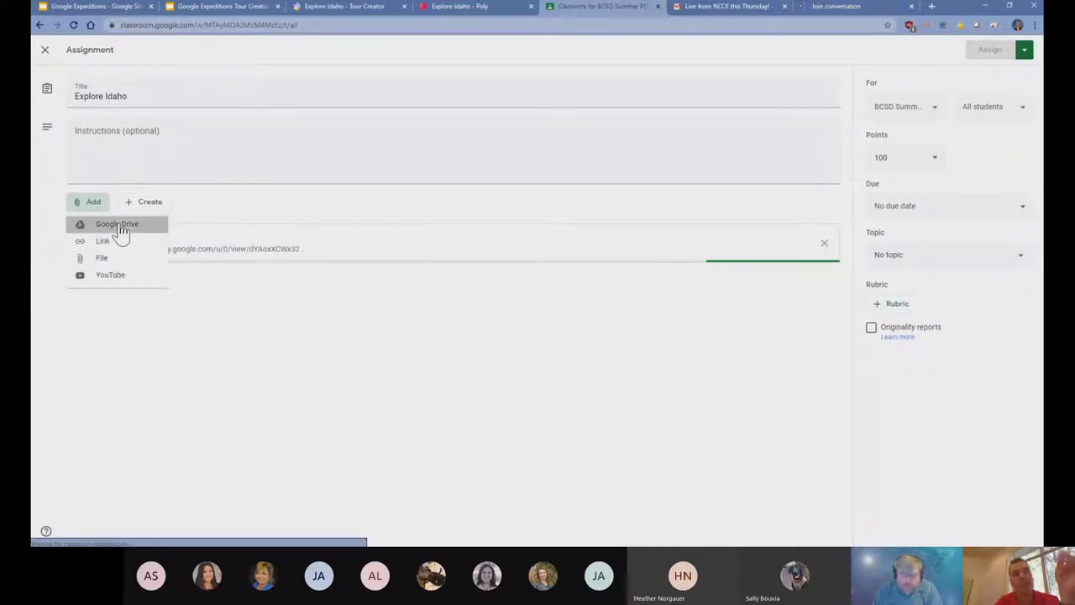
click(117, 224)
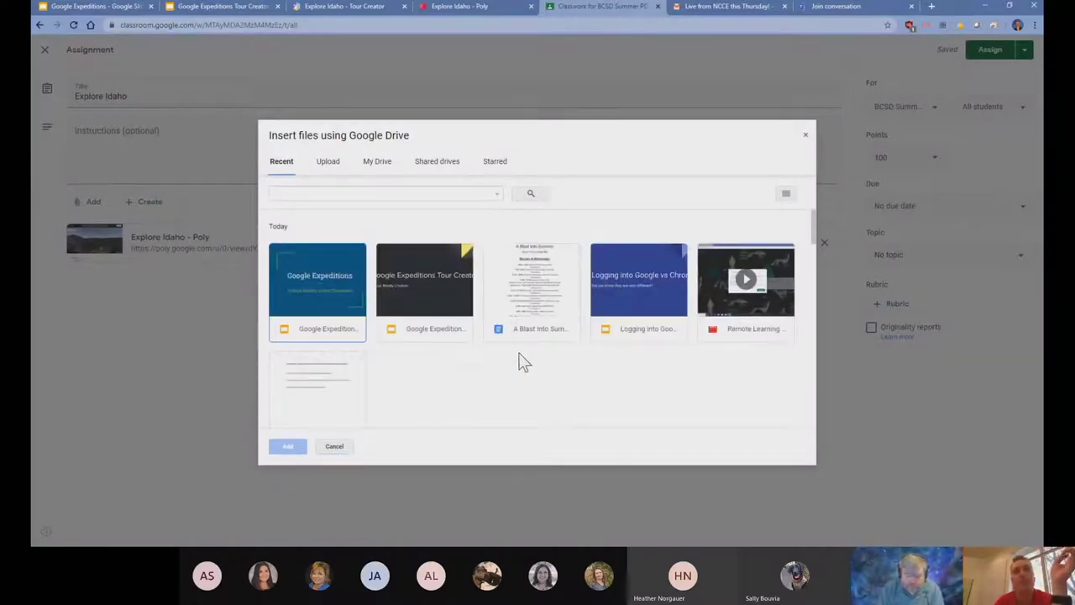
click(288, 447)
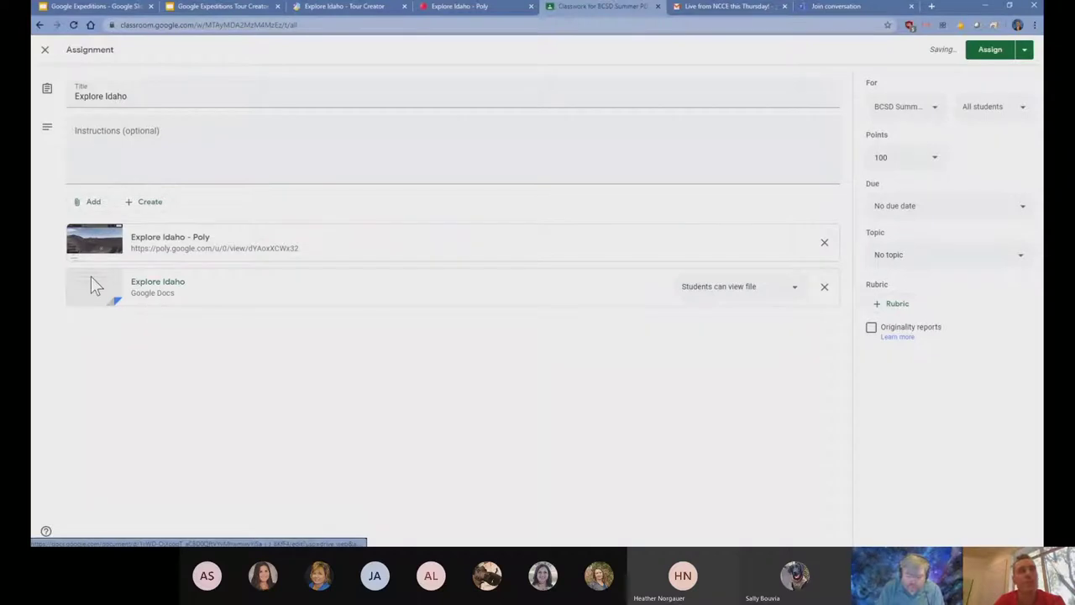
click(158, 285)
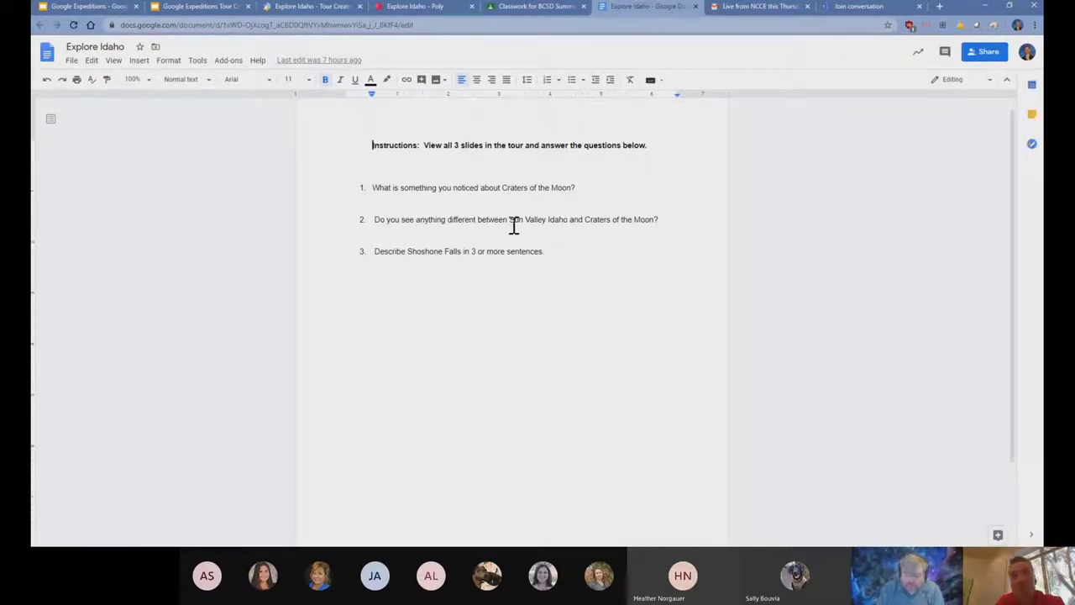
mouse_move(420, 272)
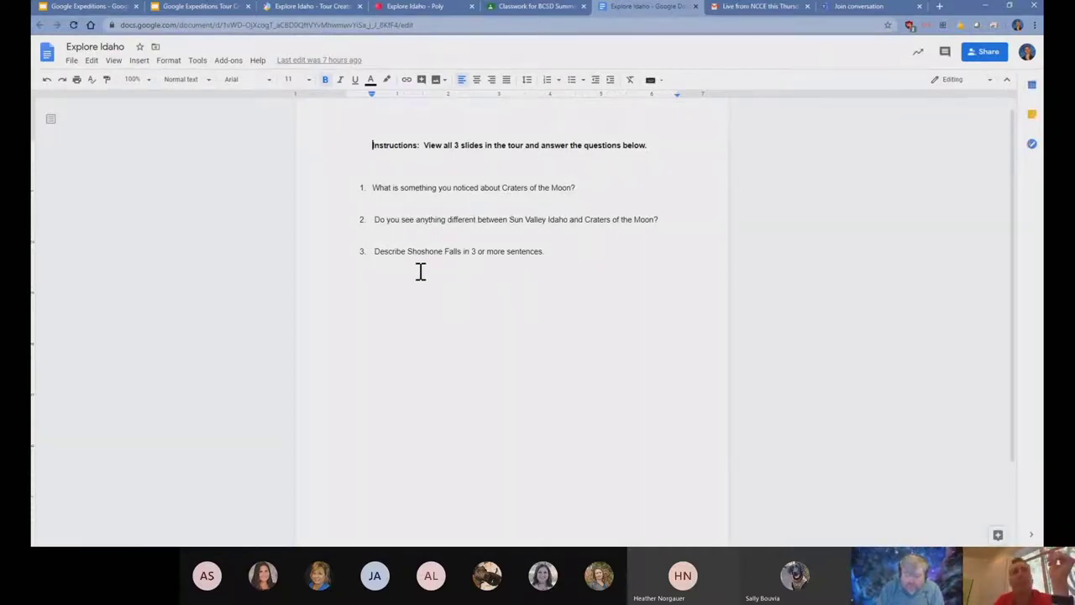
mouse_move(517, 121)
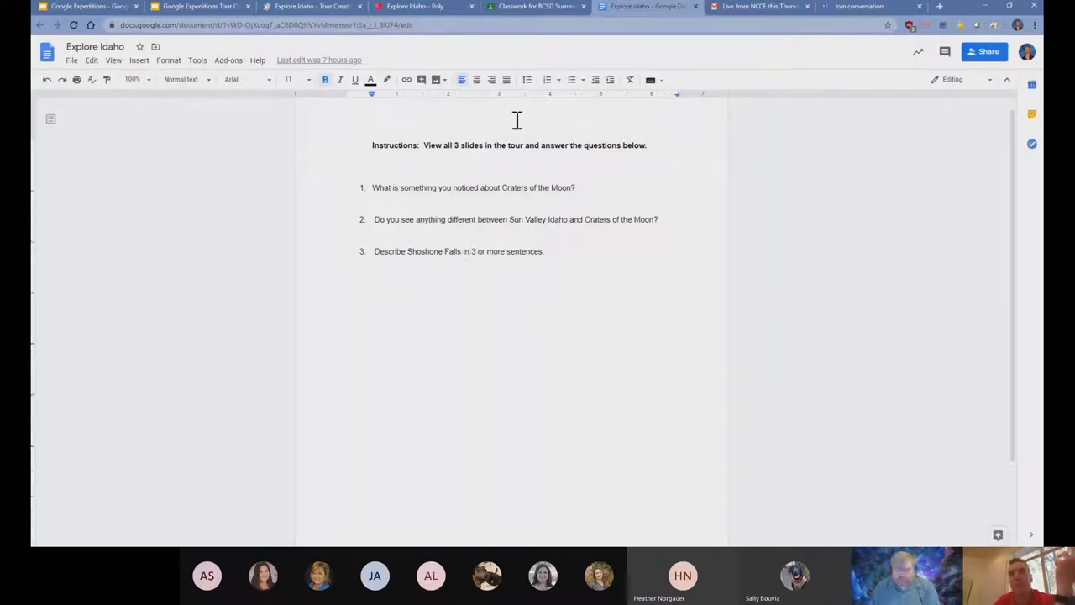
mouse_move(538, 8)
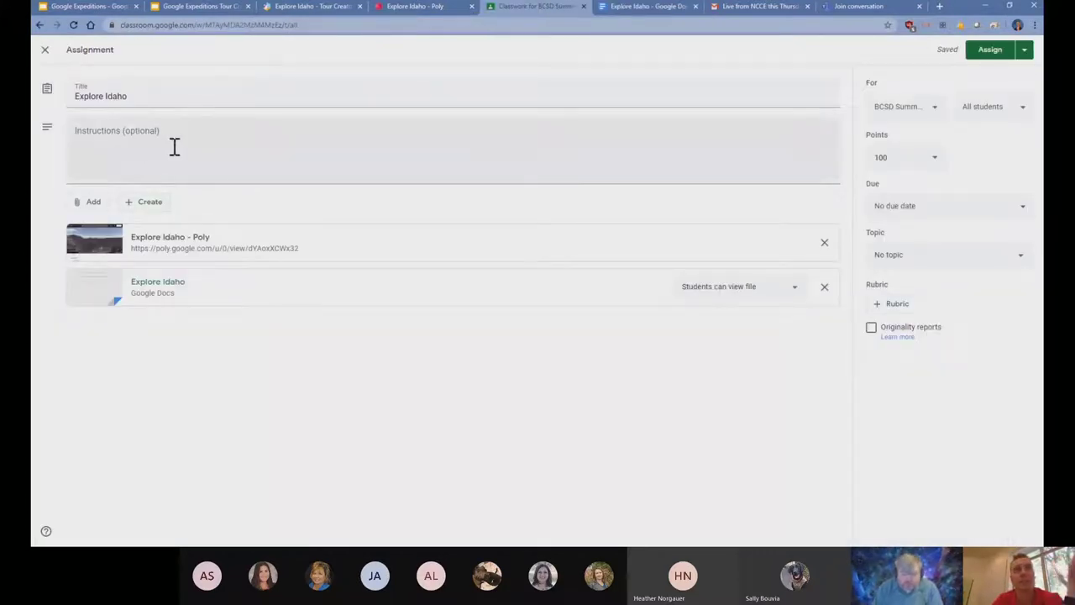
Add instructions 'View the tour and answer the questions' and assign it to the class
text(View)
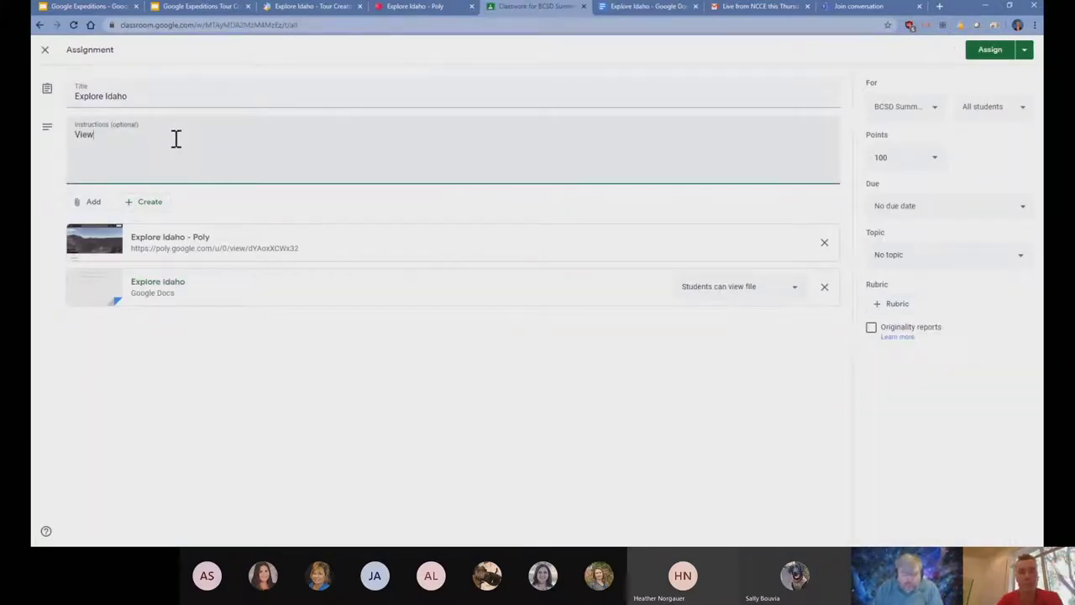
text(the tour and ans)
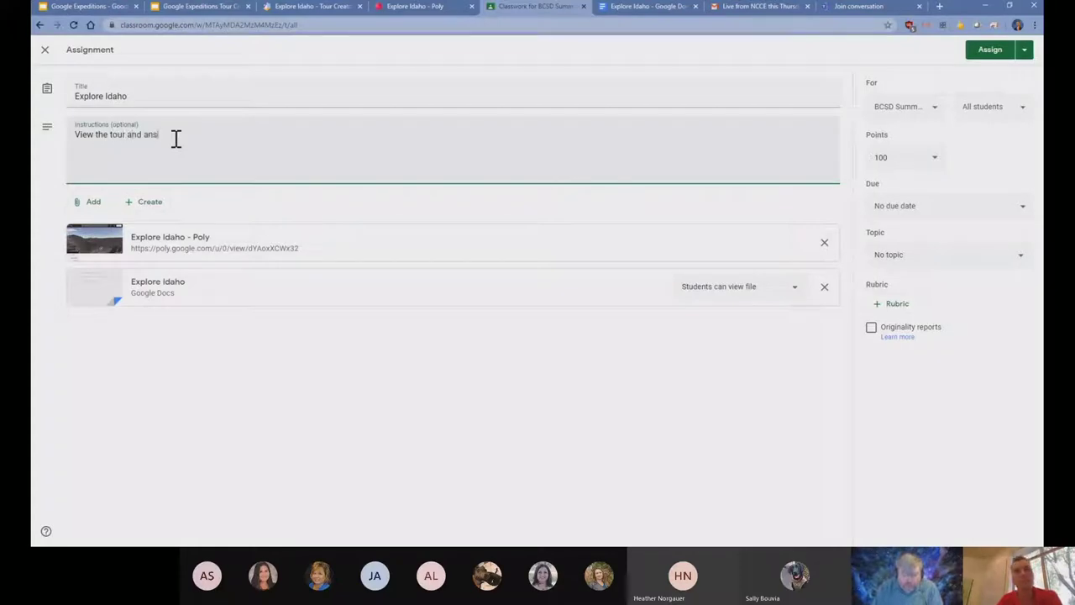
text(wer the questions)
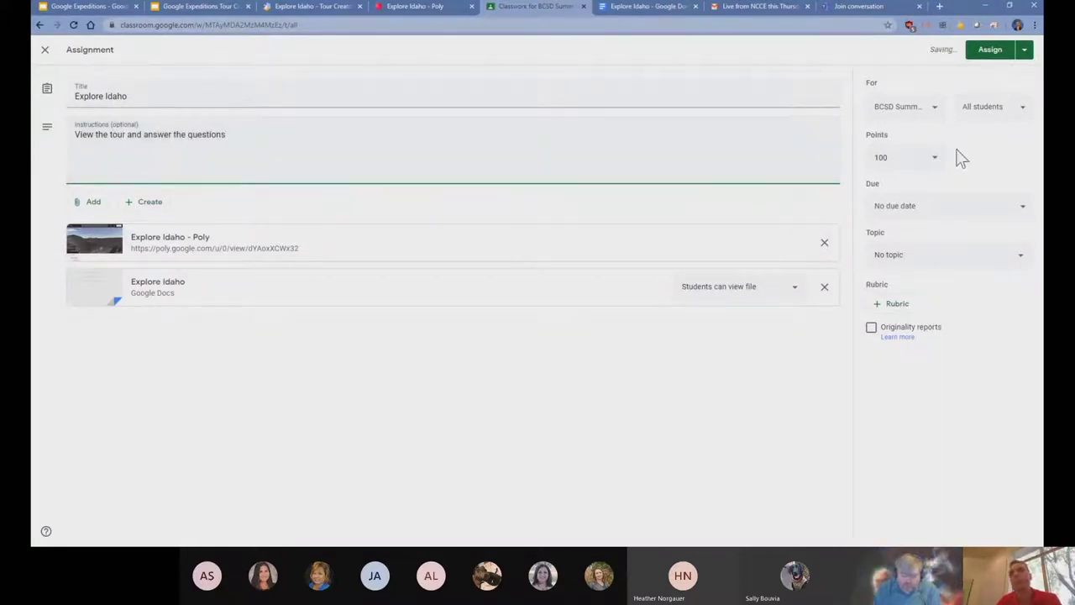
click(992, 51)
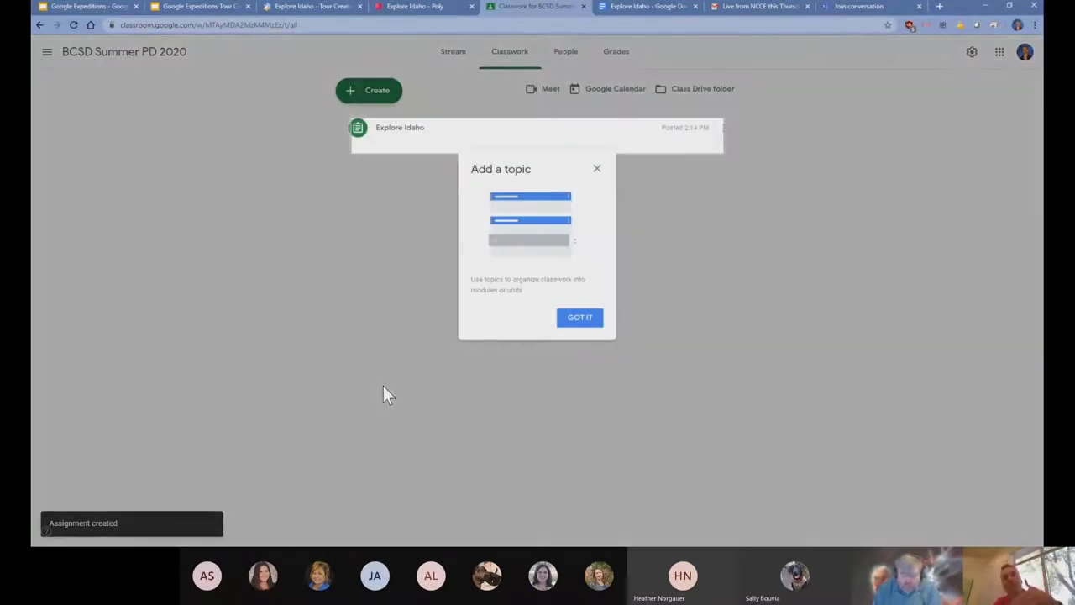
Expand the Explore Idaho assignment in Classwork and launch its Poly tour
click(579, 318)
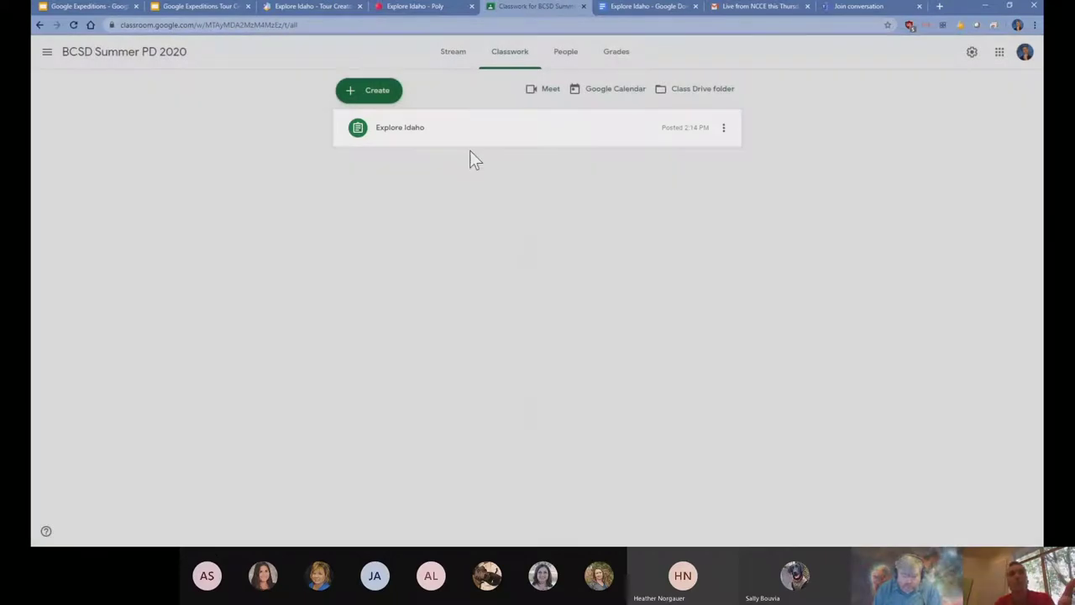
click(400, 128)
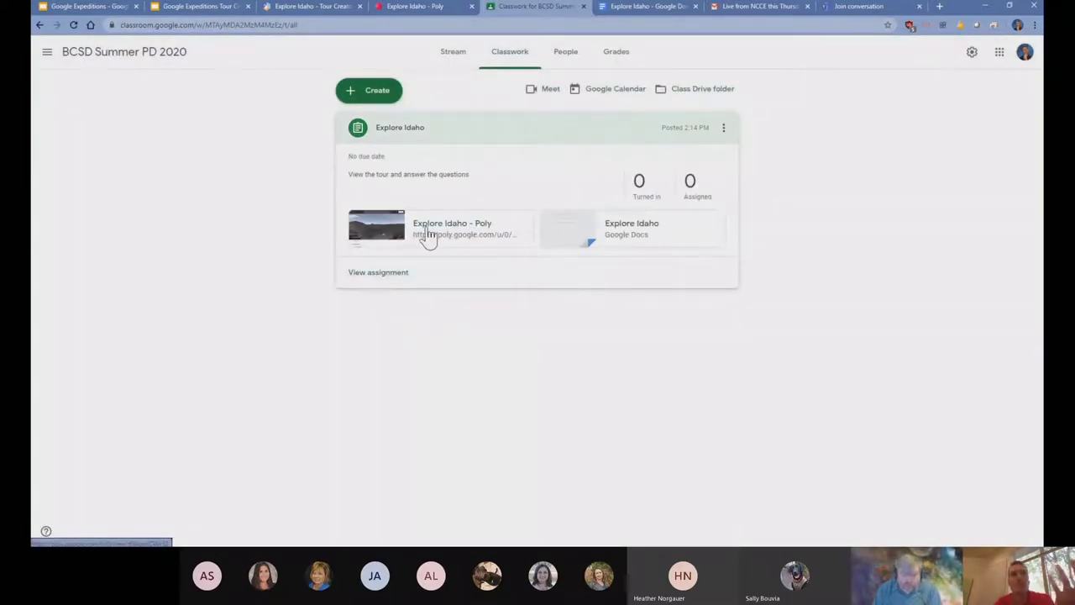
click(452, 226)
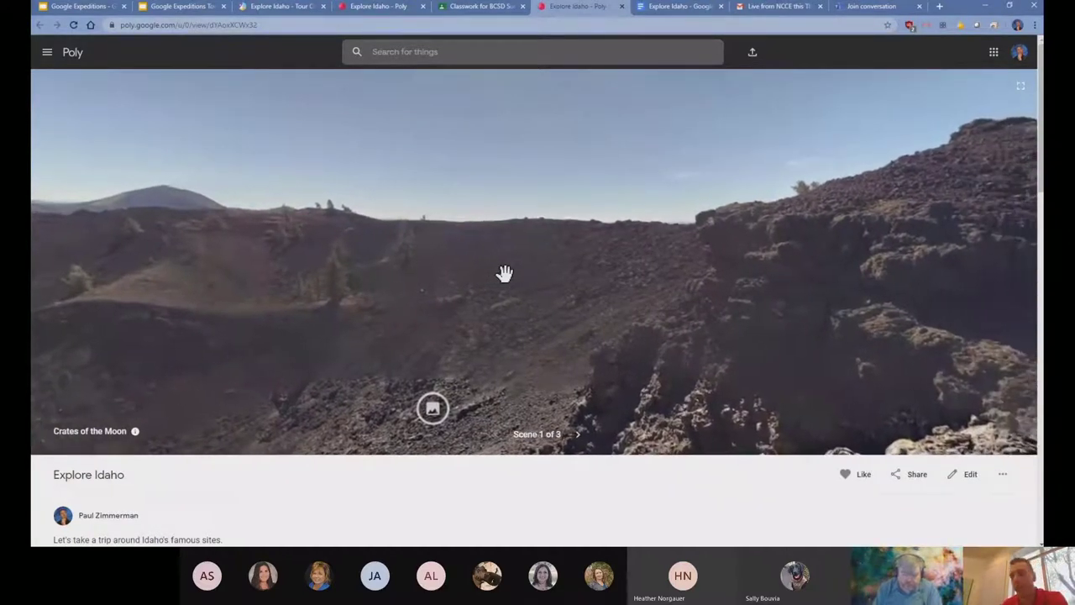
Pan around the Craters of the Moon landscape in the Poly viewer
drag(546, 277, 504, 273)
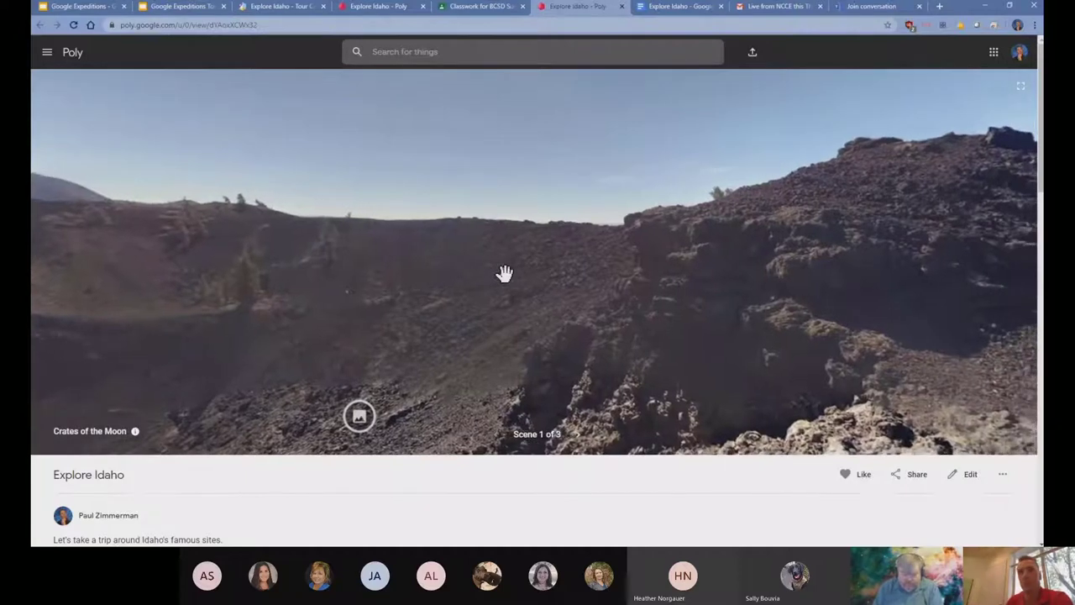
drag(505, 272, 518, 285)
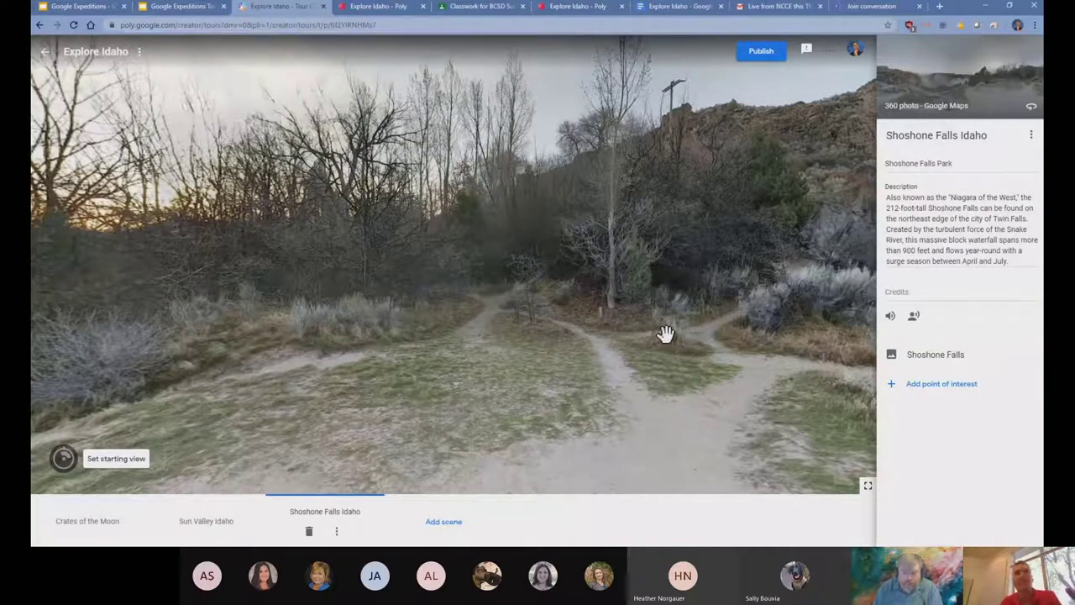
Look around the Shoshone Falls scene: the canyon, mist, trail and trees
drag(665, 334, 417, 263)
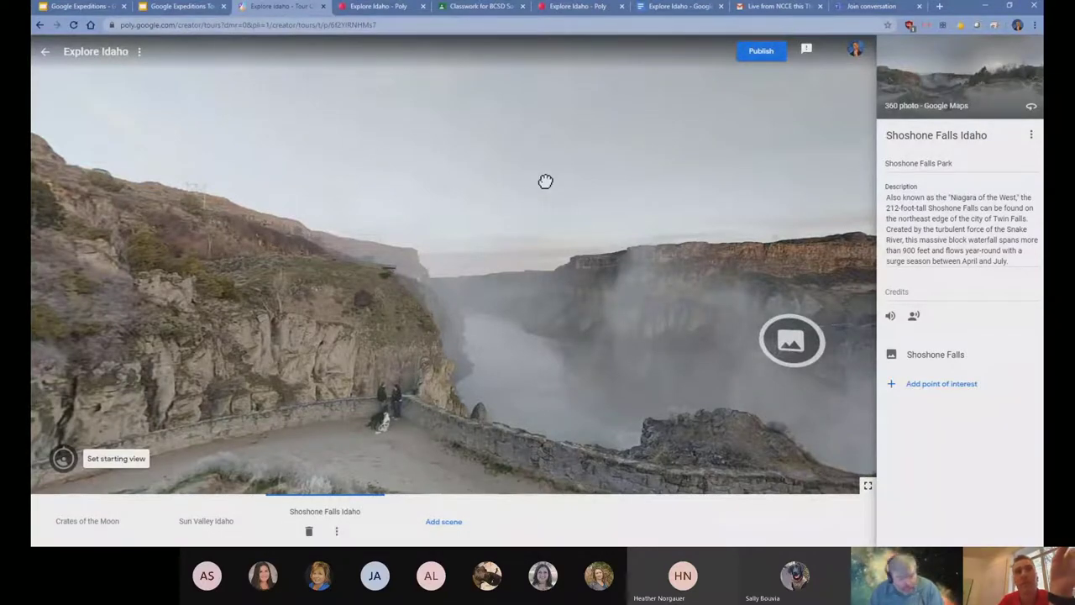
drag(546, 181, 589, 283)
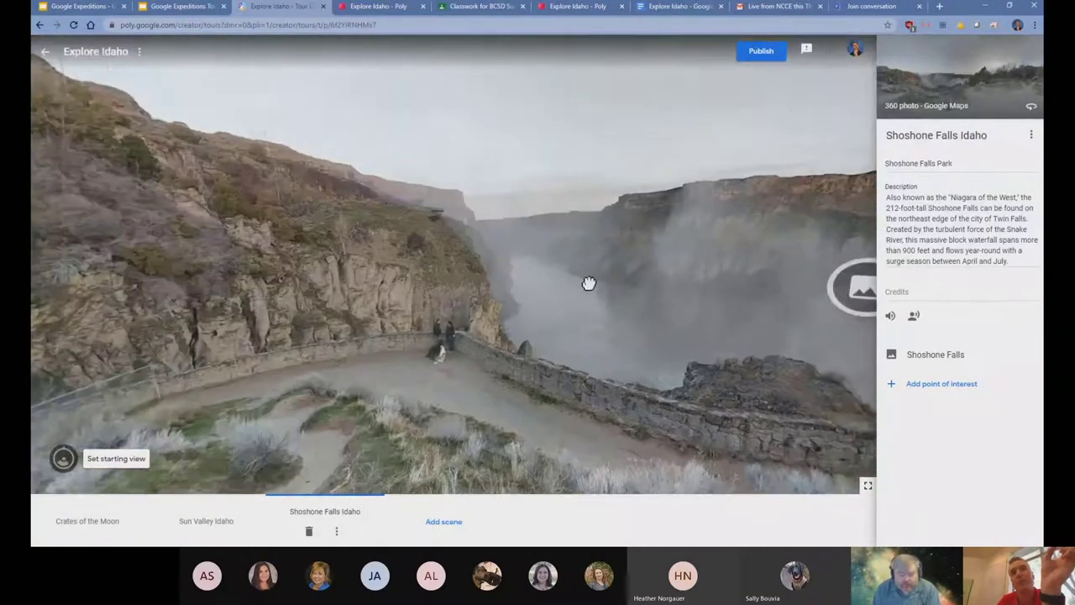
drag(588, 282, 601, 292)
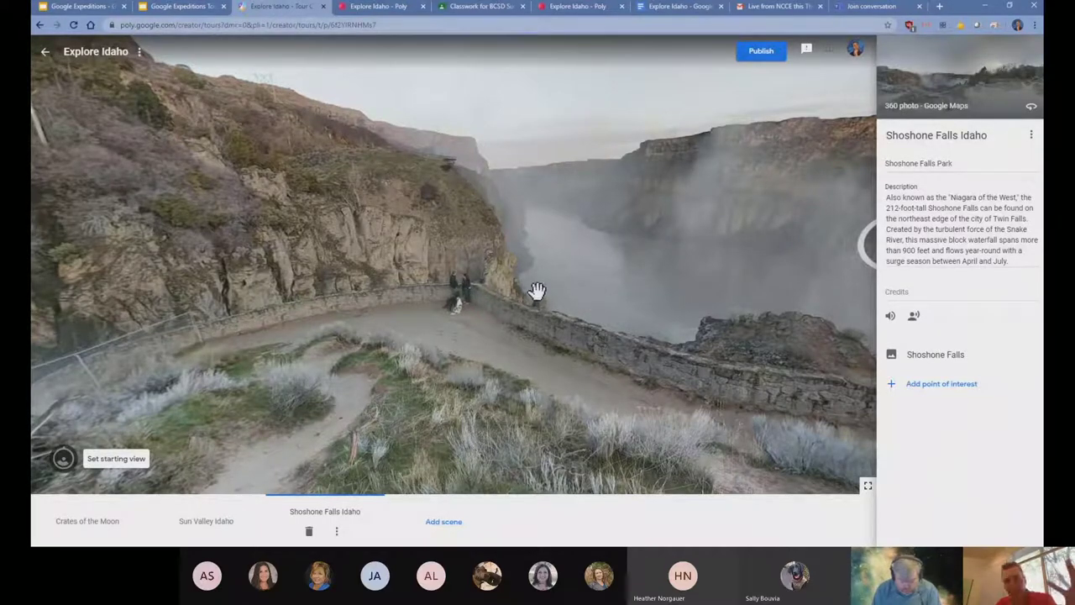
drag(537, 289, 557, 265)
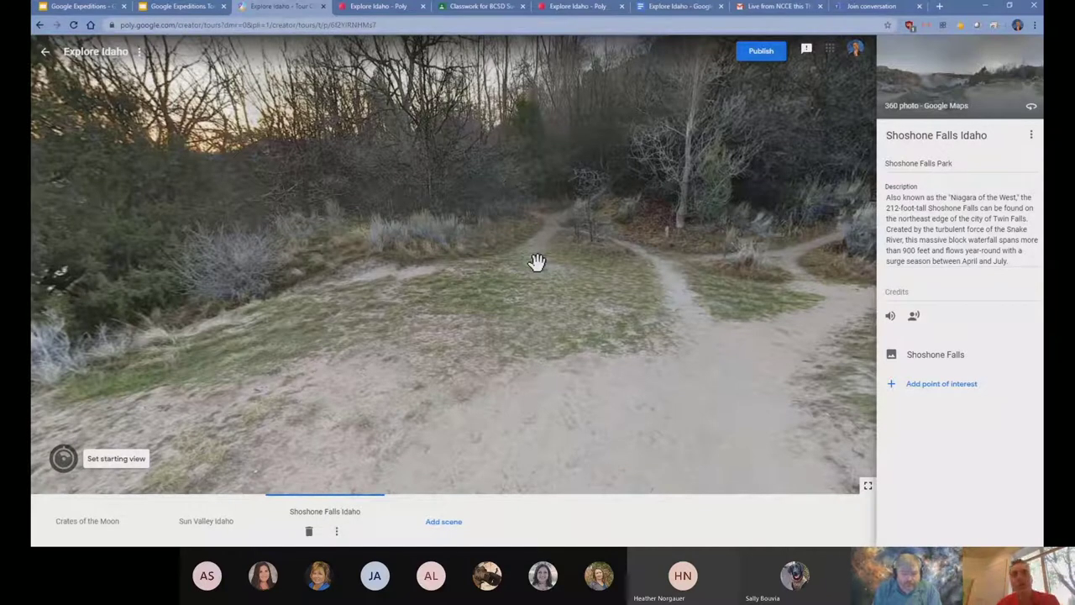
drag(537, 262, 574, 306)
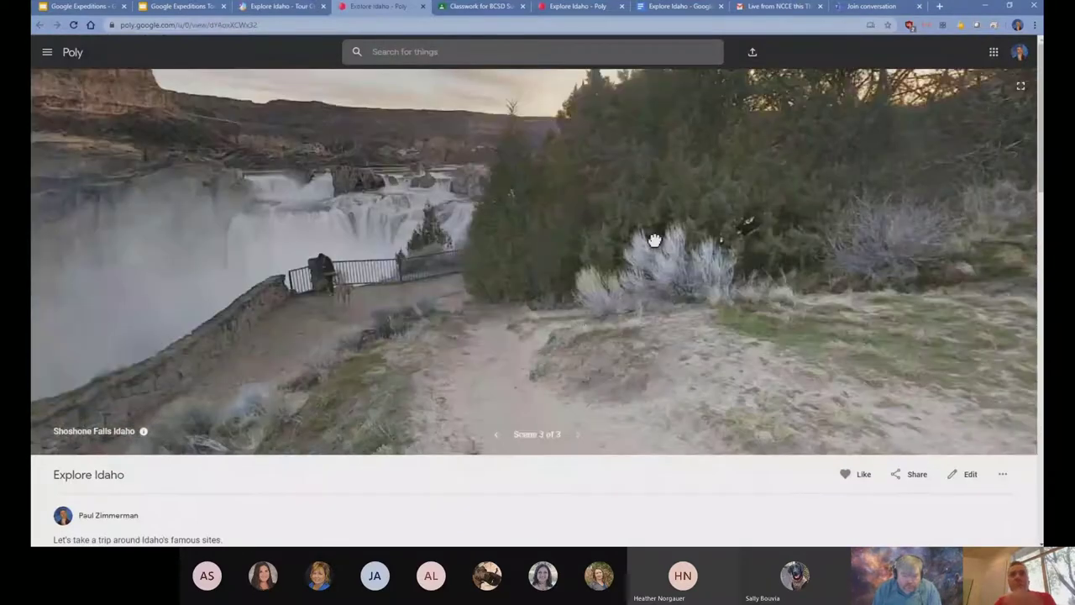
Turn toward the waterfall, then switch to the 7 New Wonders of the World tour in Tour Creator
drag(655, 242, 675, 309)
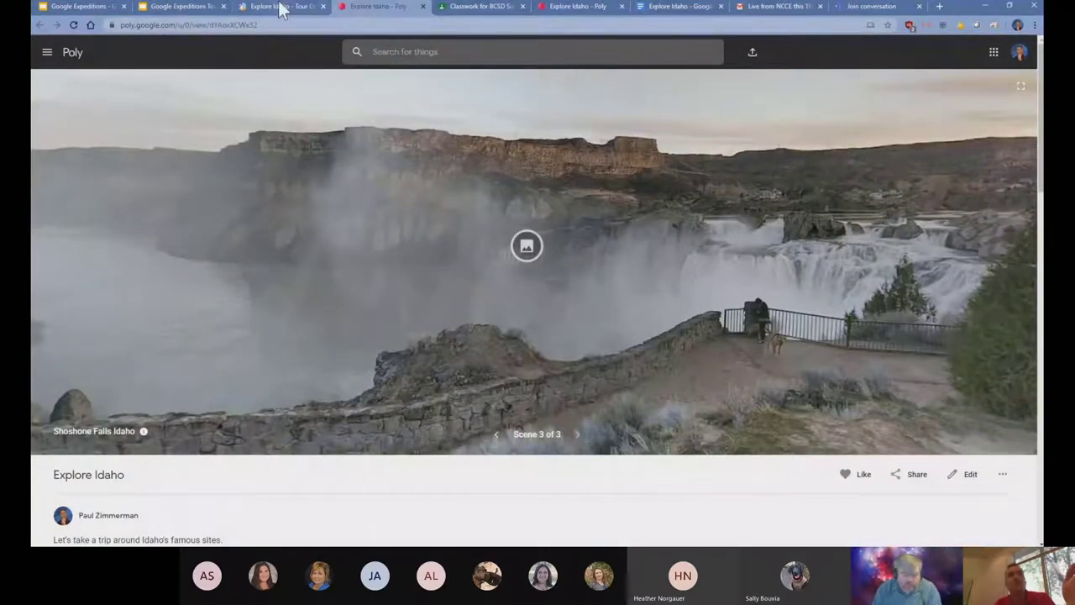
click(278, 7)
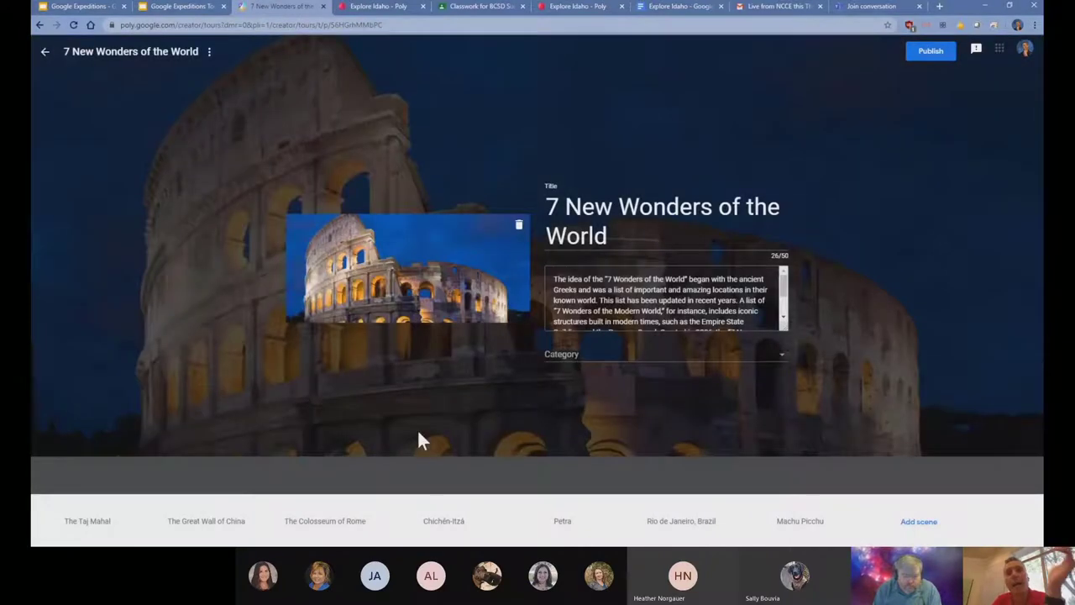
Browse the Taj Mahal, Rio de Janeiro and Machu Picchu scenes, looking around each
click(87, 521)
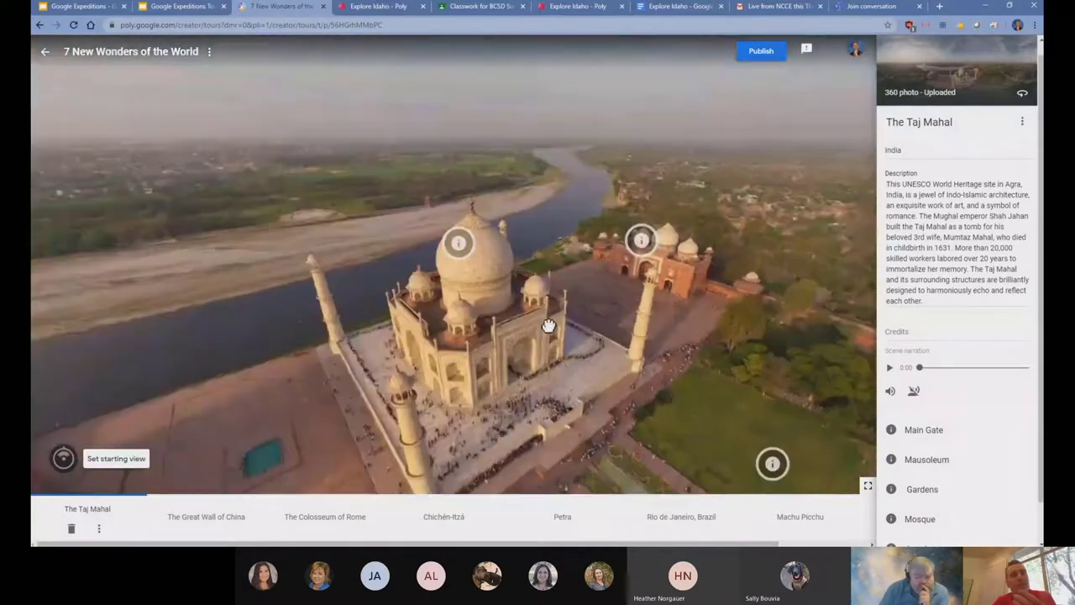
drag(548, 326, 545, 423)
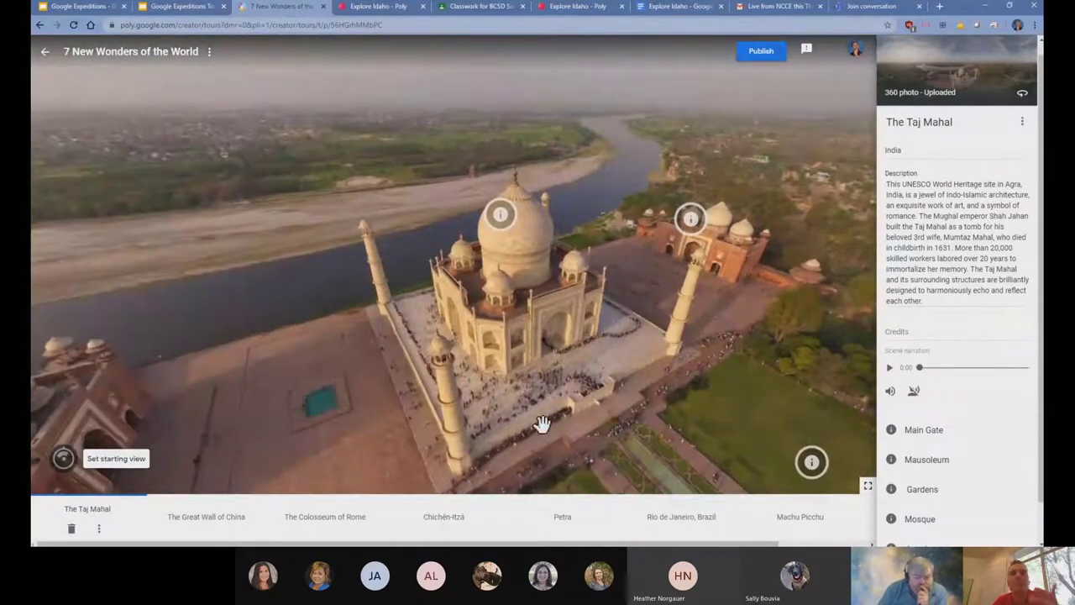
click(679, 518)
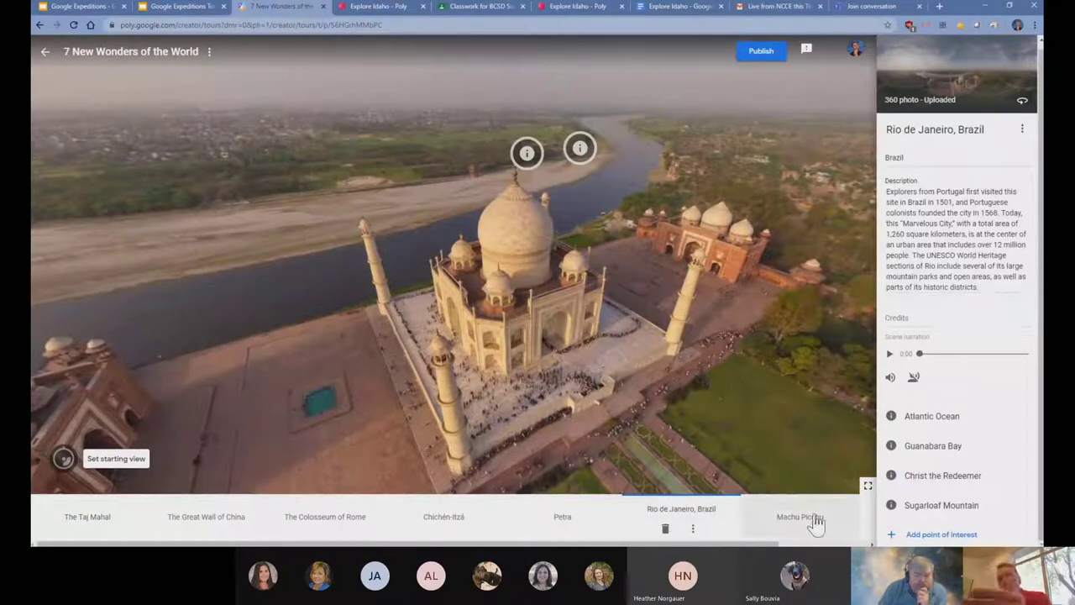
click(800, 518)
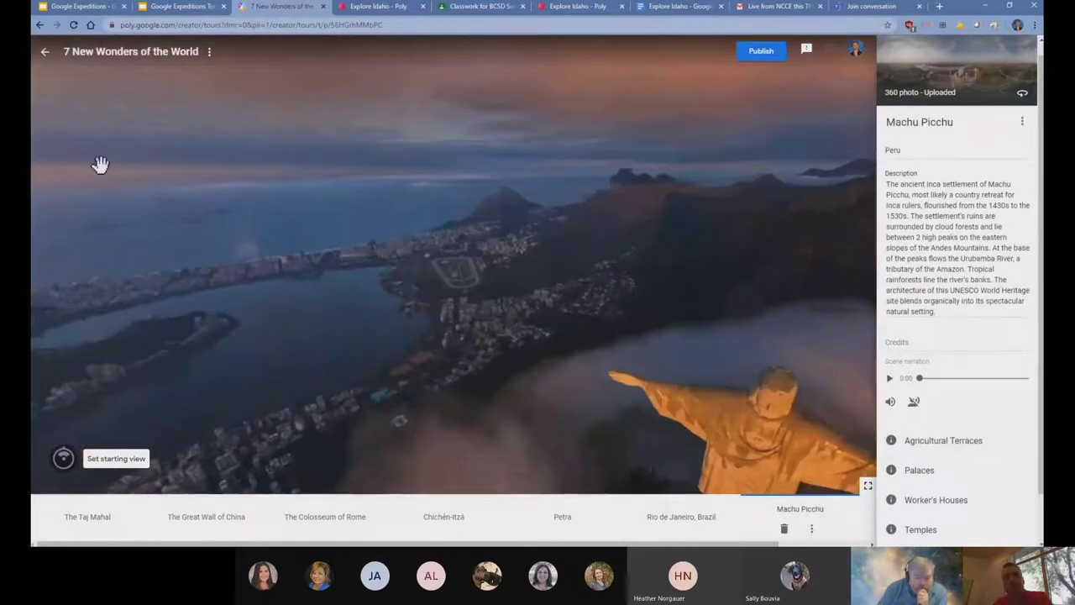
drag(101, 165, 437, 239)
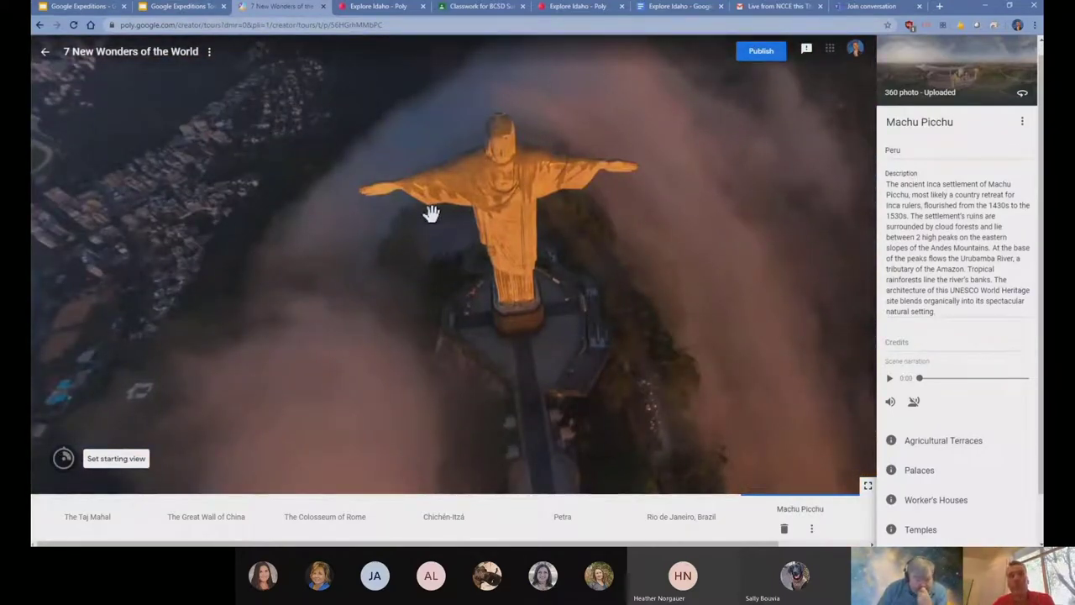
Return to the templates gallery and scroll down toward The Eyes template
click(44, 54)
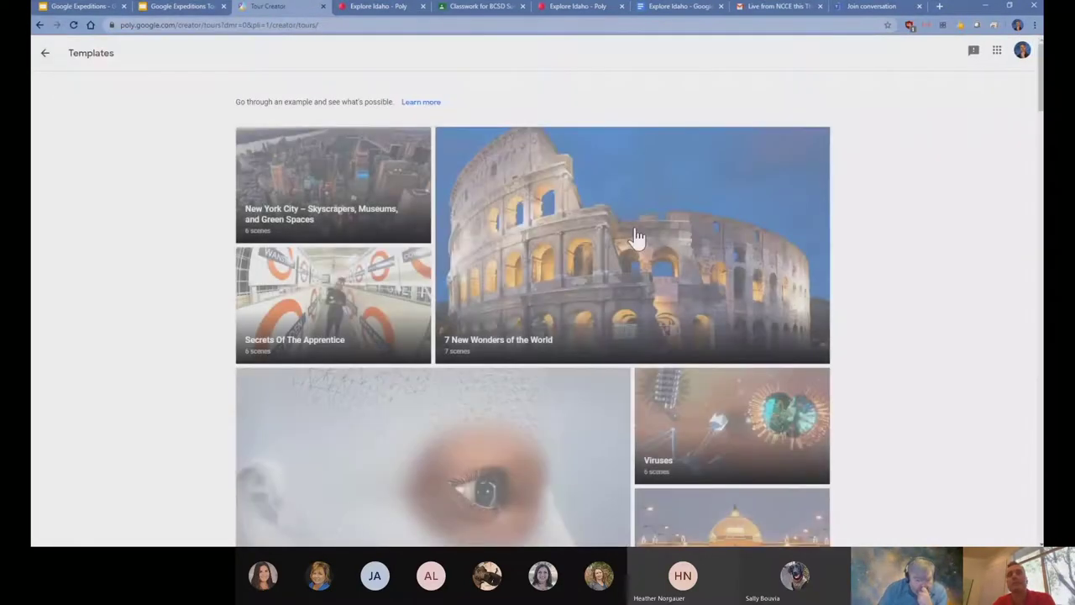
scroll(down, 3)
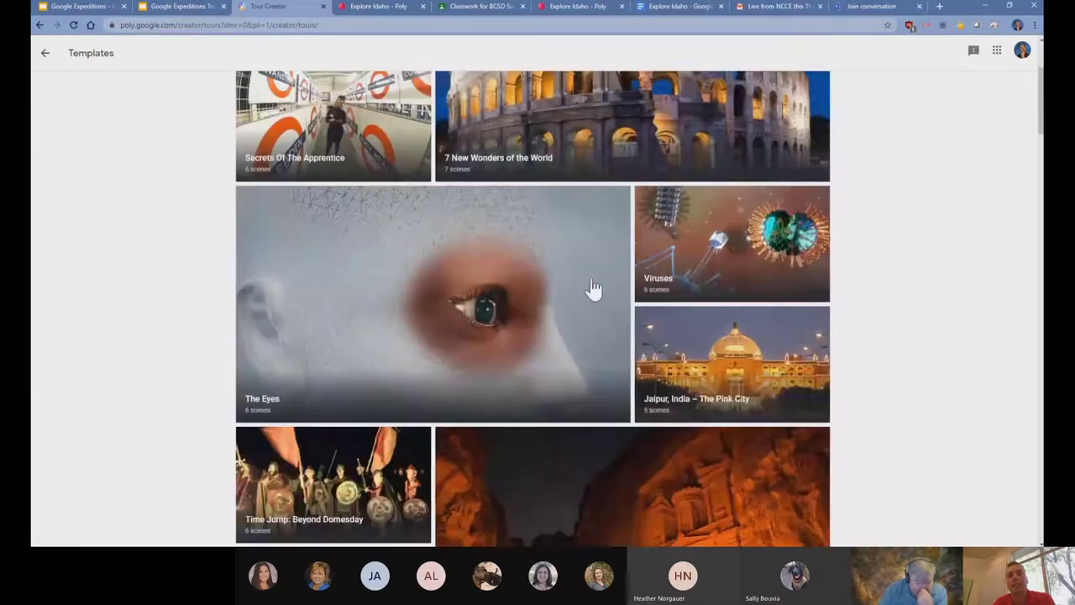
scroll(down, 3)
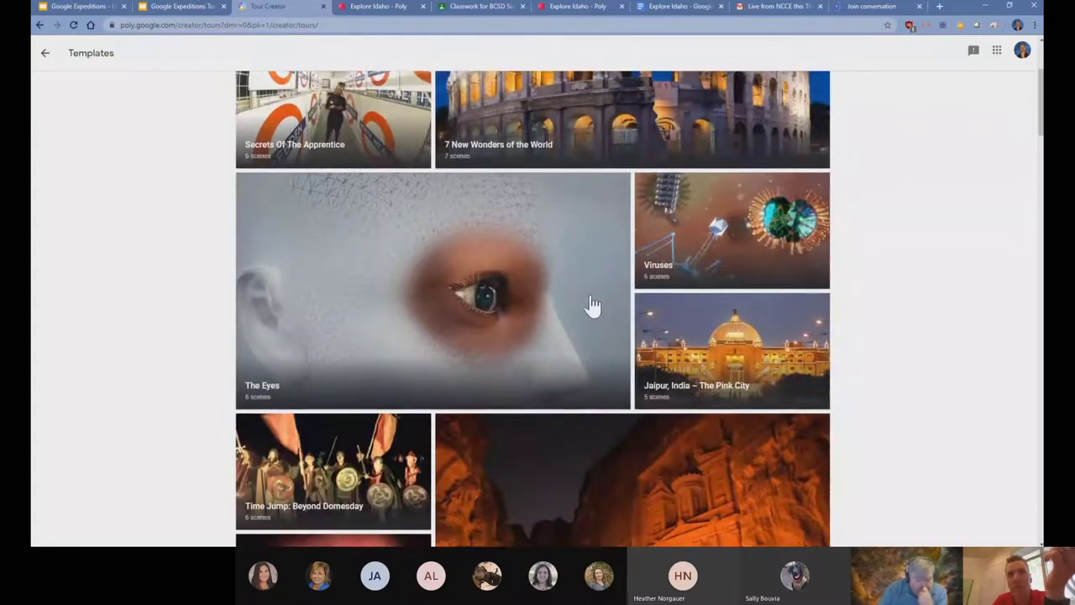
mouse_move(598, 271)
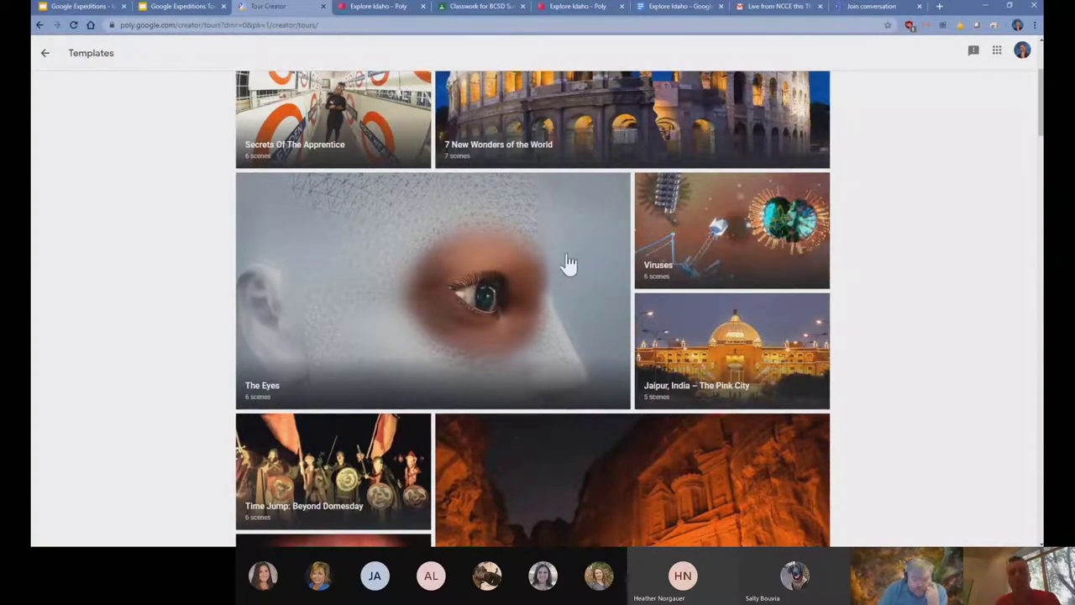
mouse_move(581, 362)
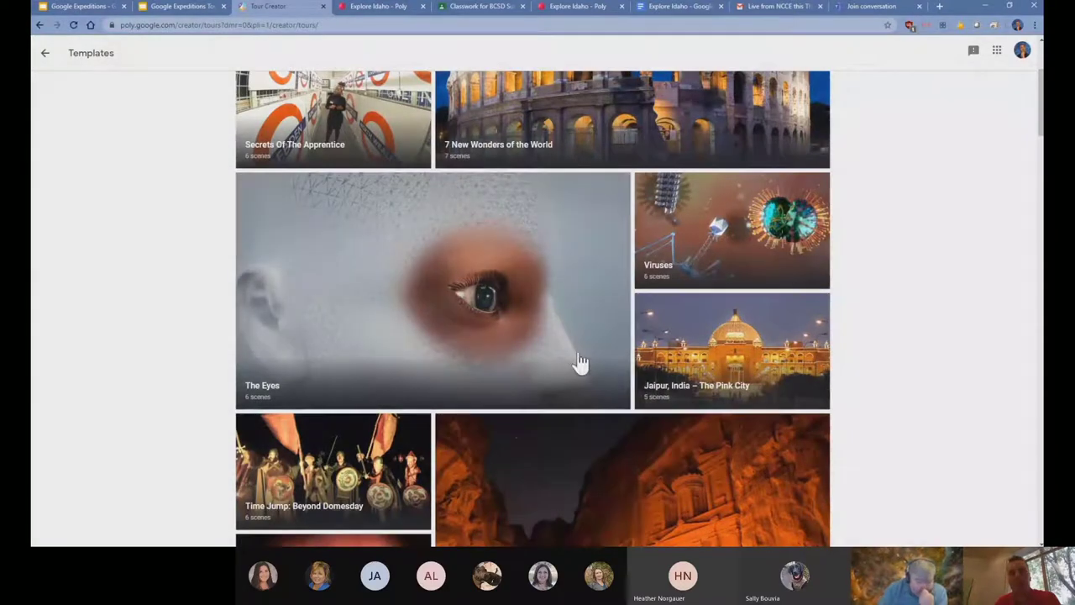
Open The Eyes template and begin retyping the Retina point of interest title as 'Qui'
click(432, 289)
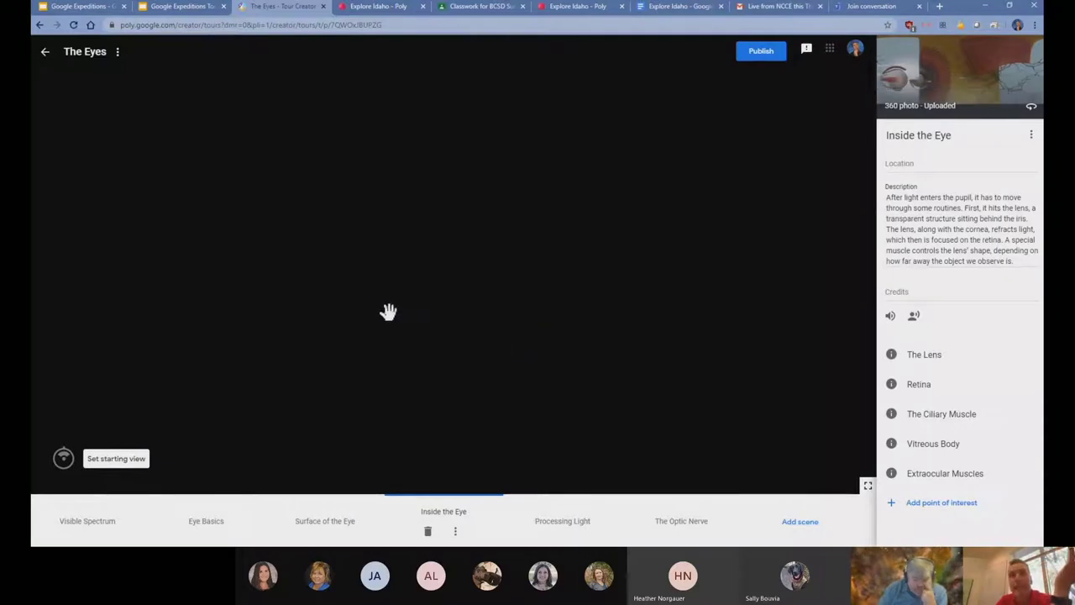
mouse_move(371, 238)
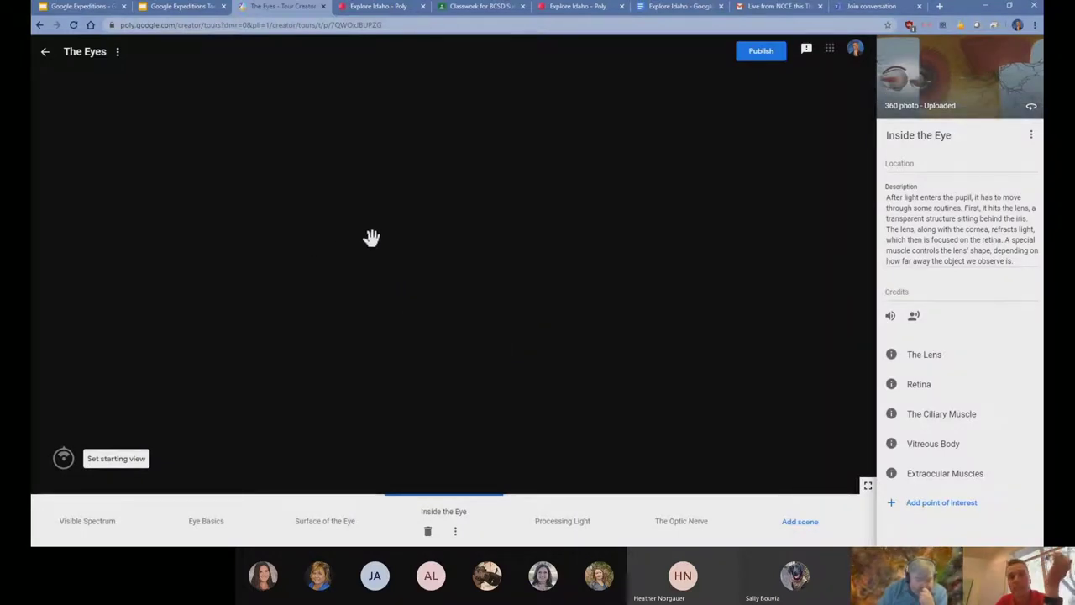
mouse_move(430, 386)
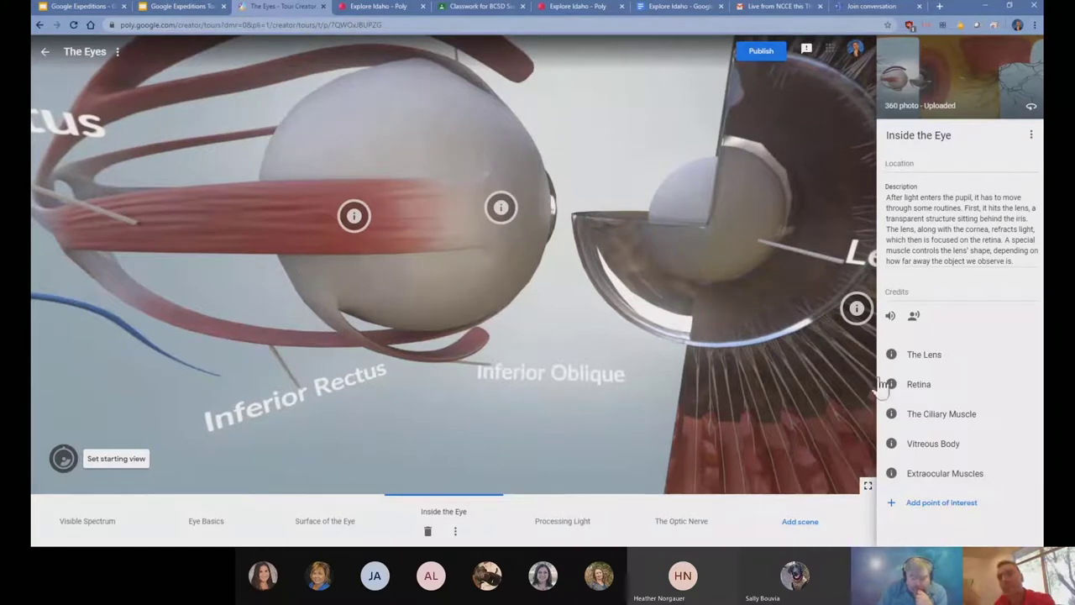
mouse_move(507, 380)
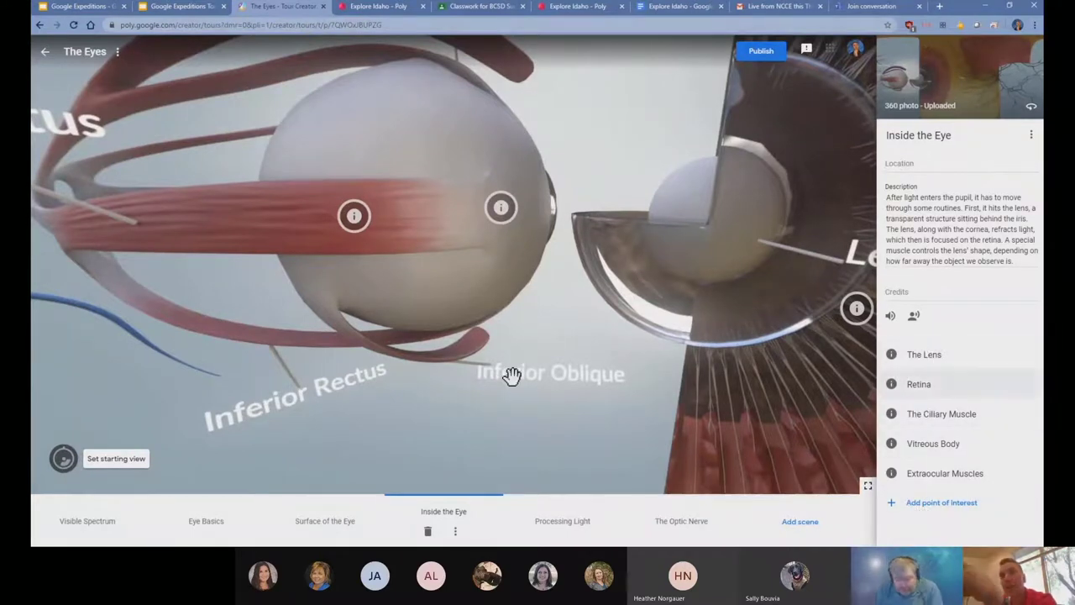
click(924, 354)
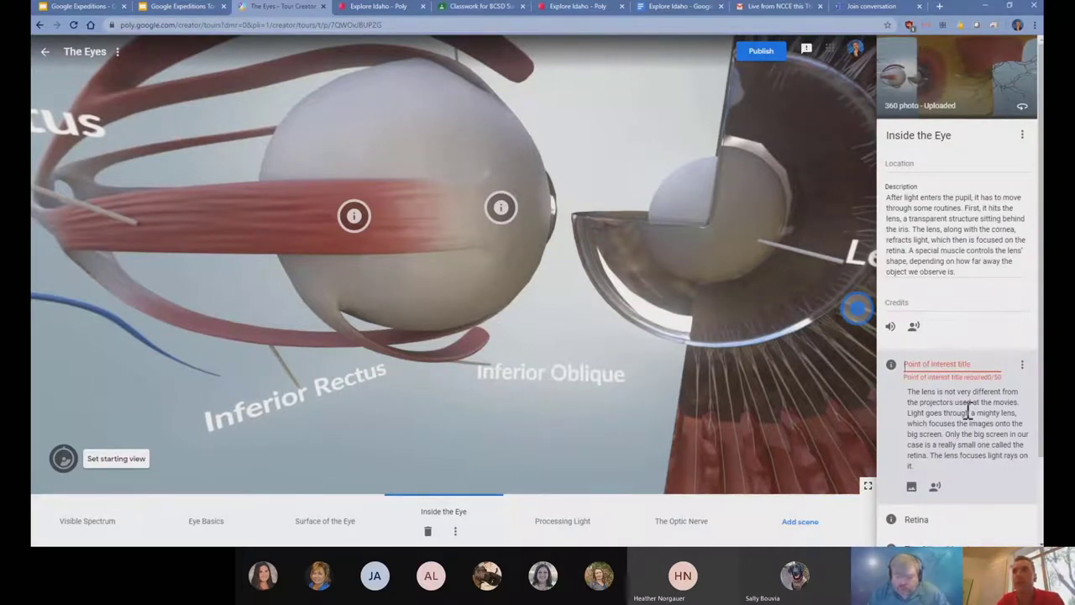
text(Qui)
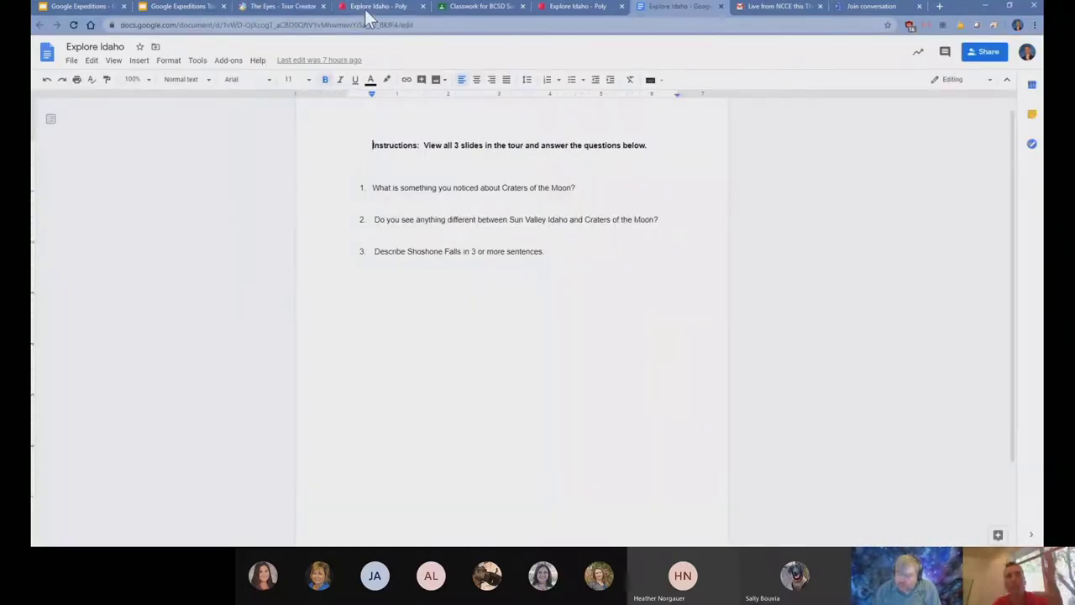
mouse_move(373, 6)
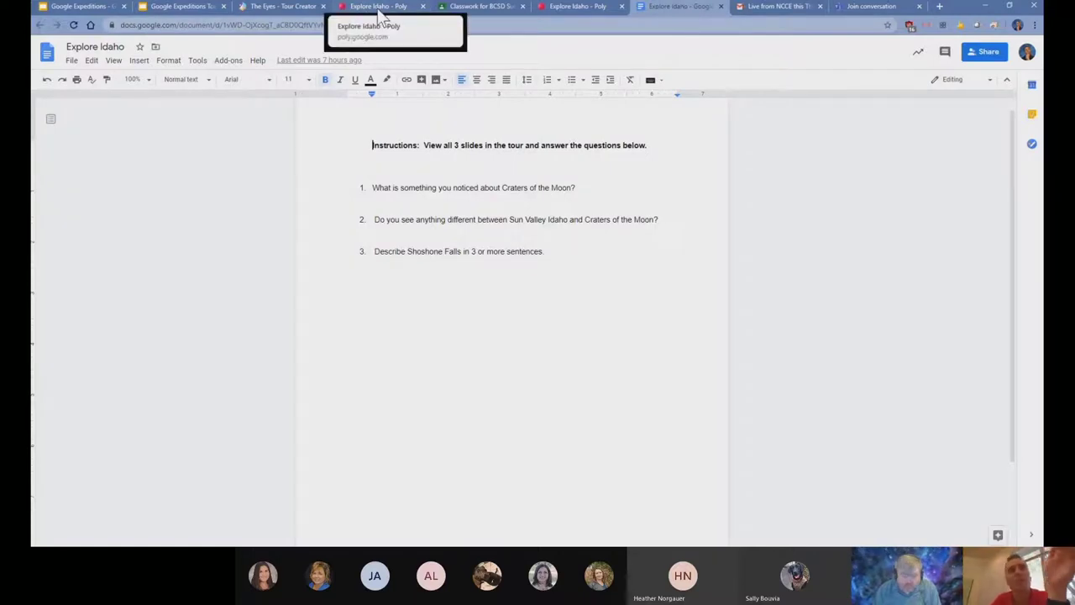
Leave The Eyes tour for the templates gallery and check the Explore Idaho assignment in Classroom
click(378, 7)
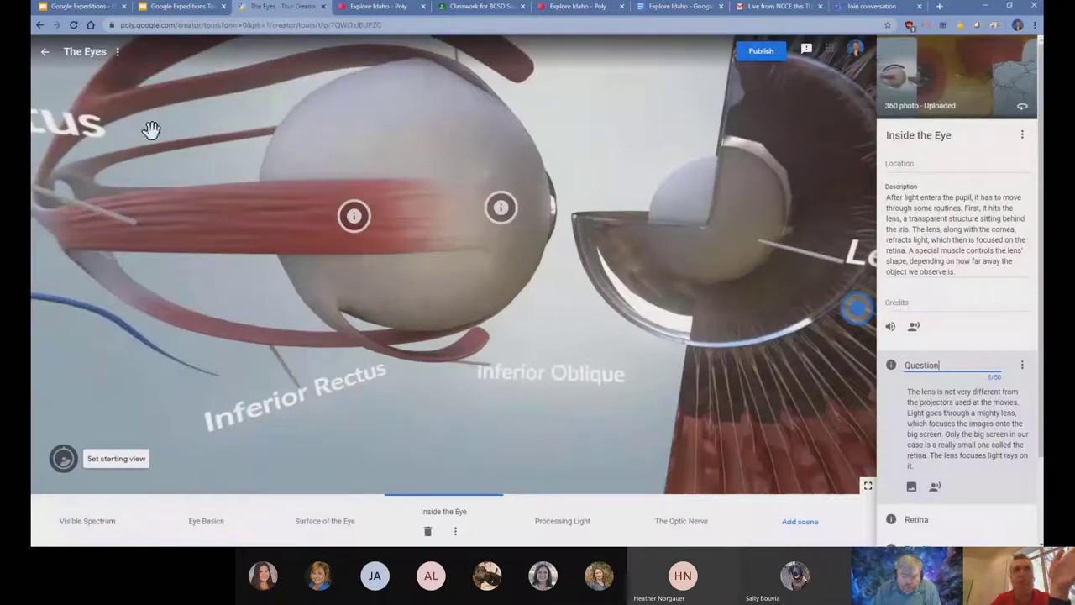
click(40, 54)
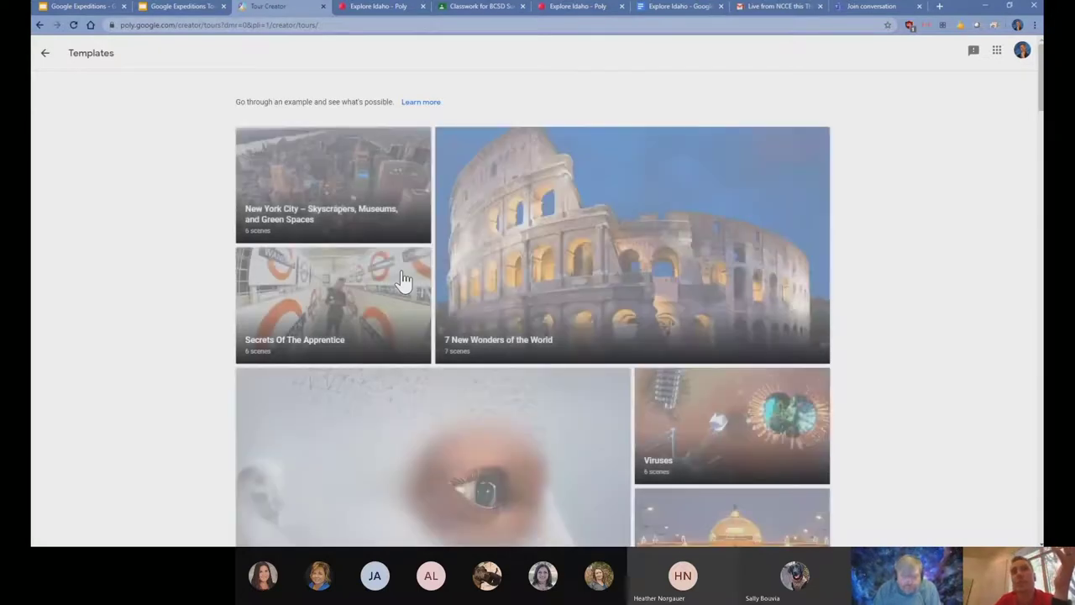
click(479, 7)
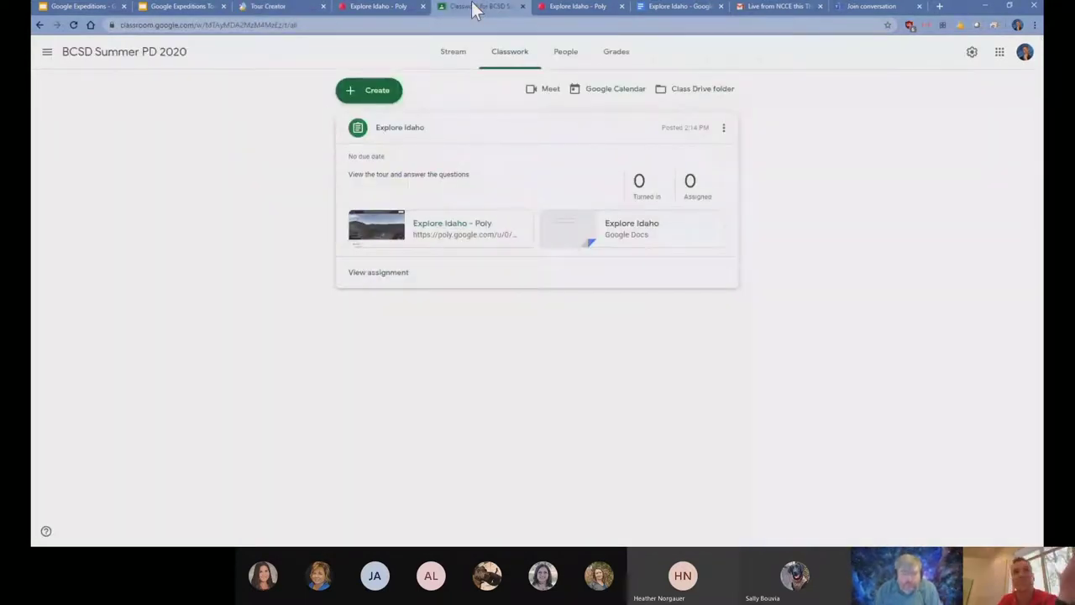
mouse_move(294, 10)
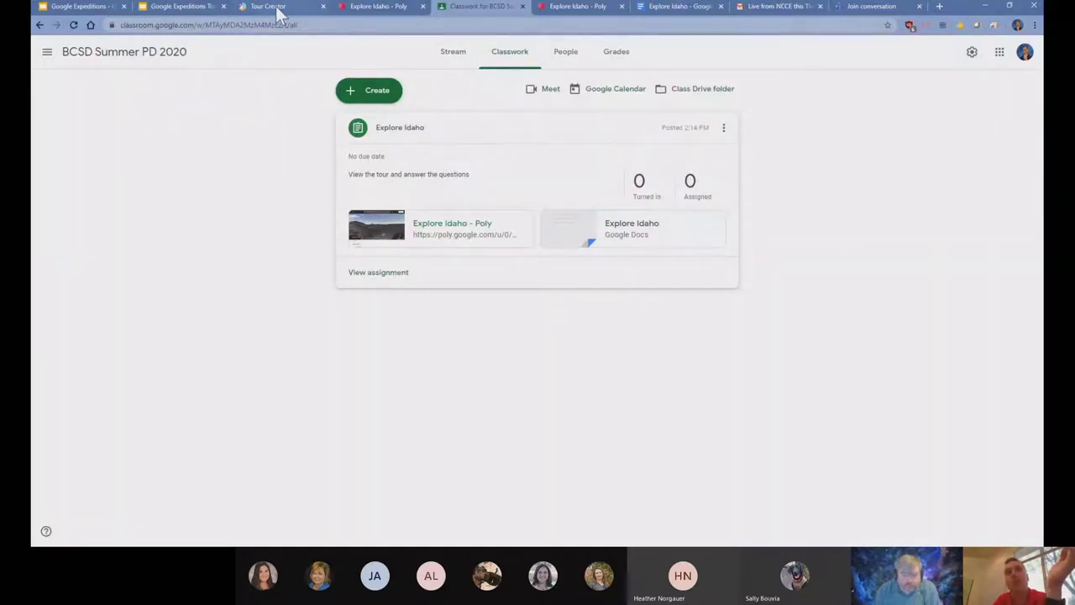
Return to the templates gallery, then bring up the shared Explore Idaho tour in Poly
click(277, 7)
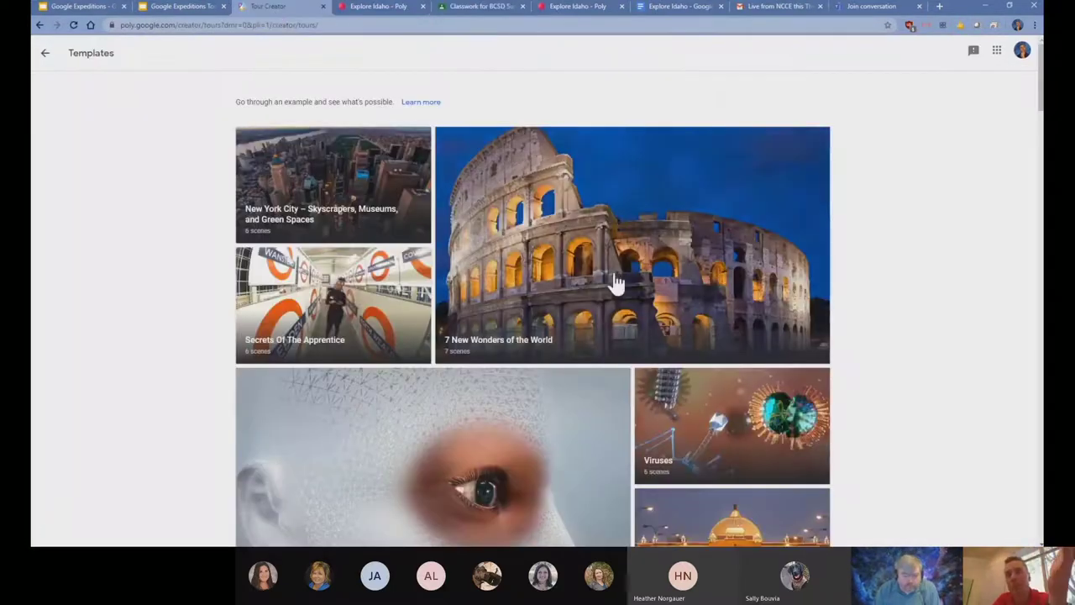
scroll(down, 3)
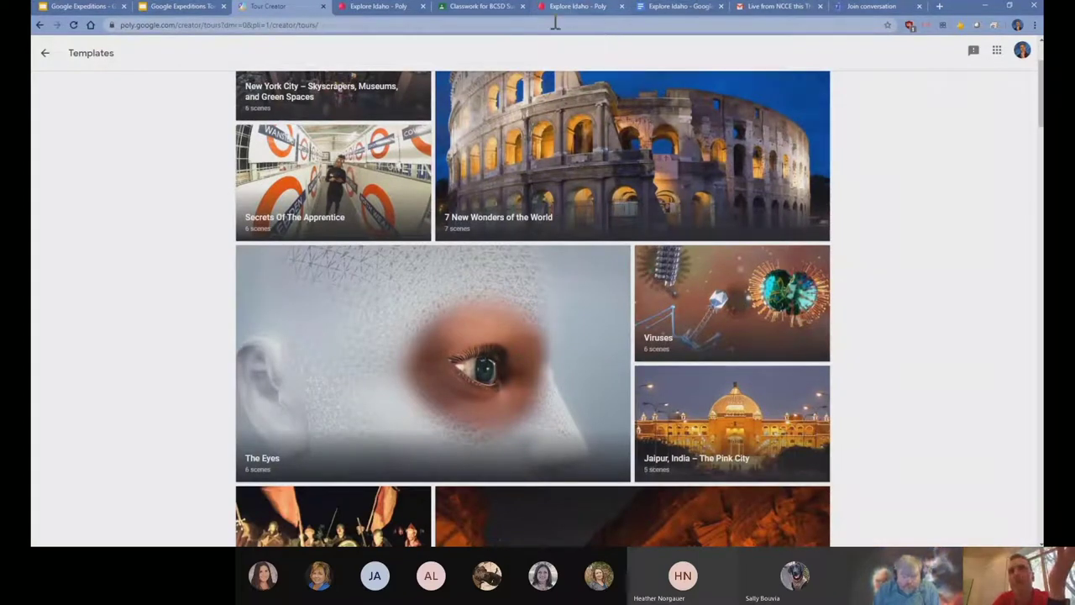
click(578, 7)
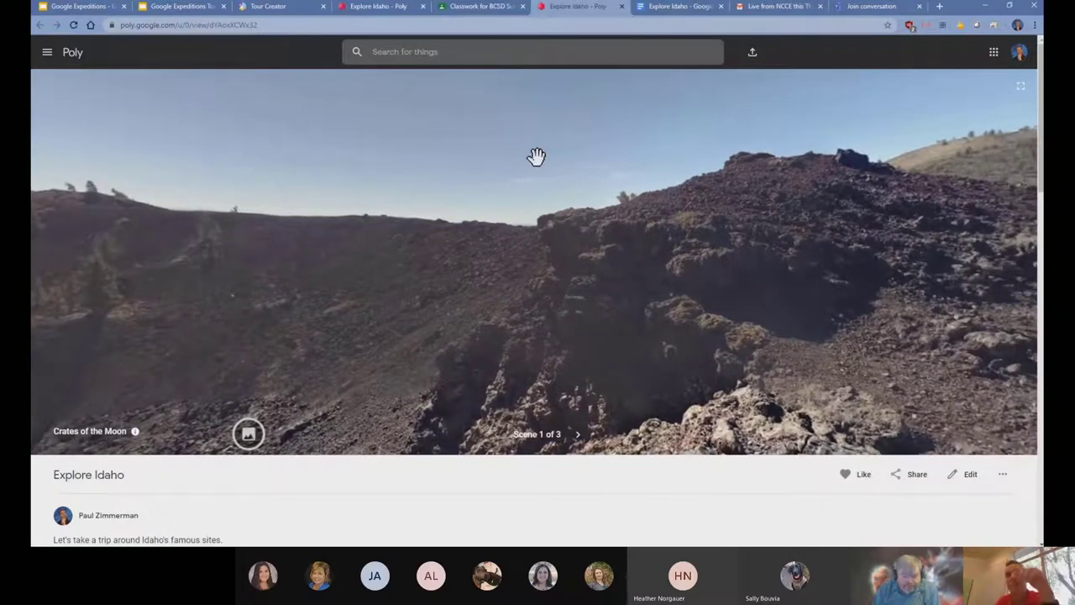
Look around the Craters of the Moon scene, across the crater rim and floor
drag(538, 168, 567, 279)
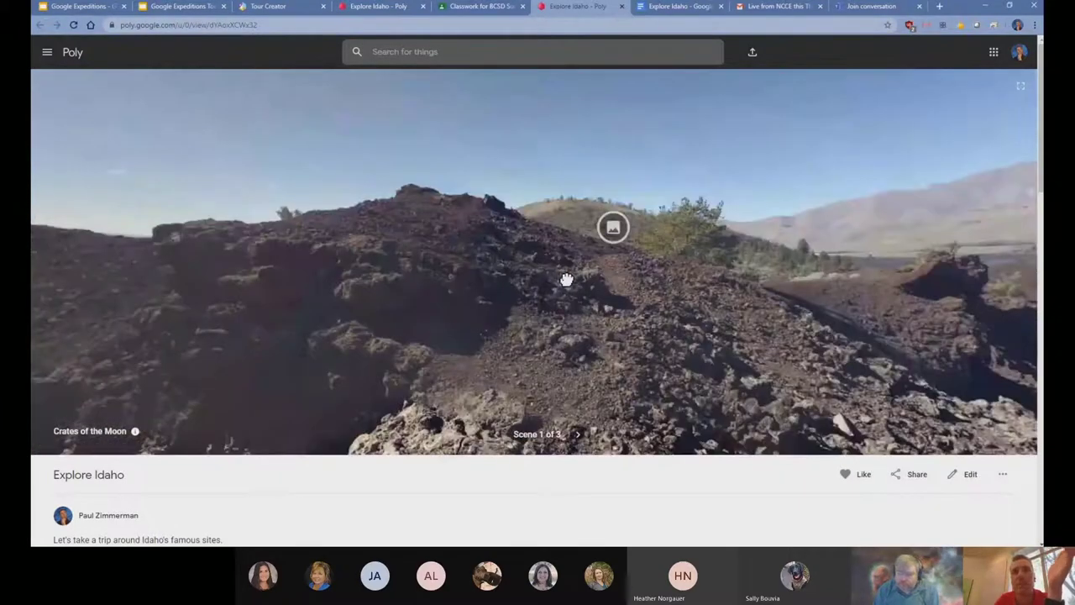
drag(568, 279, 581, 266)
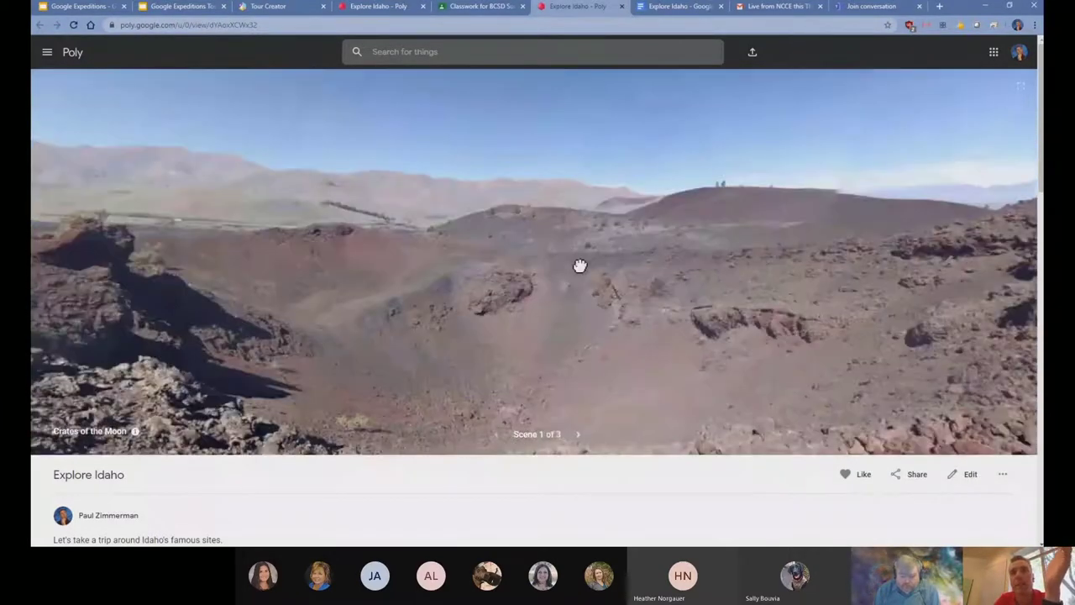
drag(580, 265, 592, 274)
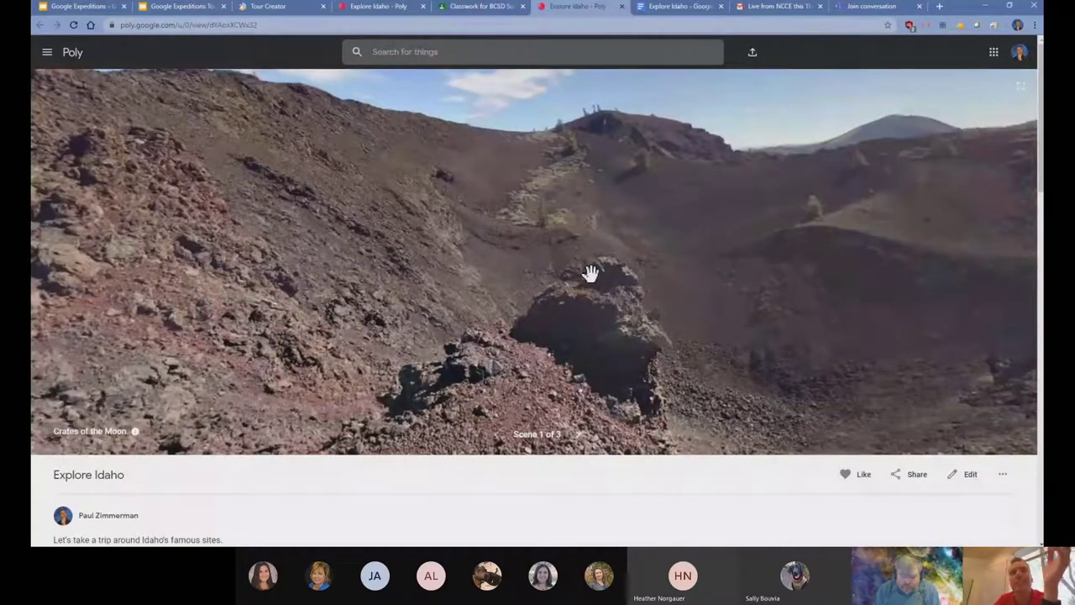
drag(591, 273, 561, 326)
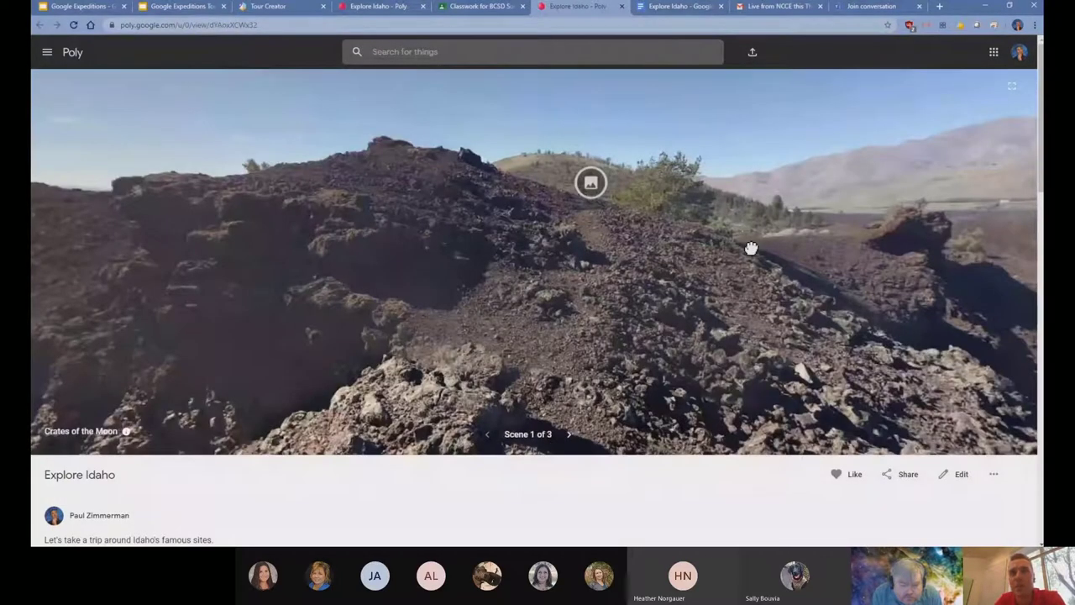
Pan across the lava field and distant hills, then look around the Shoshone Falls scene
drag(752, 249, 642, 275)
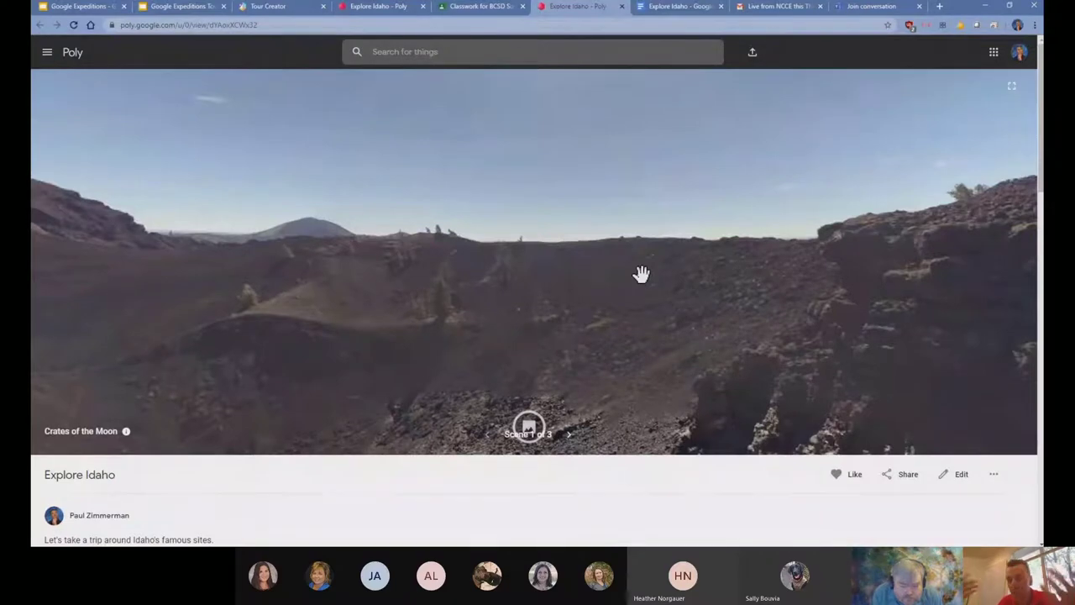
drag(642, 272, 631, 293)
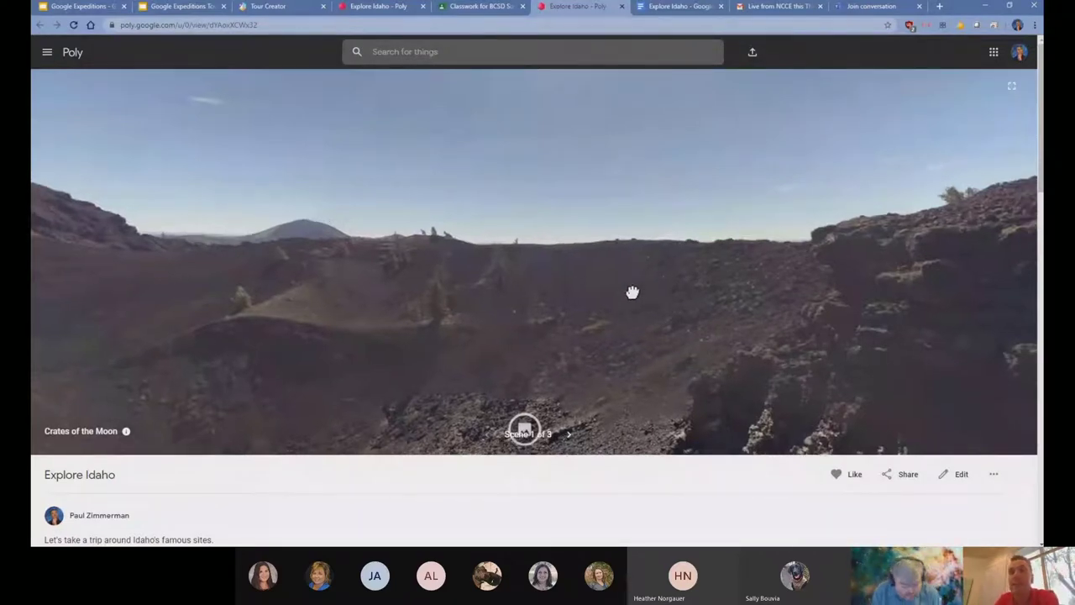
drag(632, 292, 454, 278)
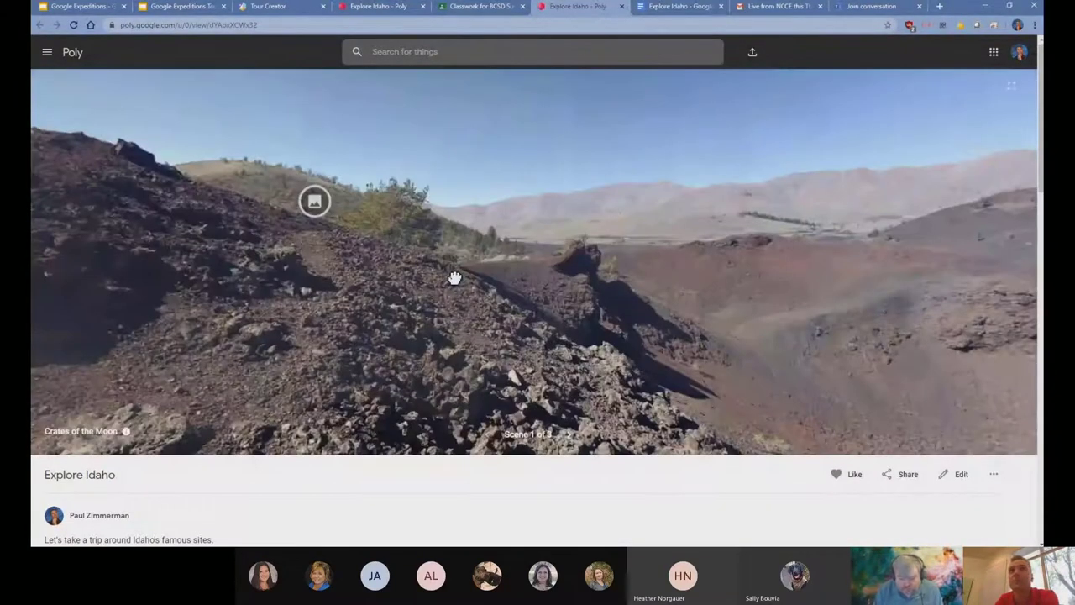
drag(453, 277, 589, 215)
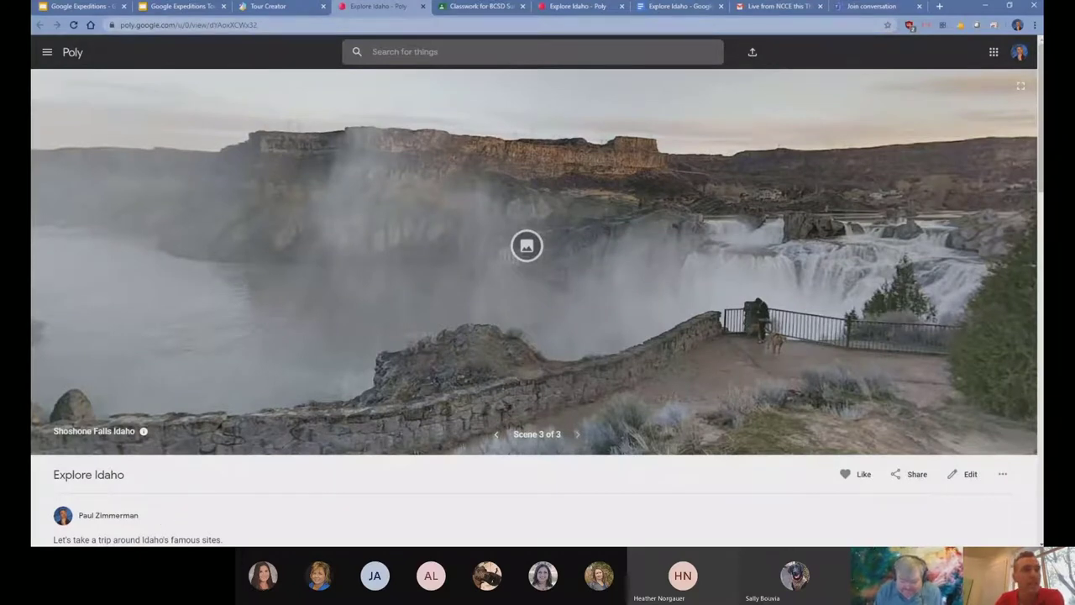
mouse_move(712, 50)
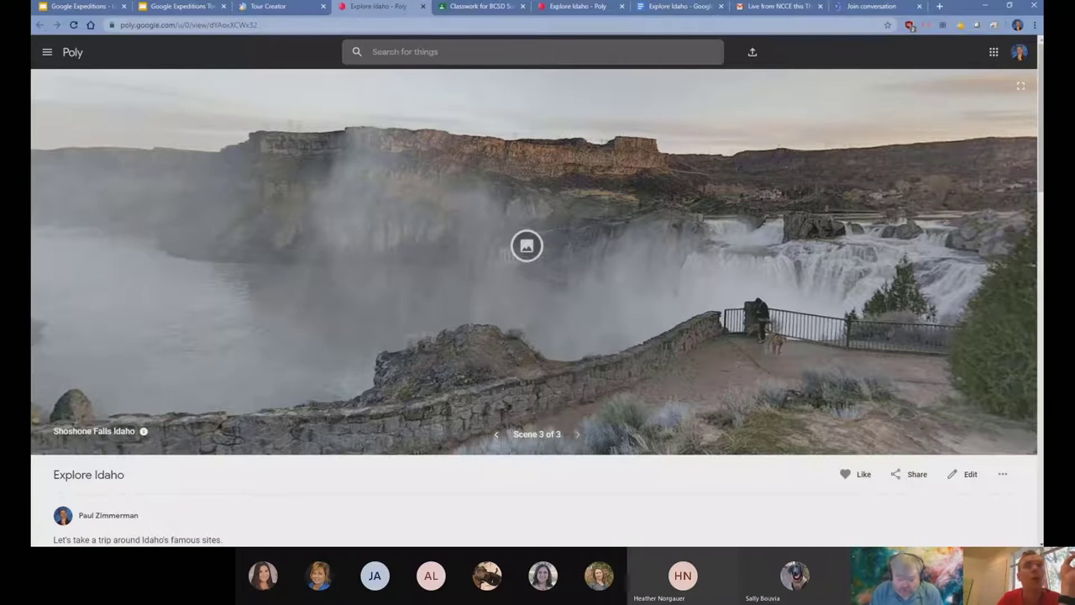
mouse_move(418, 279)
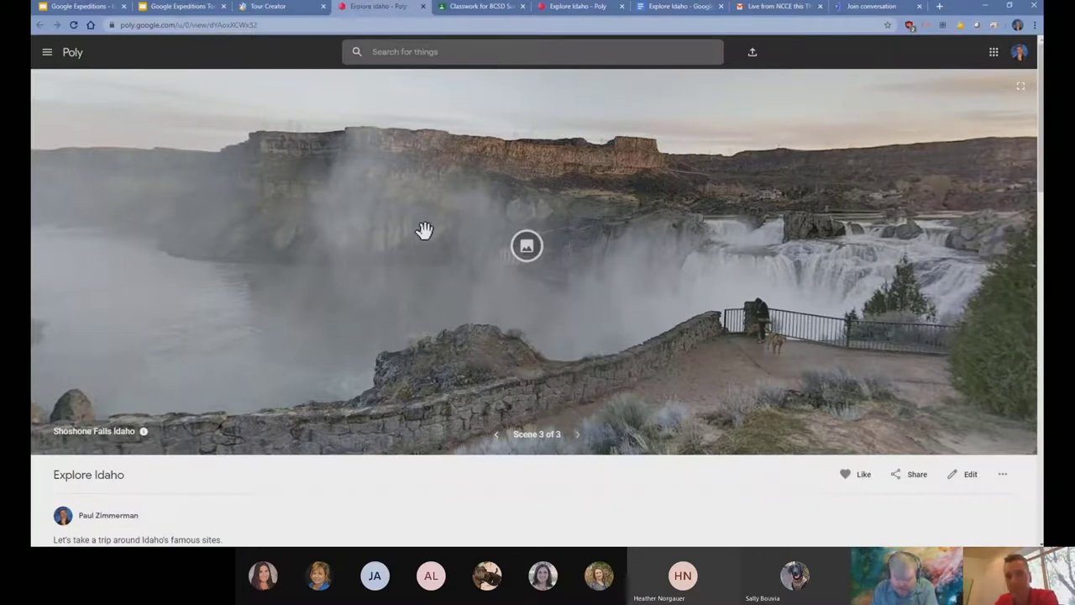
drag(423, 232, 420, 219)
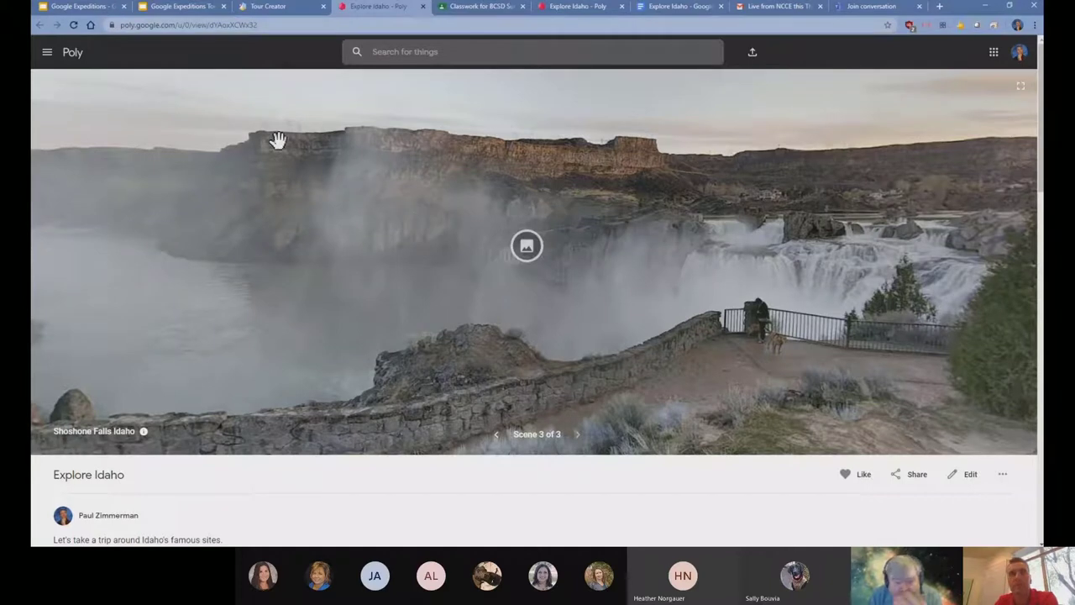
mouse_move(284, 10)
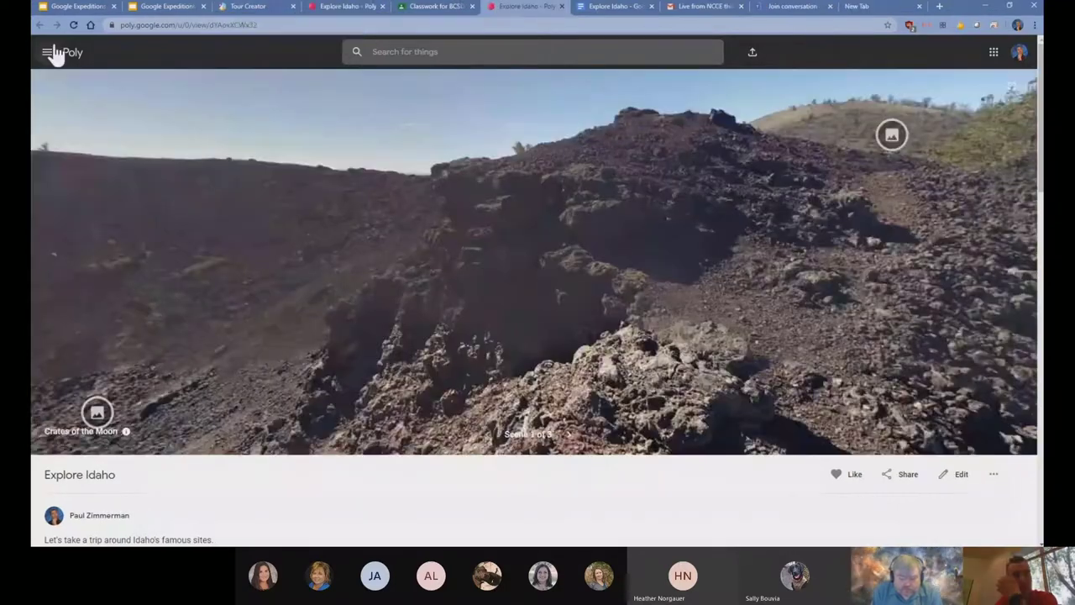
Open Poly's site navigation panel, then move over to the Tour Creator slide deck
click(44, 52)
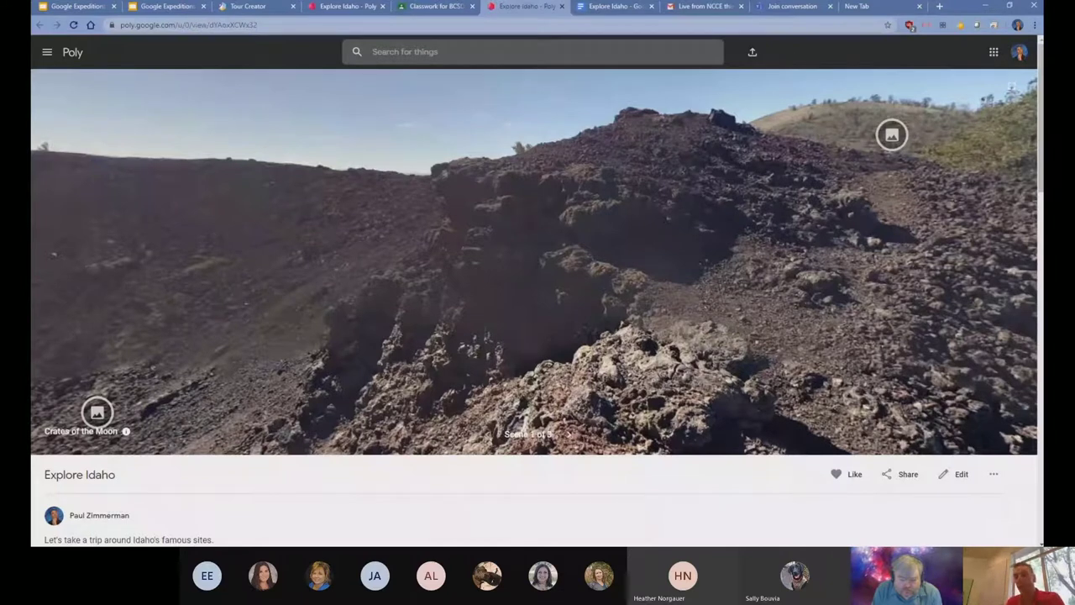
click(41, 53)
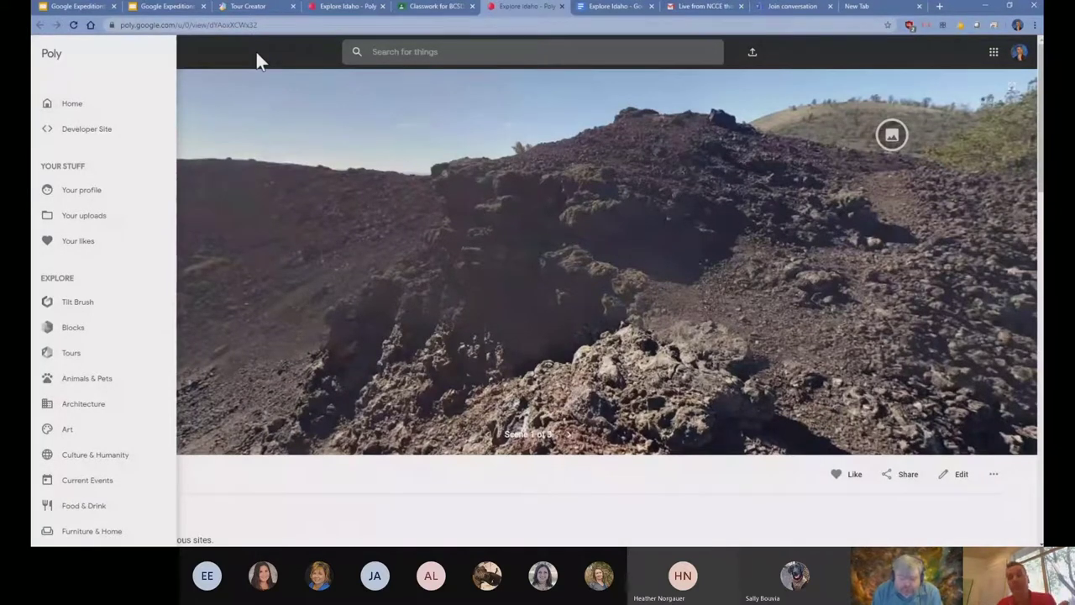
click(246, 7)
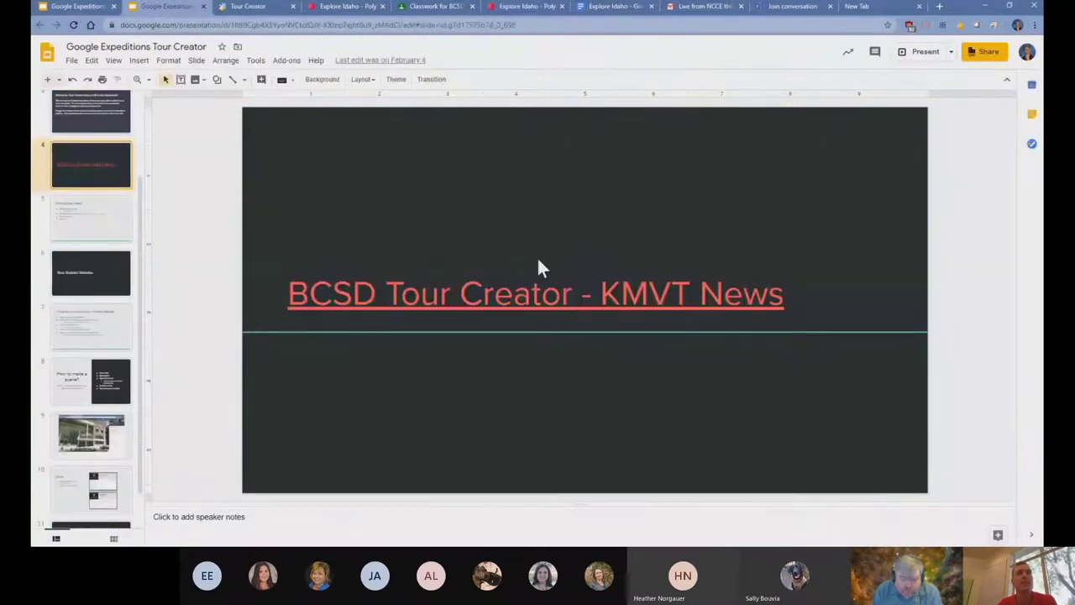
Follow the KMVT News title link to the Blaine County Google Expeditions article
click(512, 292)
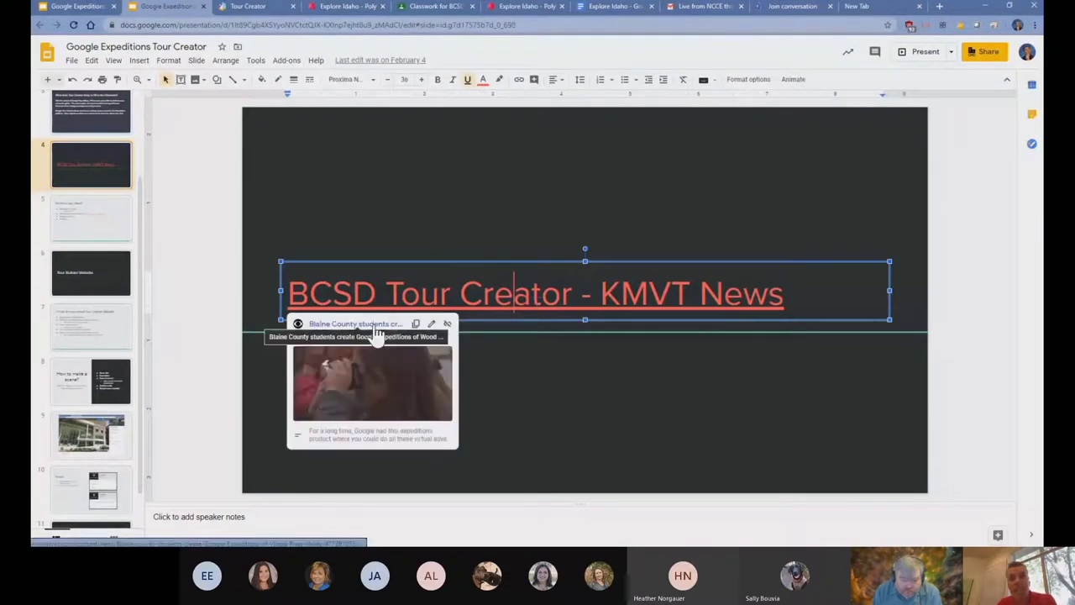
click(357, 326)
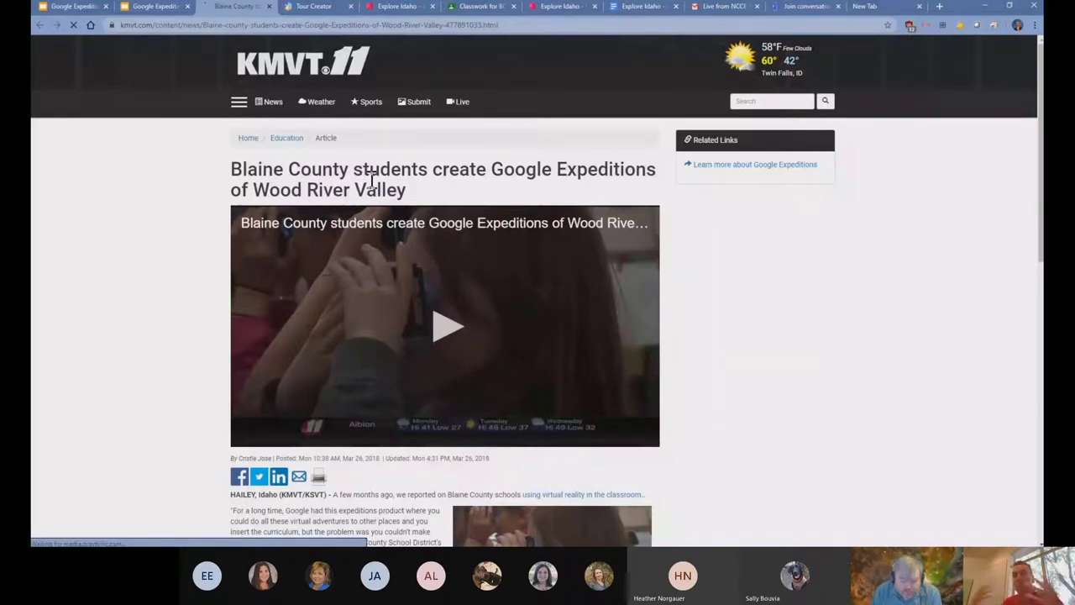
Read through the KMVT article, then return via Slides to Tour Creator's Your tours list
scroll(down, 3)
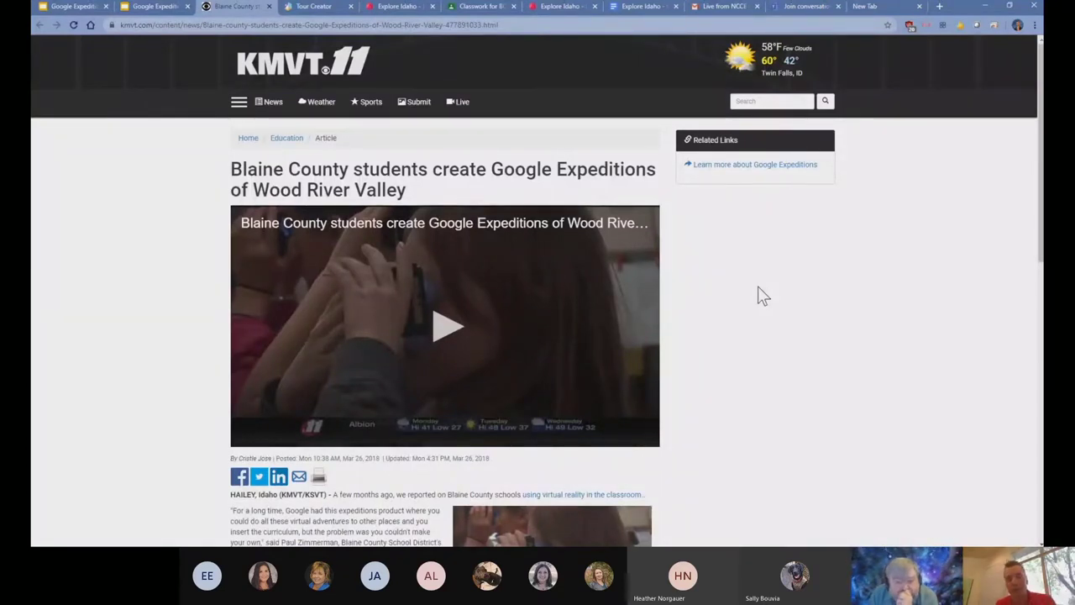
mouse_move(736, 274)
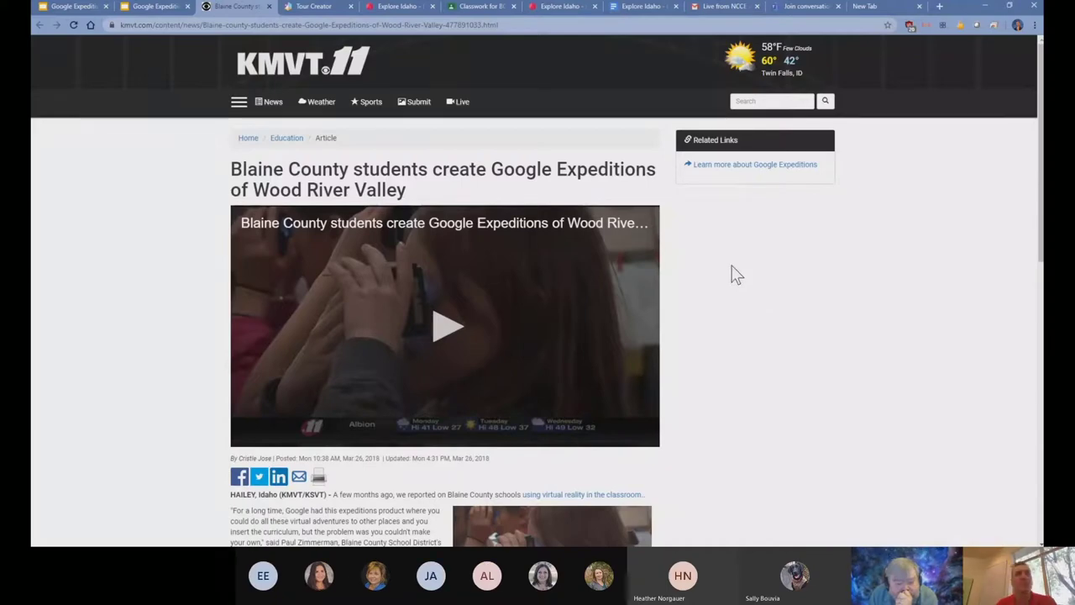
click(316, 7)
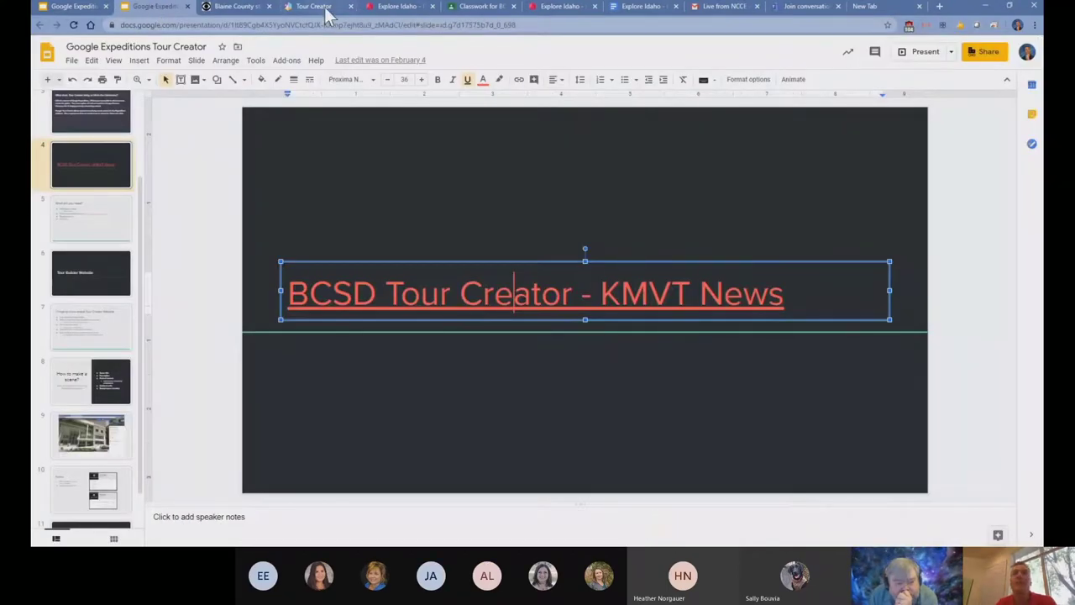
click(313, 6)
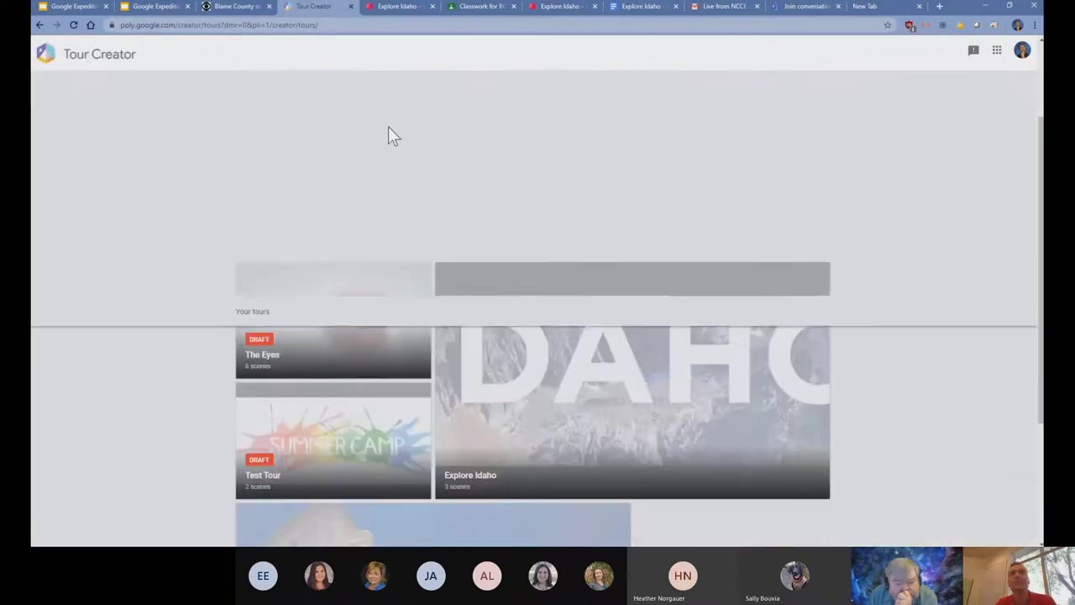